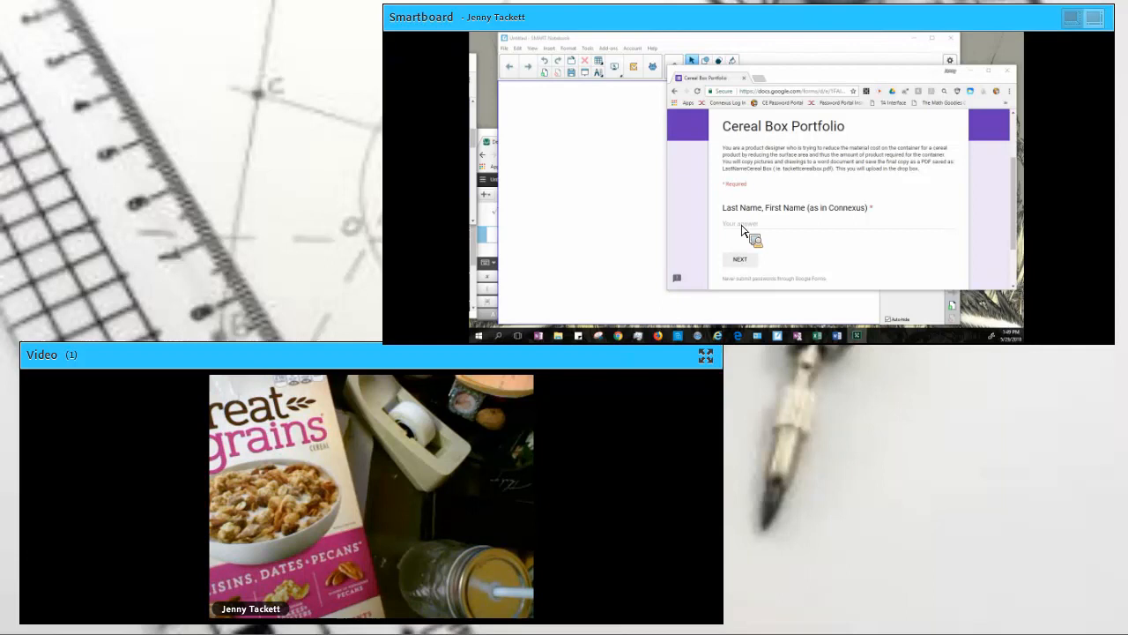
click(784, 224)
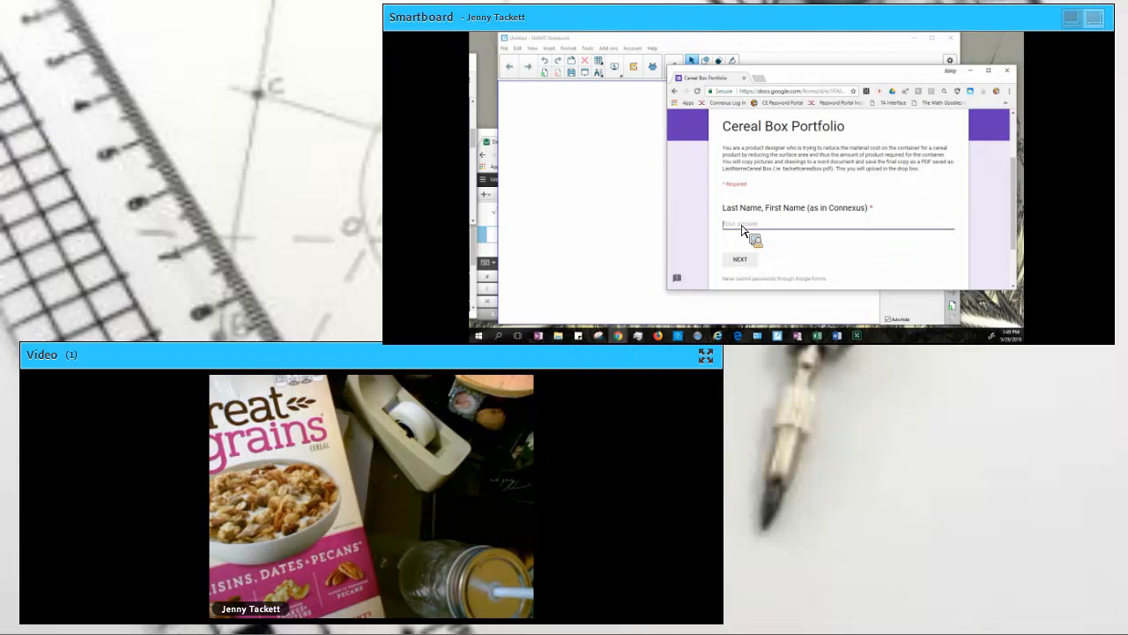
text(Tackett,)
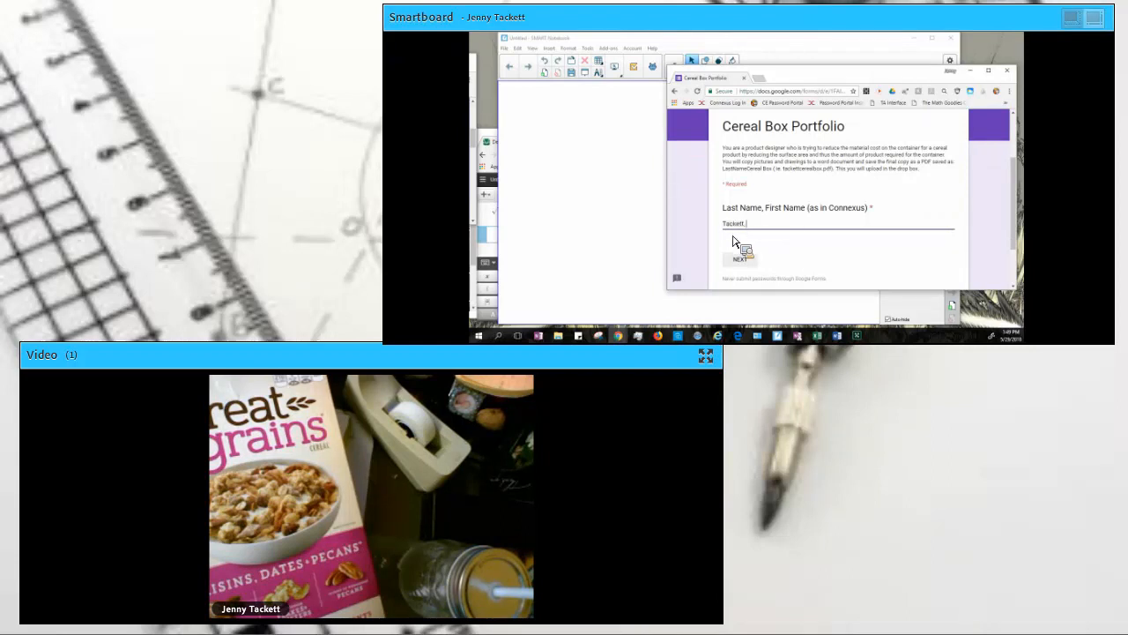
text(Jenny)
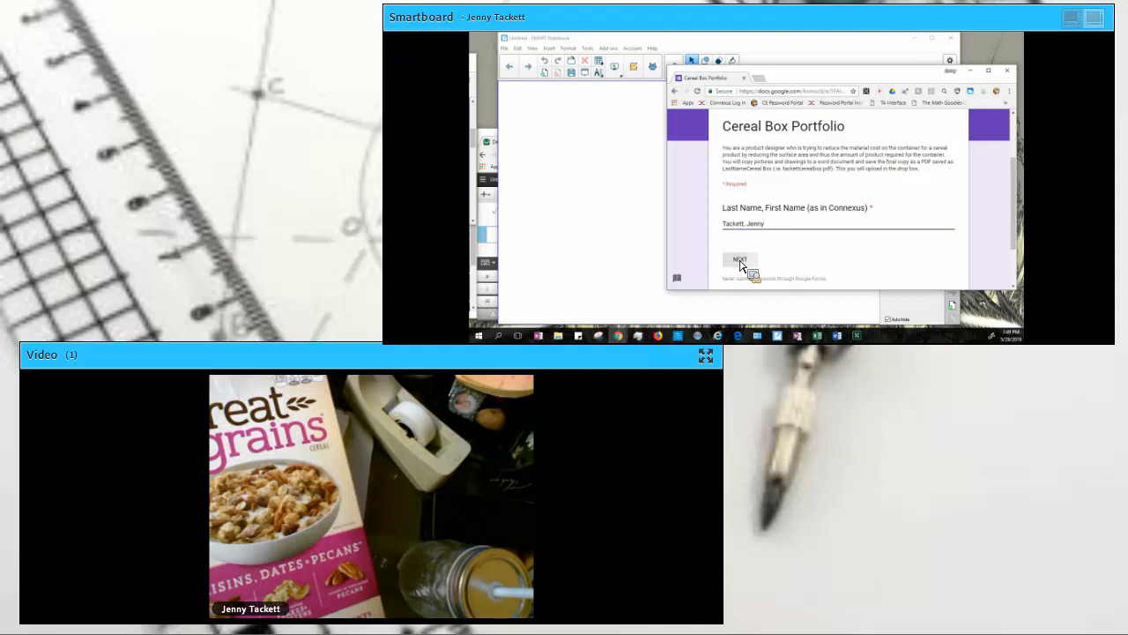
click(739, 261)
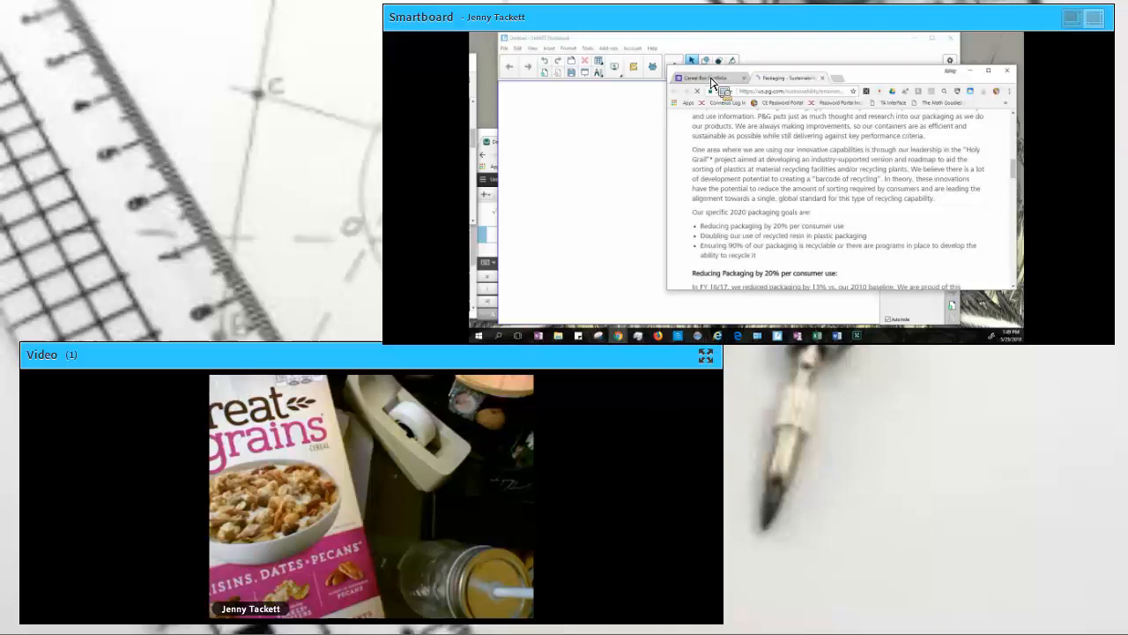
mouse_move(733, 263)
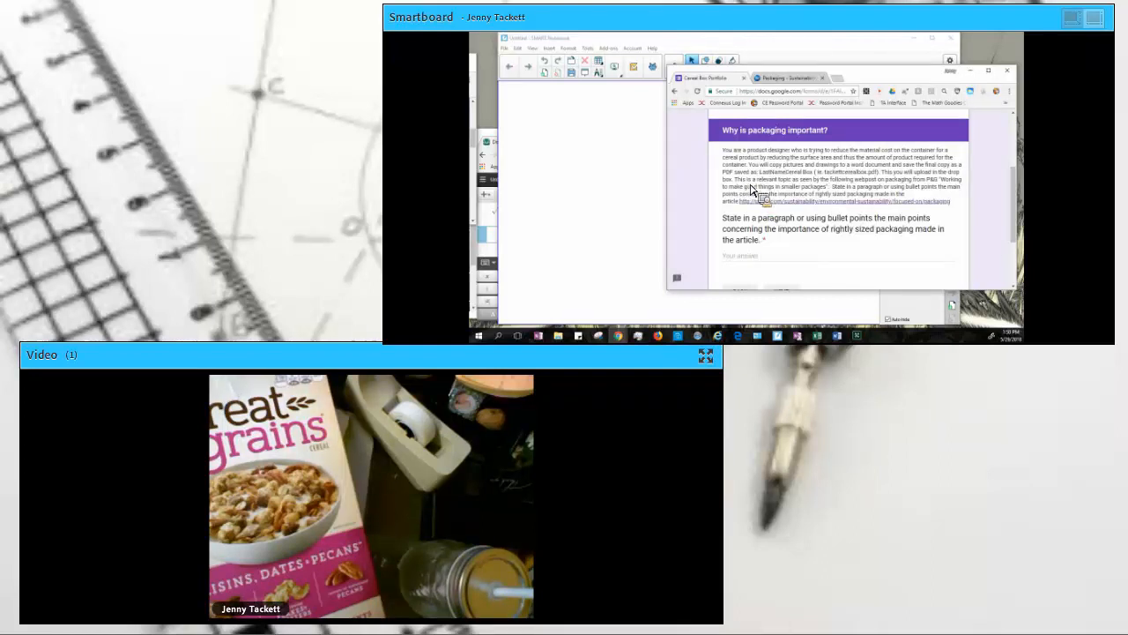
Step: Start the packaging-importance answer with 'The pac' and advance to the video section
scroll(down, 3)
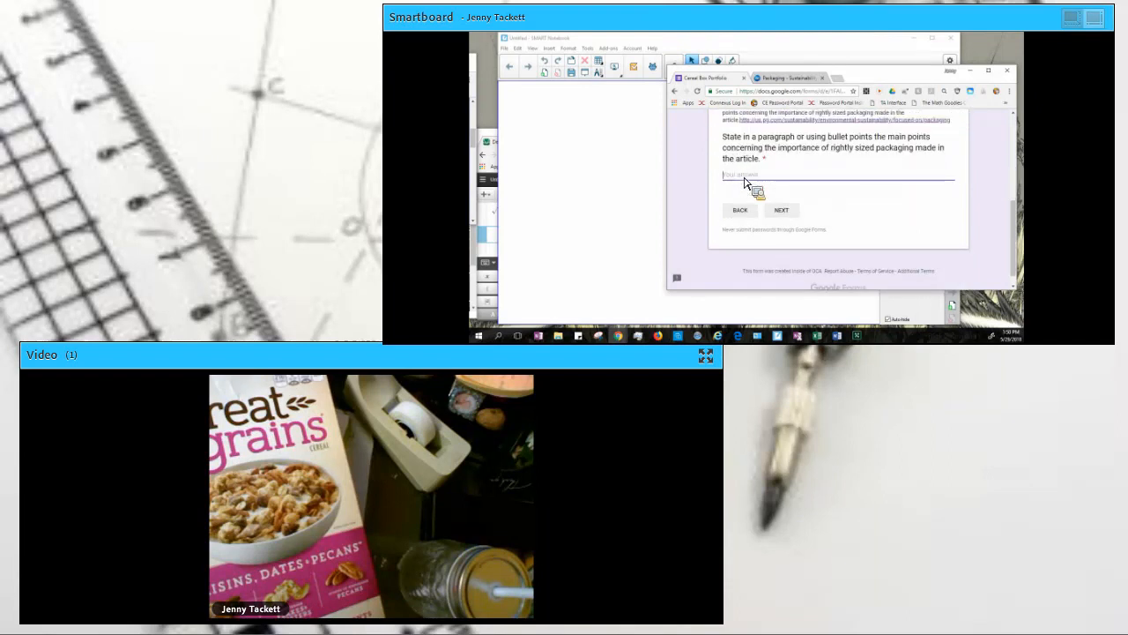
text(The package)
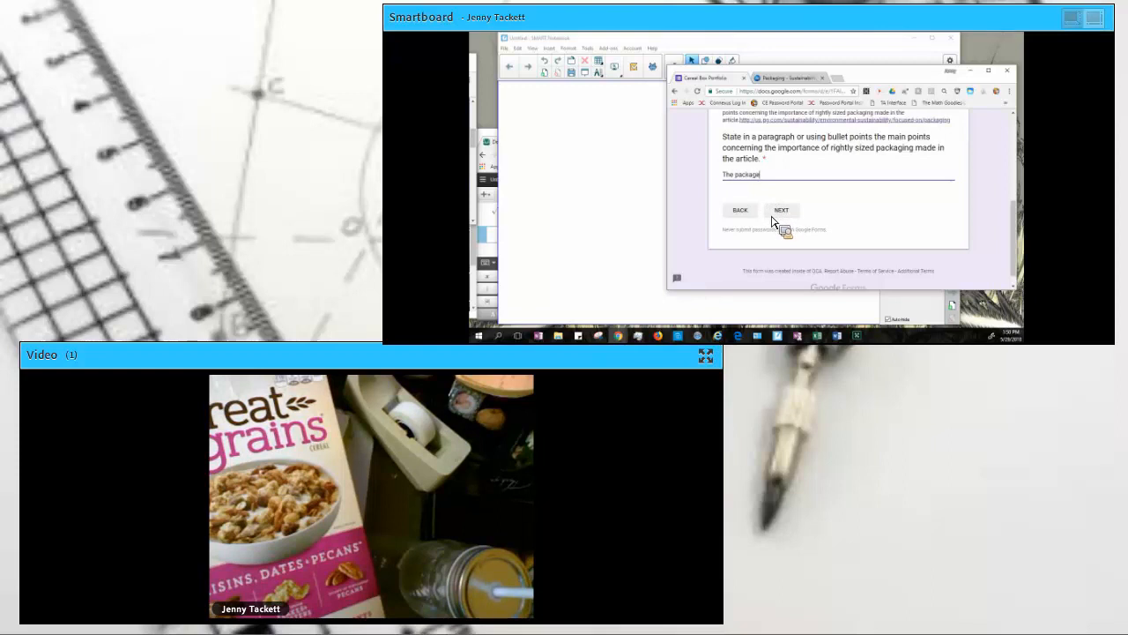
click(782, 210)
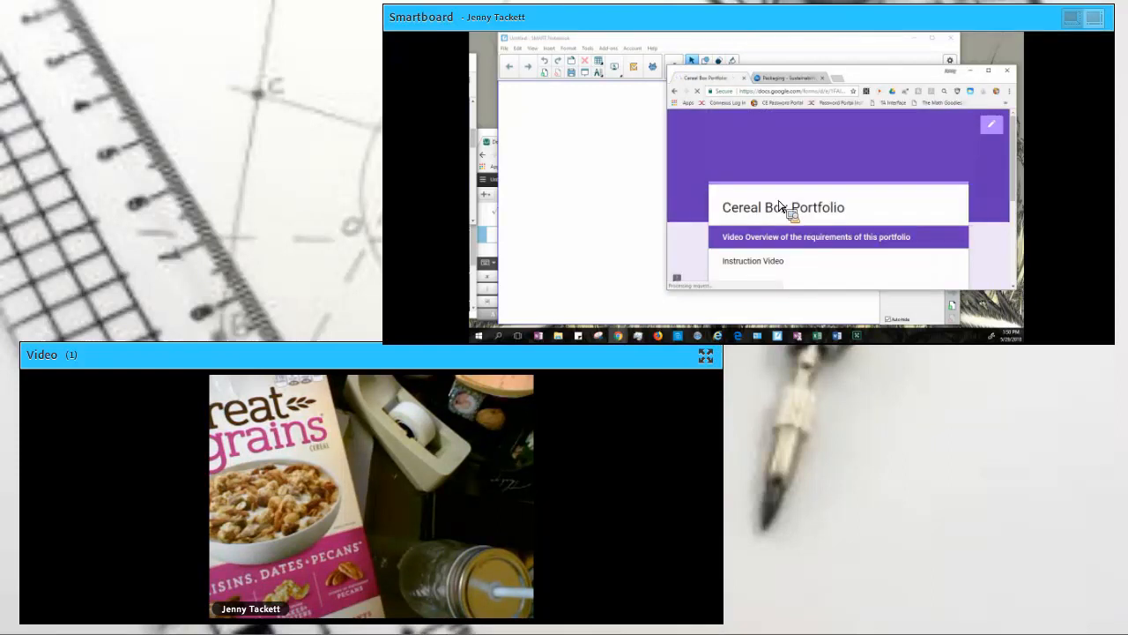
Step: Scroll past the Instruction Video and move on to the Identification section
scroll(down, 3)
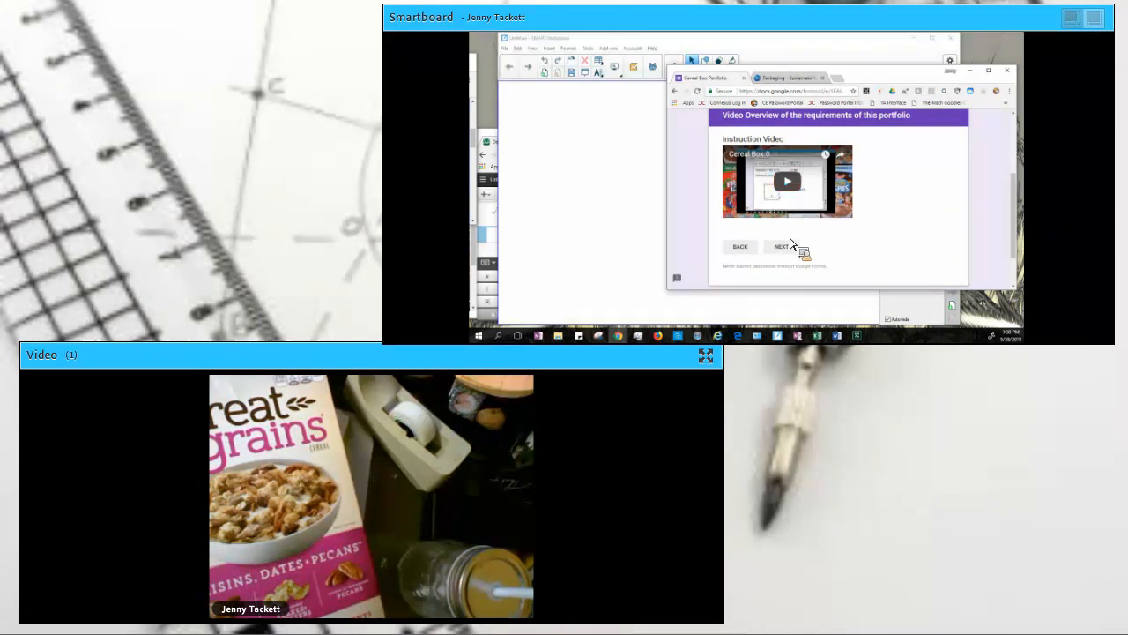
click(780, 246)
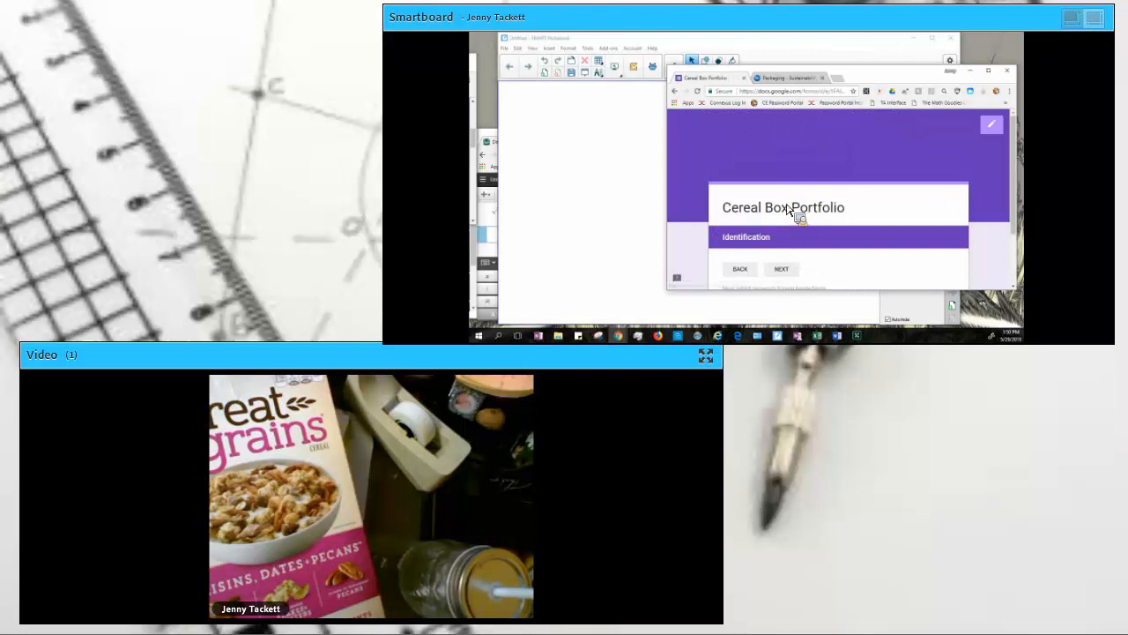
scroll(down, 3)
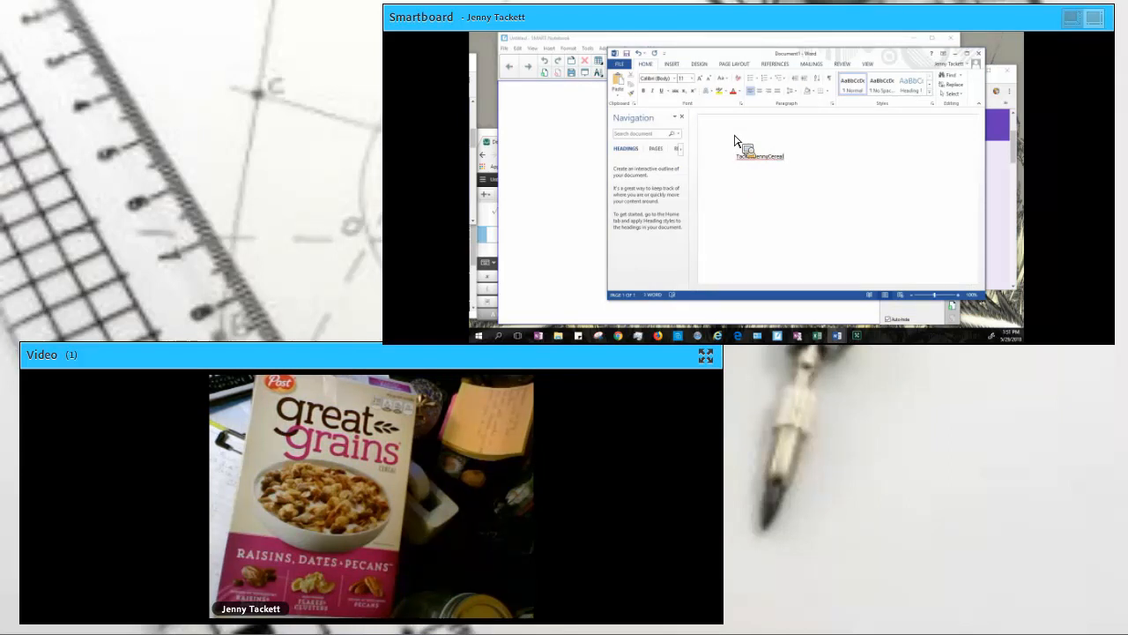
Step: Finish the title with 'Box' and save the Word document to the Desktop
text(Box)
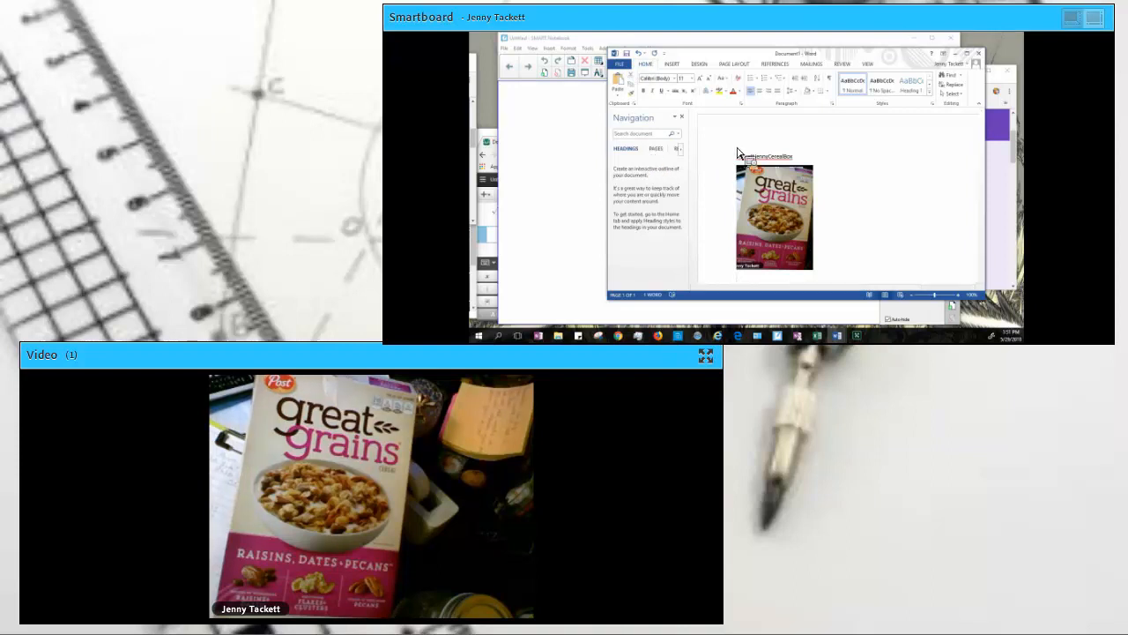
click(618, 64)
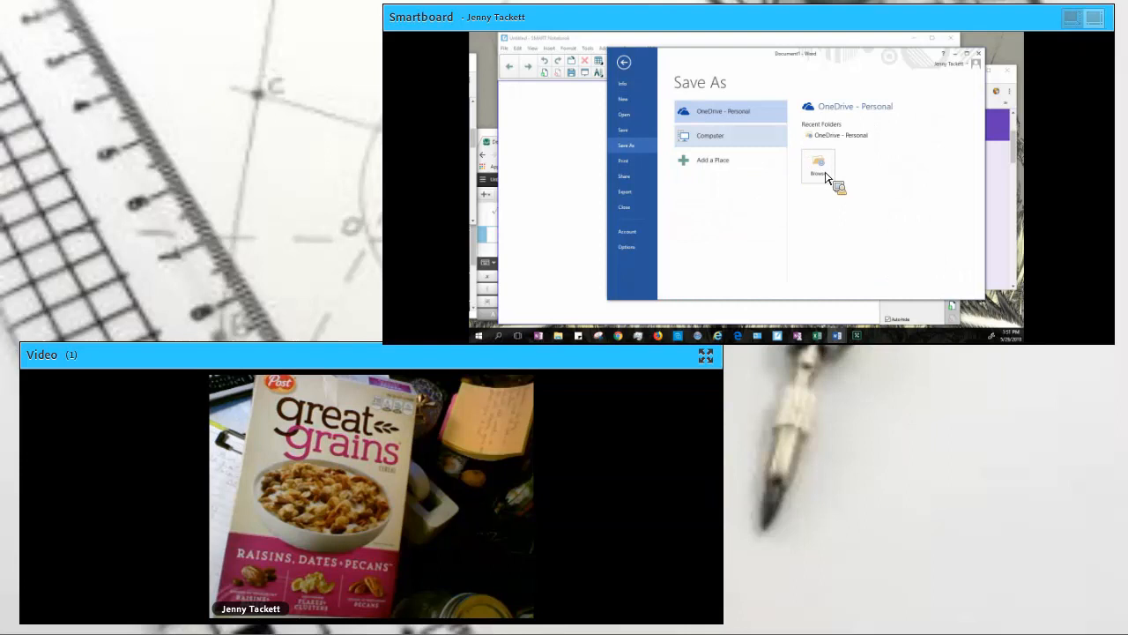
click(711, 135)
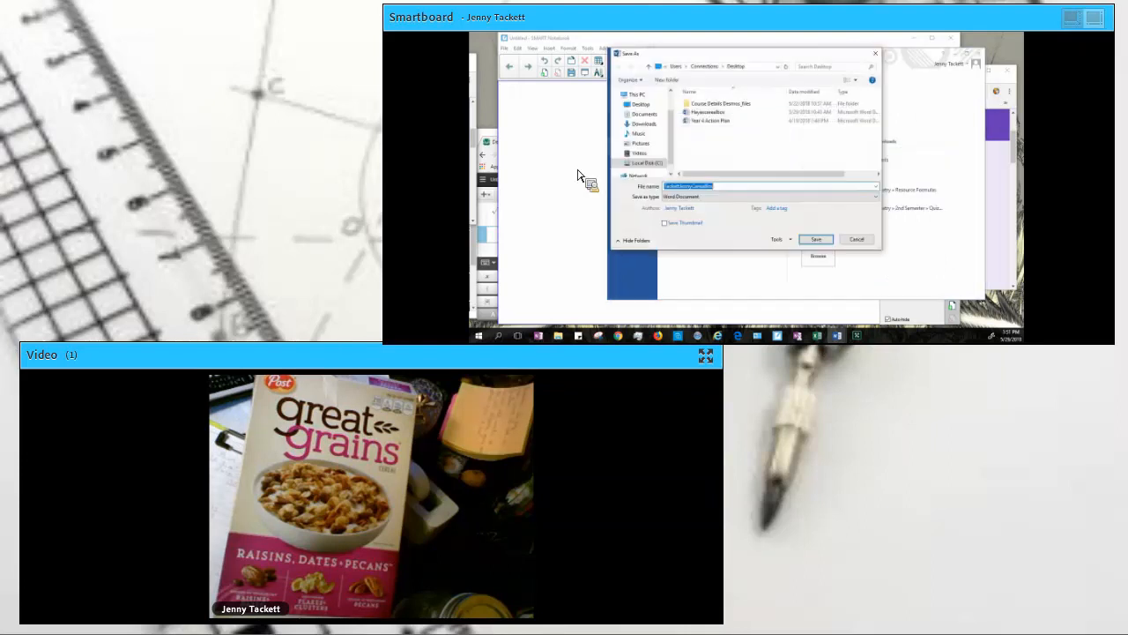
click(855, 239)
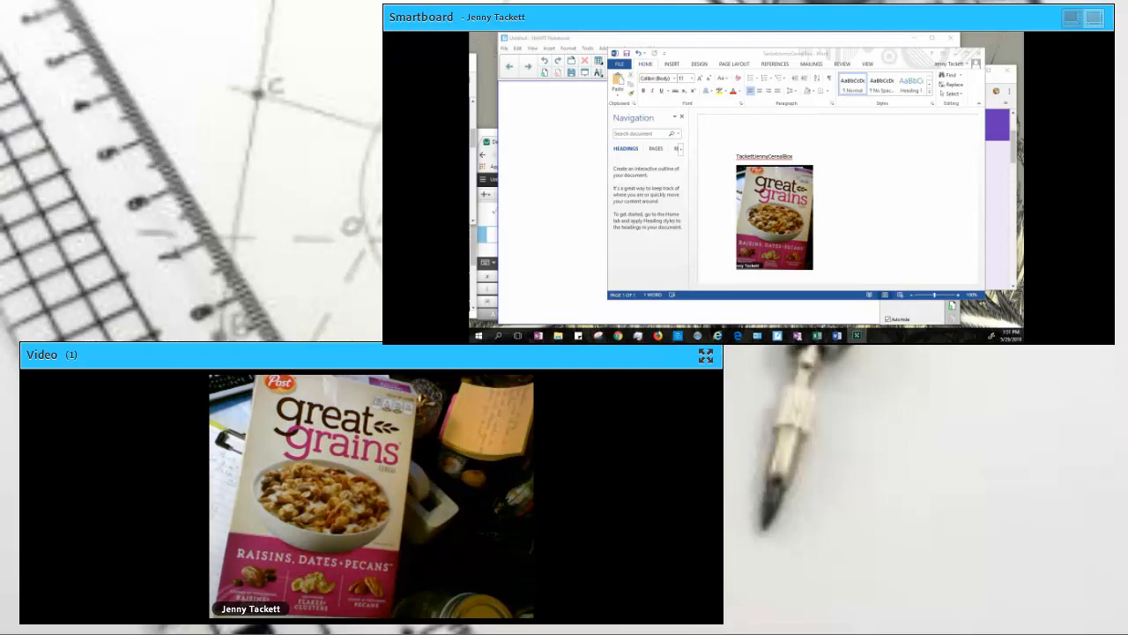
mouse_move(993, 151)
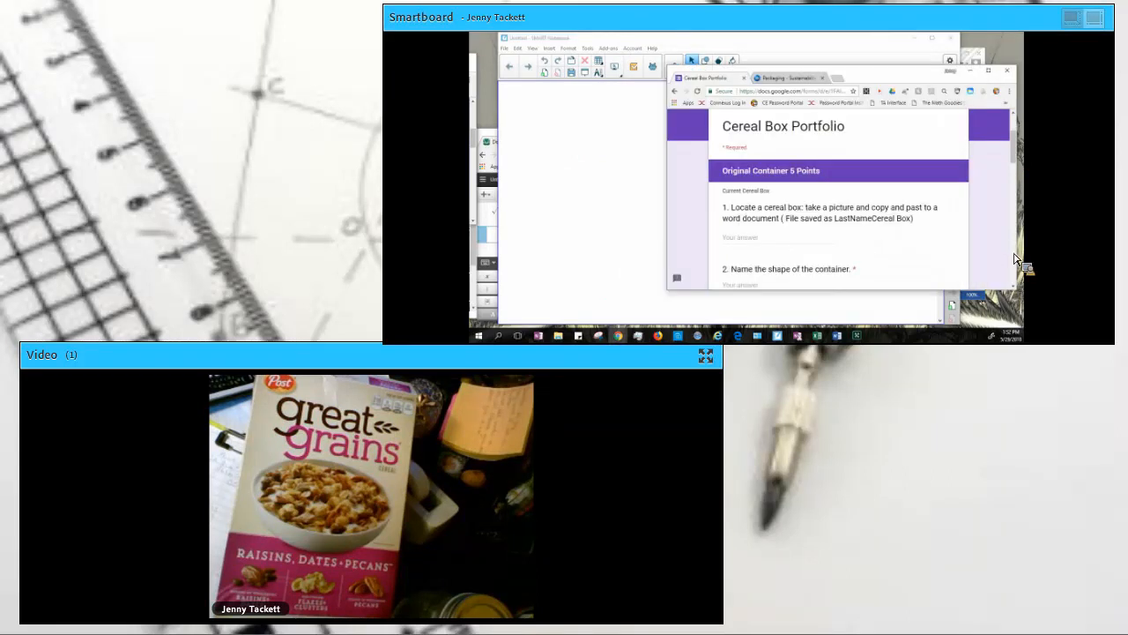
mouse_move(738, 136)
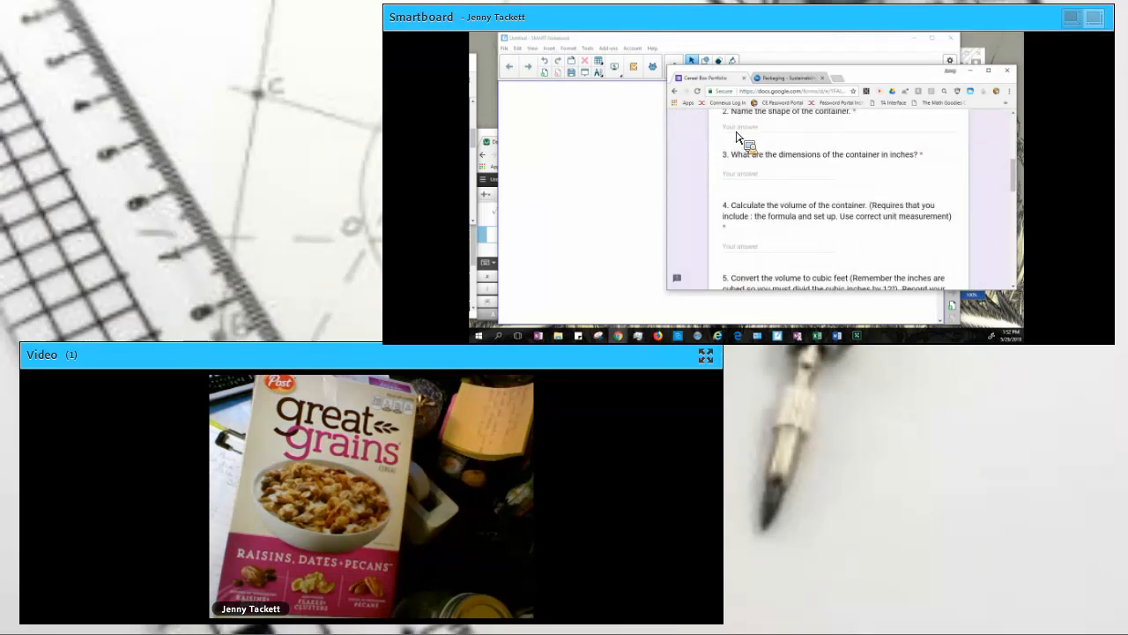
Step: Answer shape 'Rectangular Prism' and dimensions Length 6.5 in, Width 2 in, Height 11
click(749, 128)
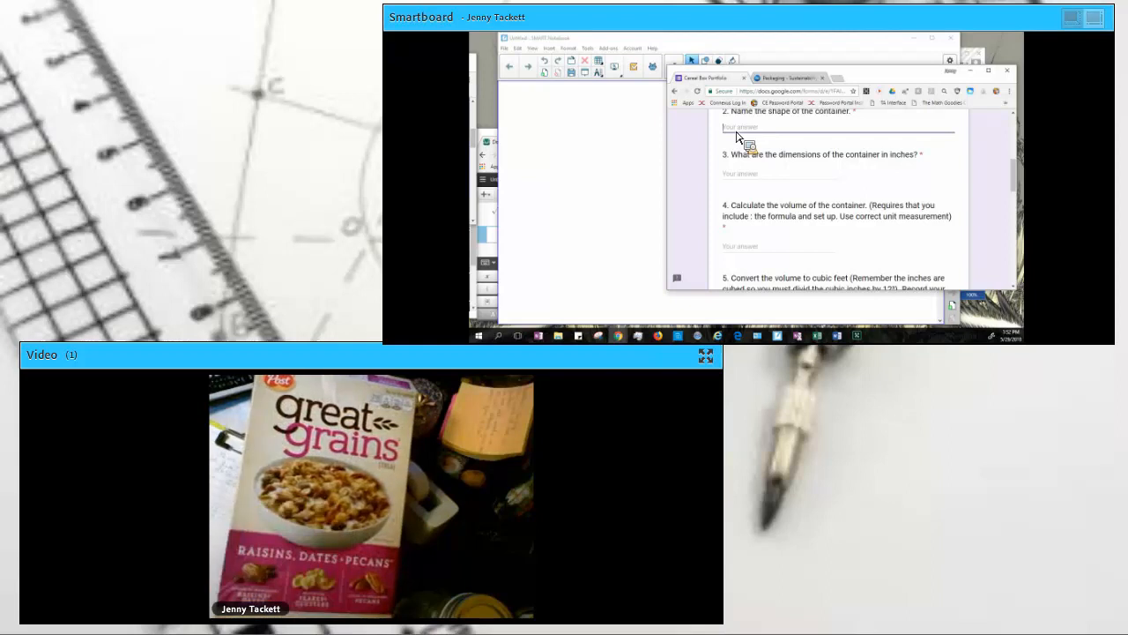
text(Re)
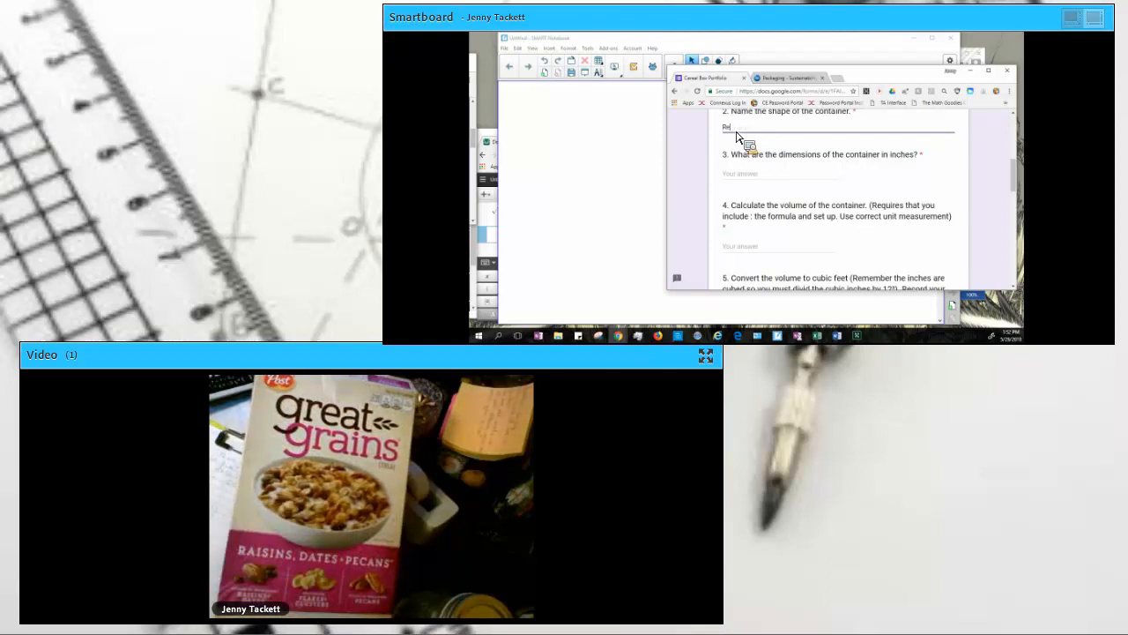
text(Rectangular Prism)
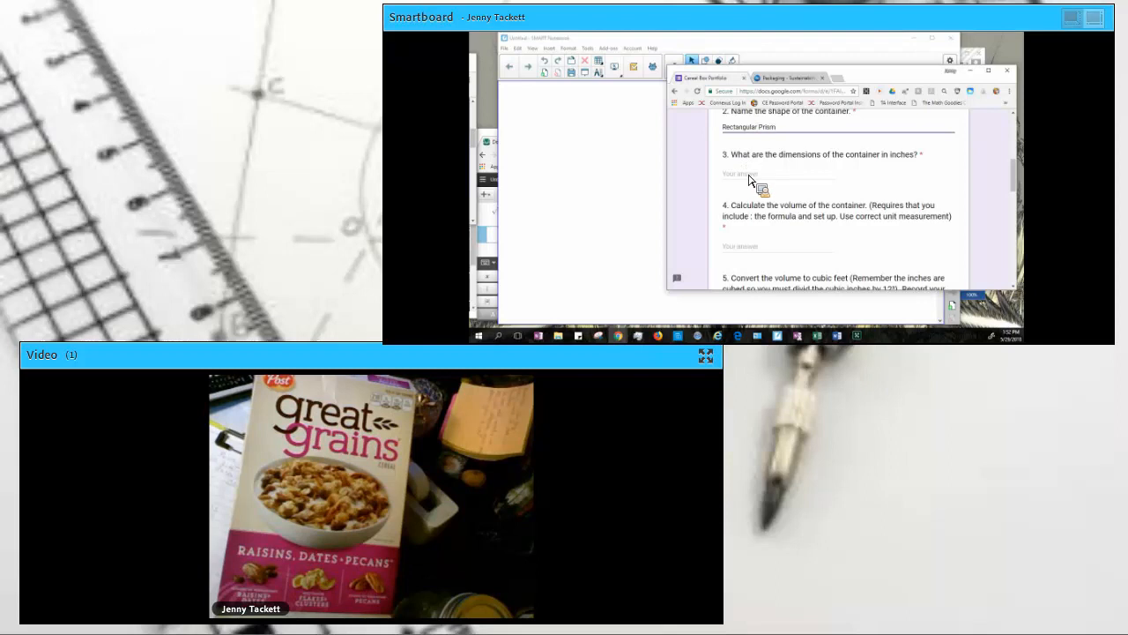
click(758, 174)
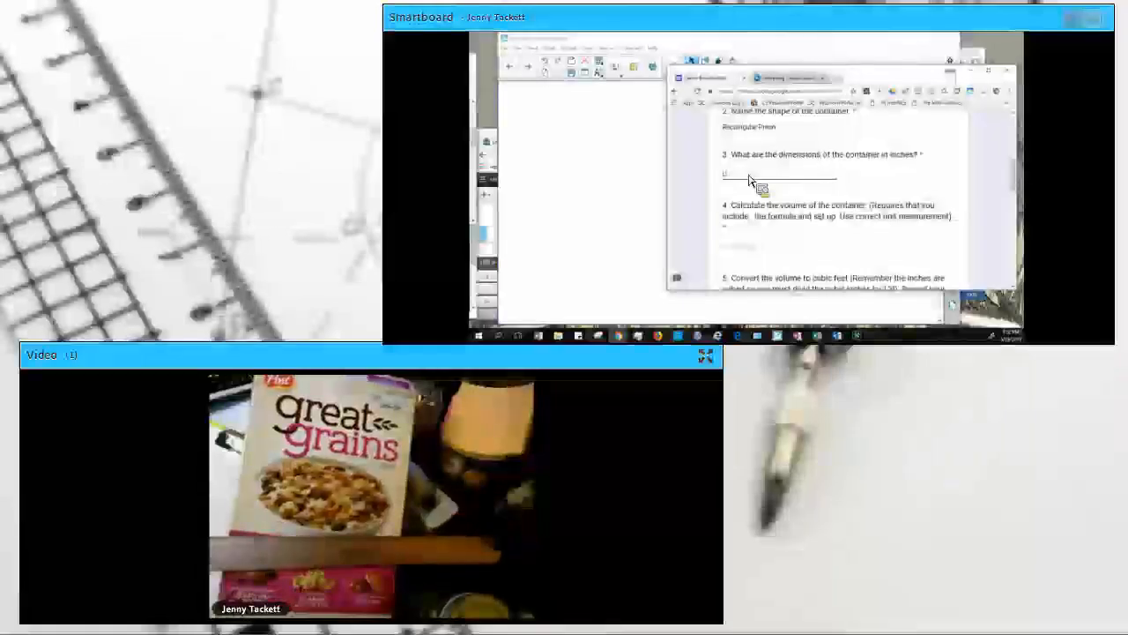
text(Length)
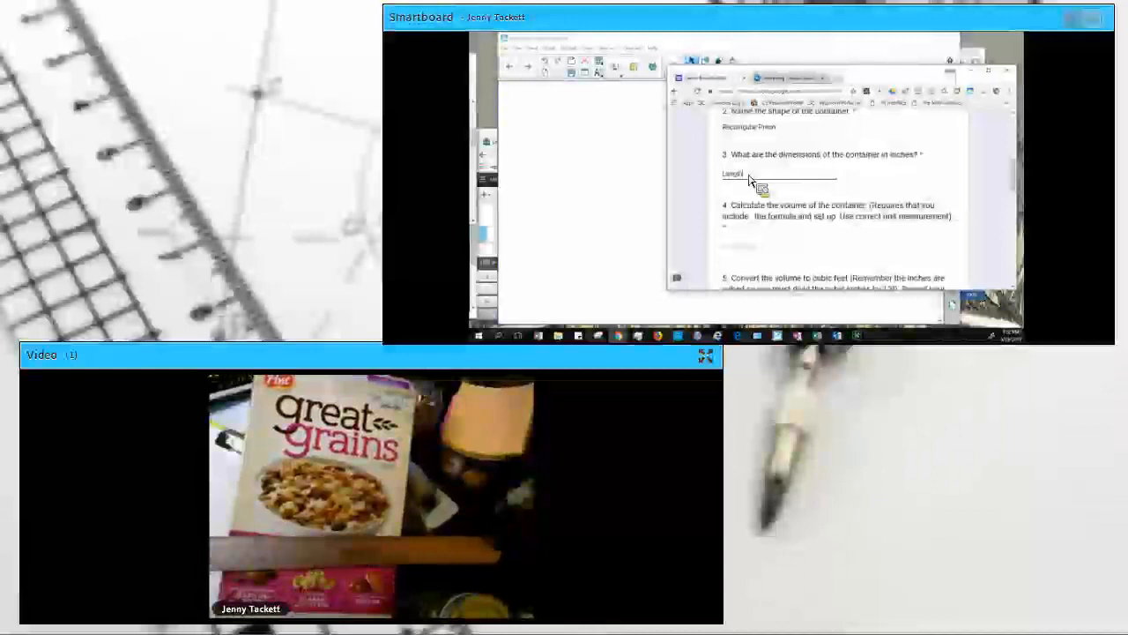
text(Width)
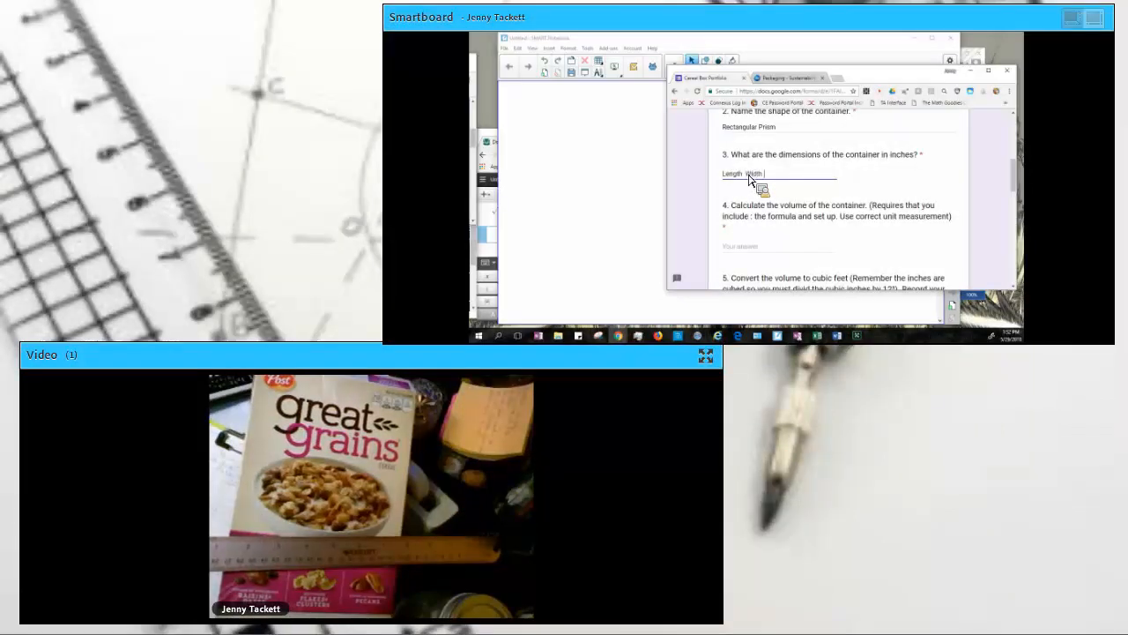
text(Height)
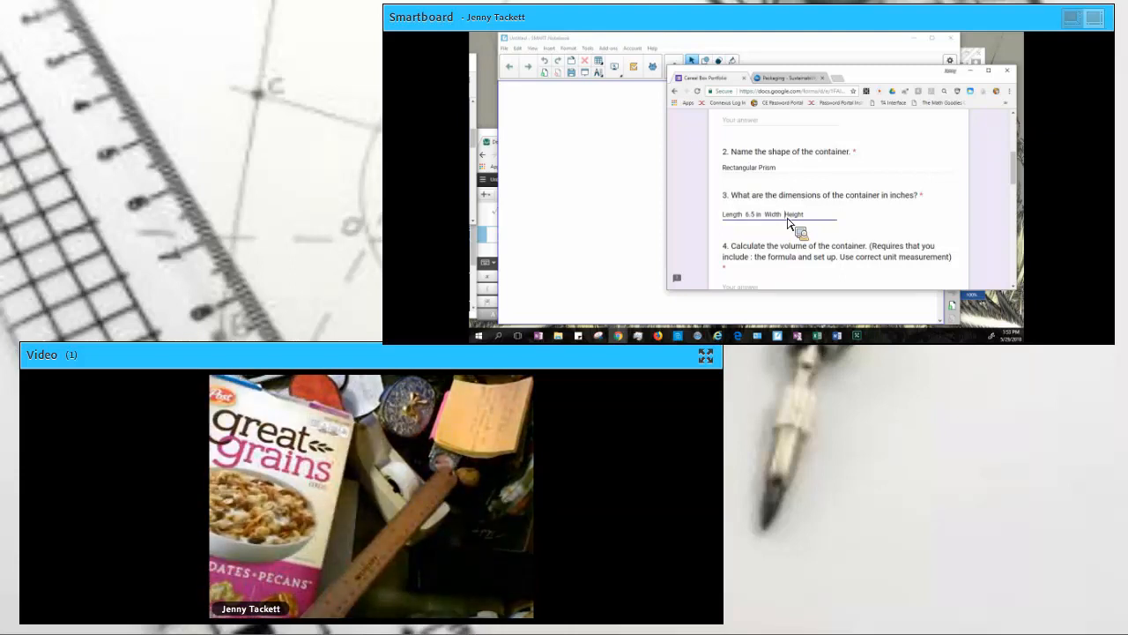
text(2 in)
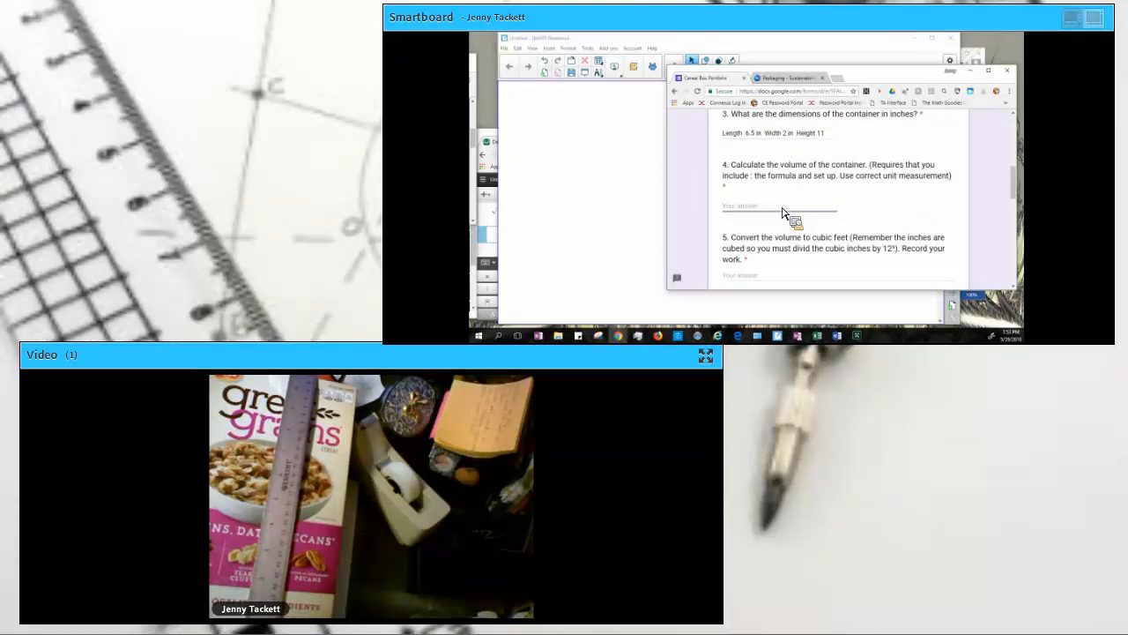
Step: Type the volume working B=lw=6.5*2=13 in², V=13*11=143 in³
text(V=Bh; B=)
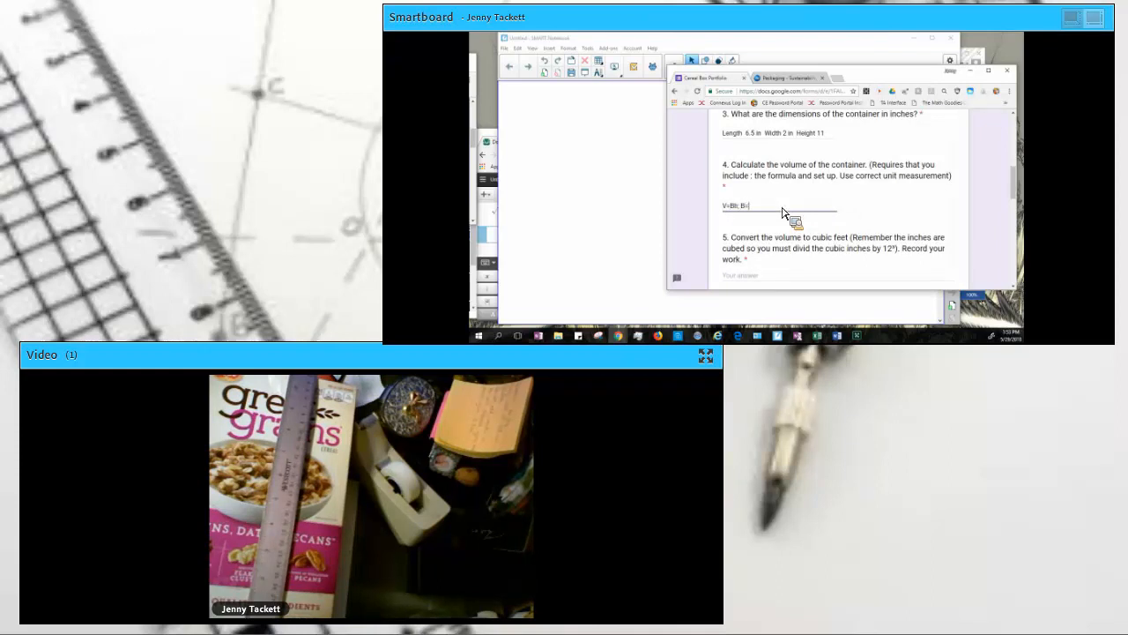
text(lw)
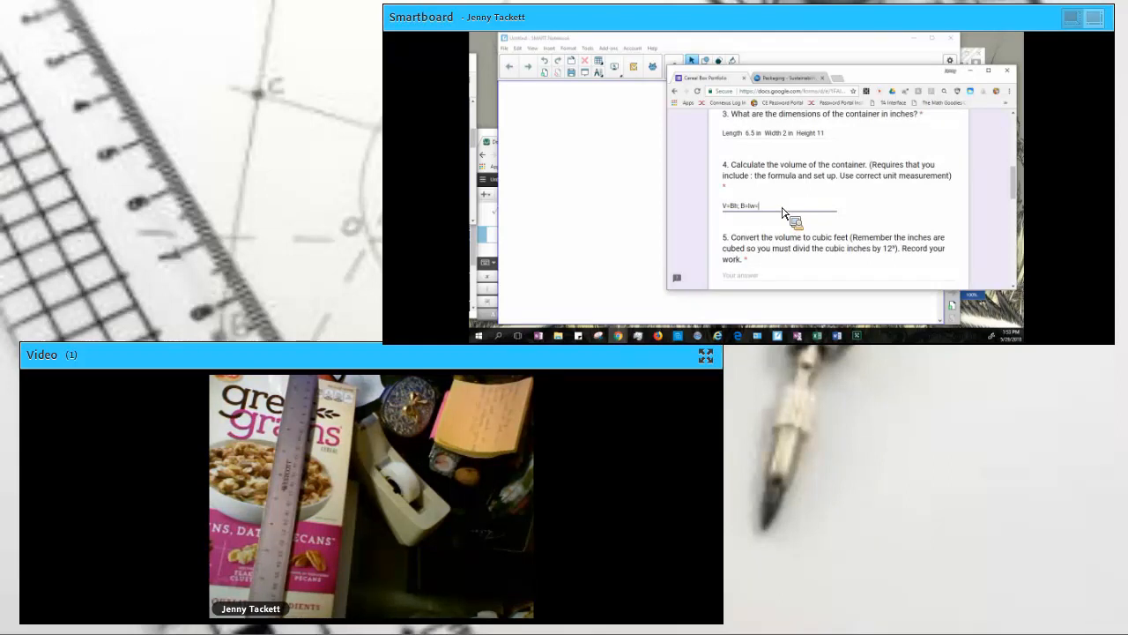
text(=6.5*2=13in² → V=)
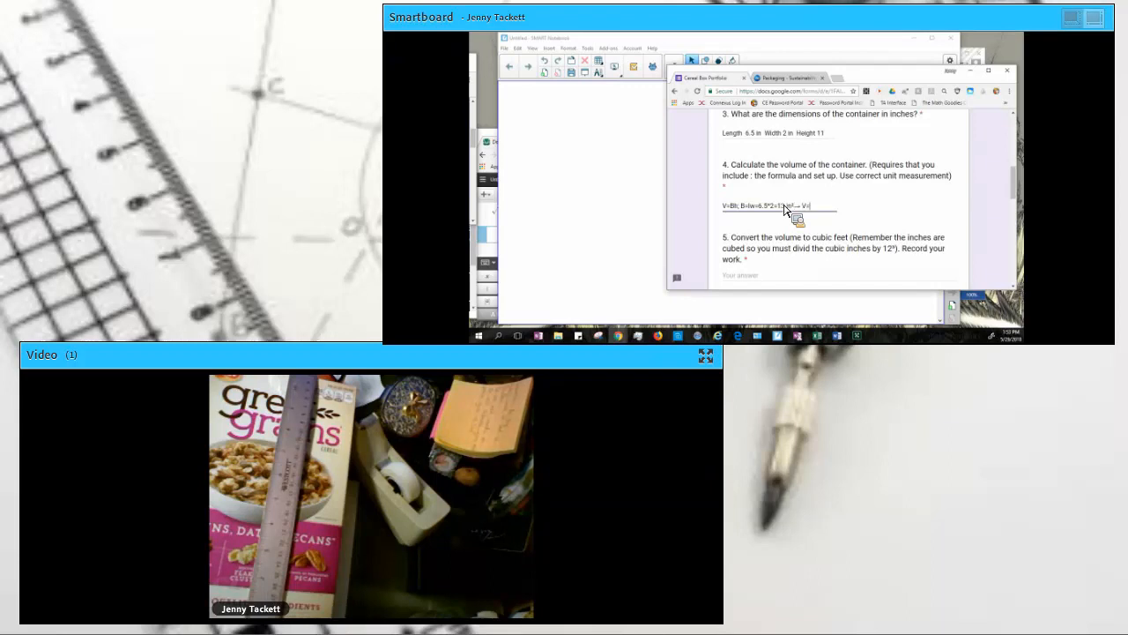
text(13)
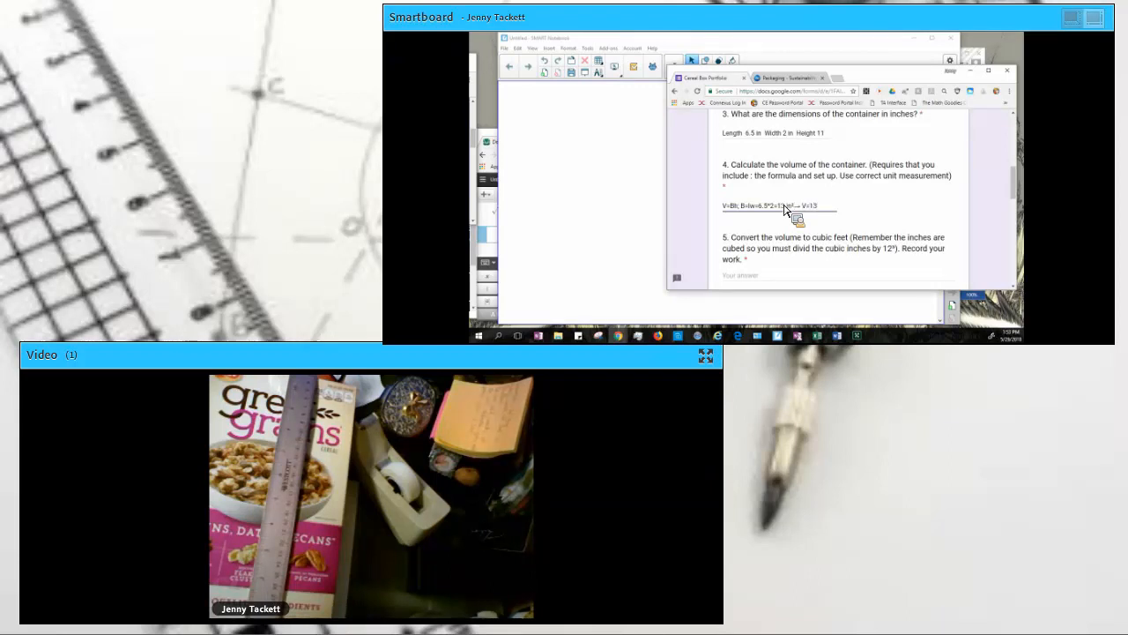
text(*11=143 in³)
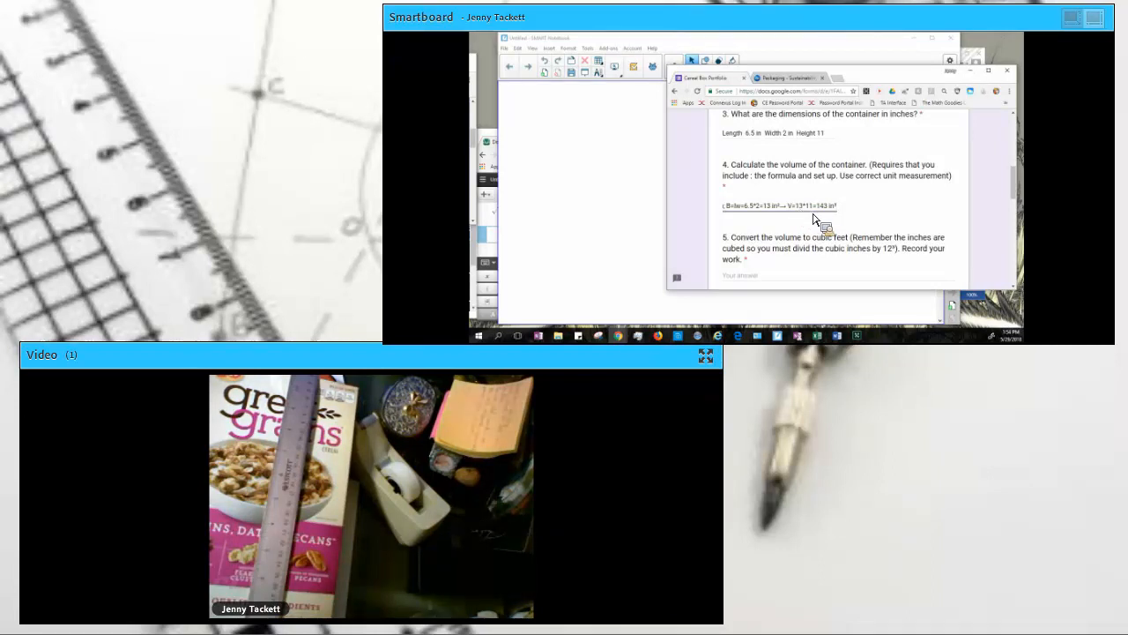
mouse_move(805, 252)
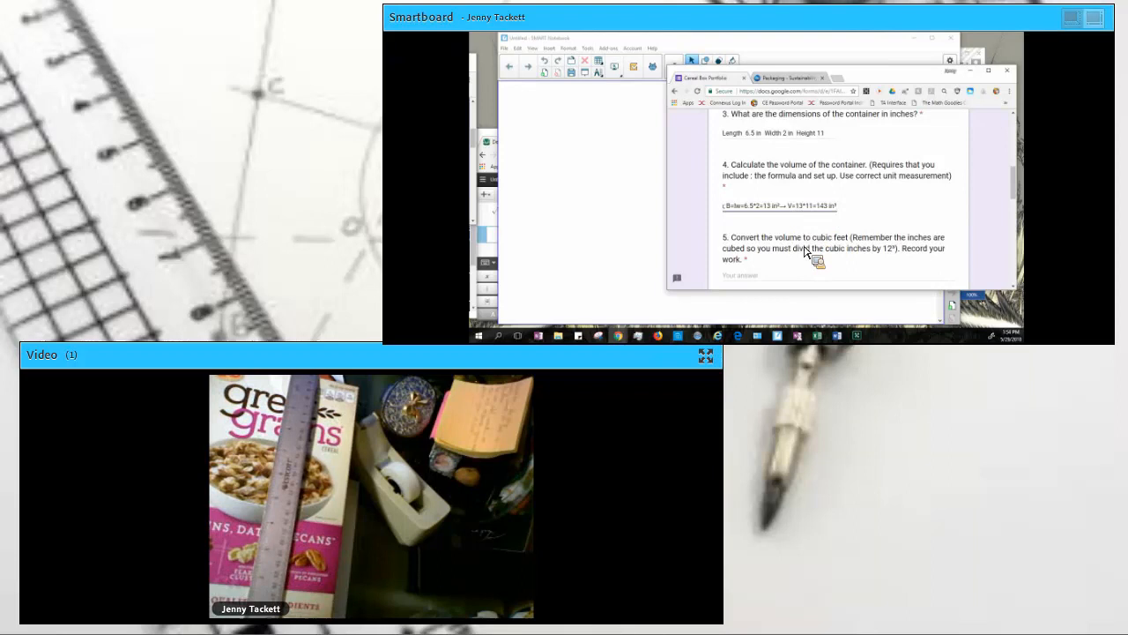
mouse_move(839, 222)
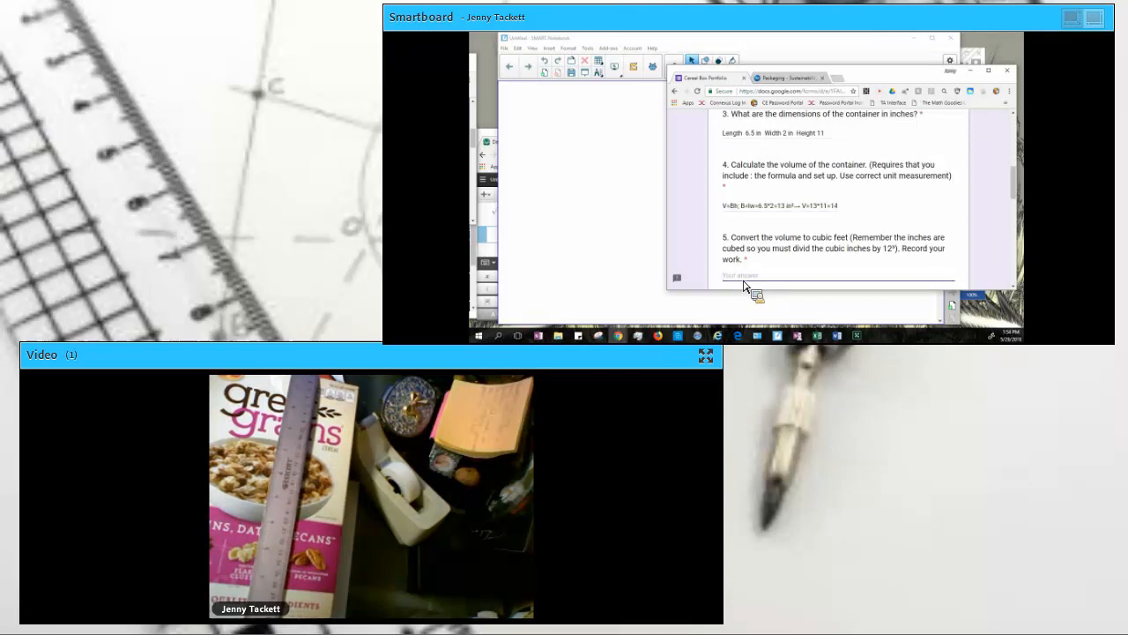
Step: Enter the conversion working 143 in³/1*1 ft³/12 in³ for question 5
text(143)
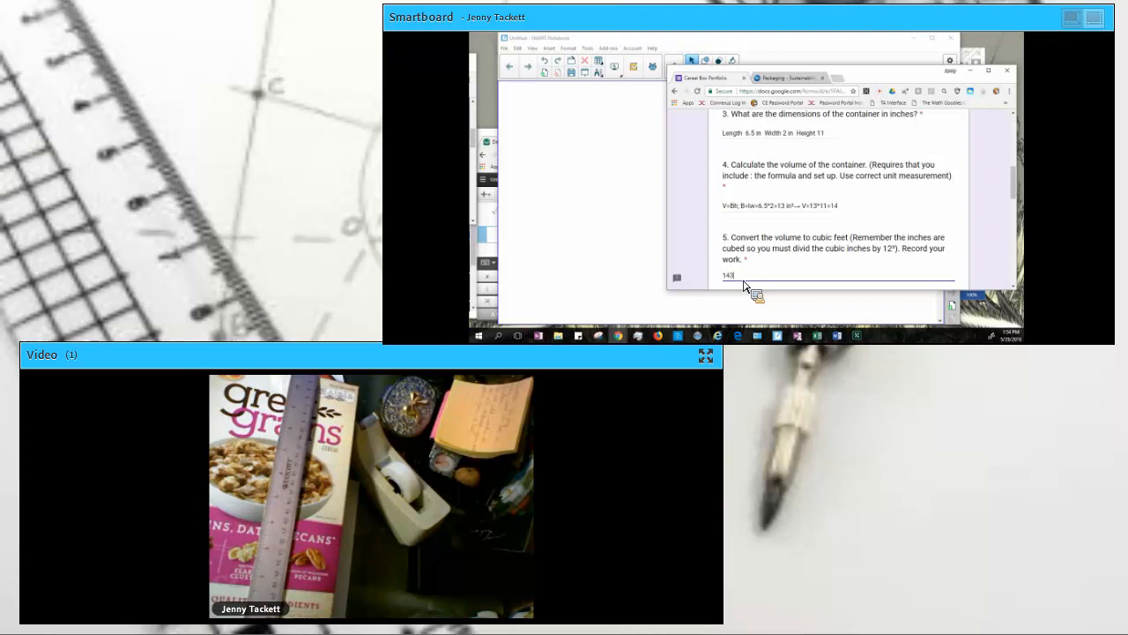
text(in³/1*1)
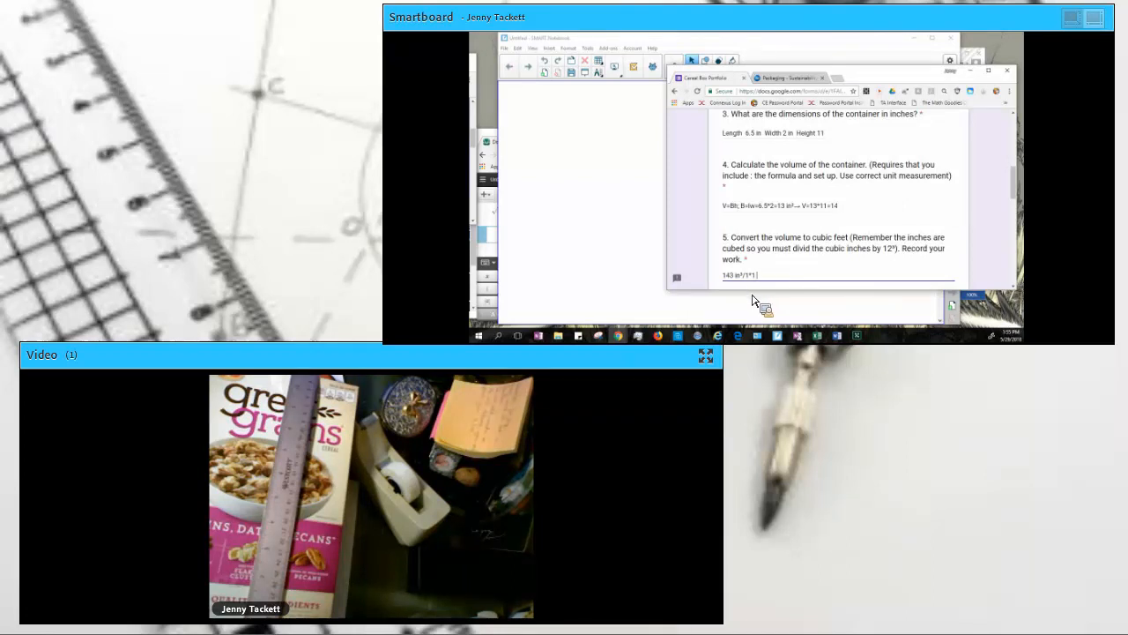
text(ft³)
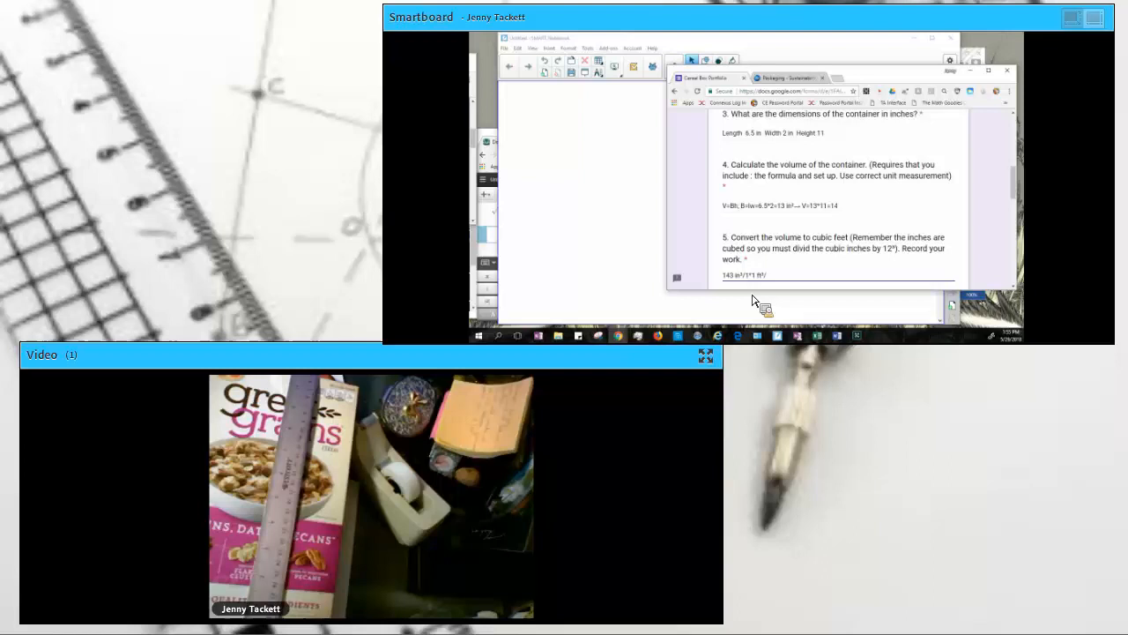
text(/12 in³)
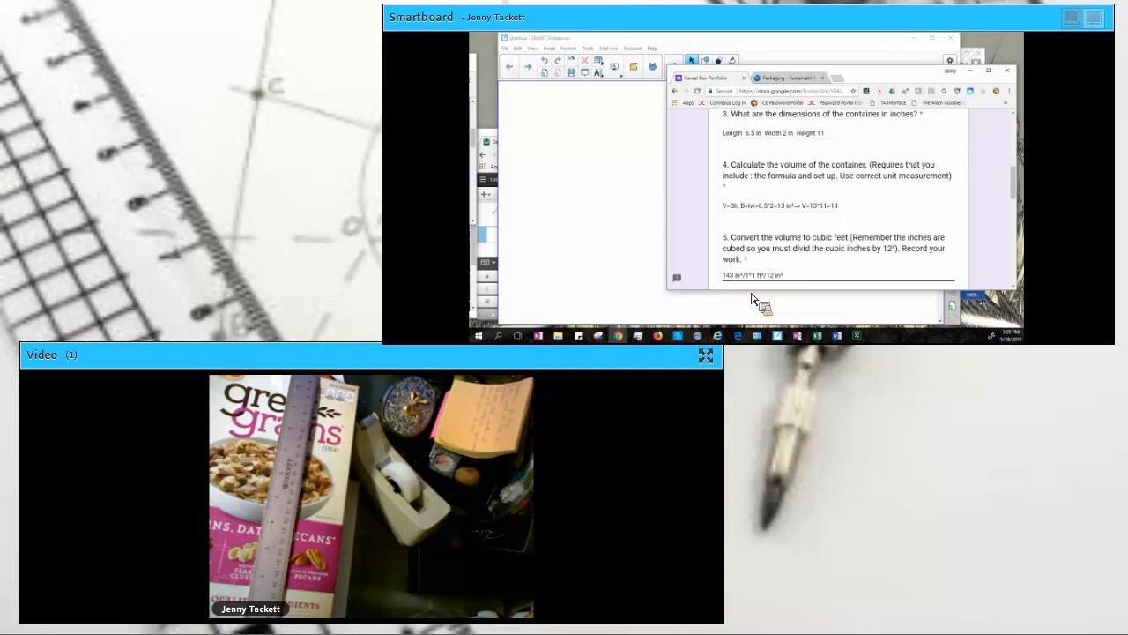
mouse_move(526, 90)
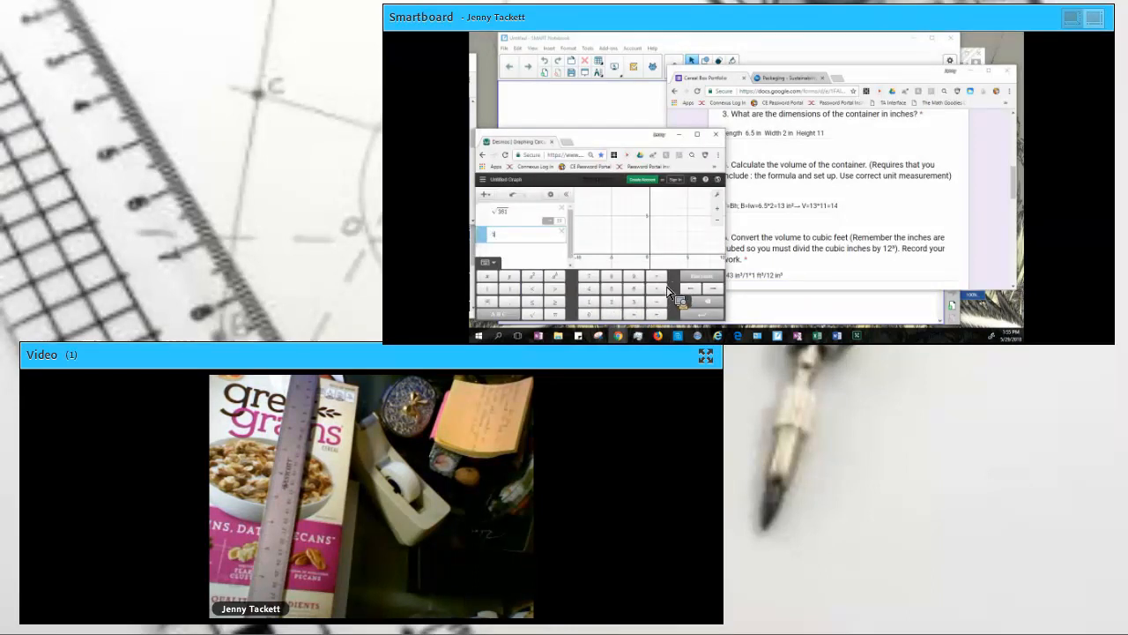
Step: Start entering the 143 division in the Desmos calculator
click(588, 301)
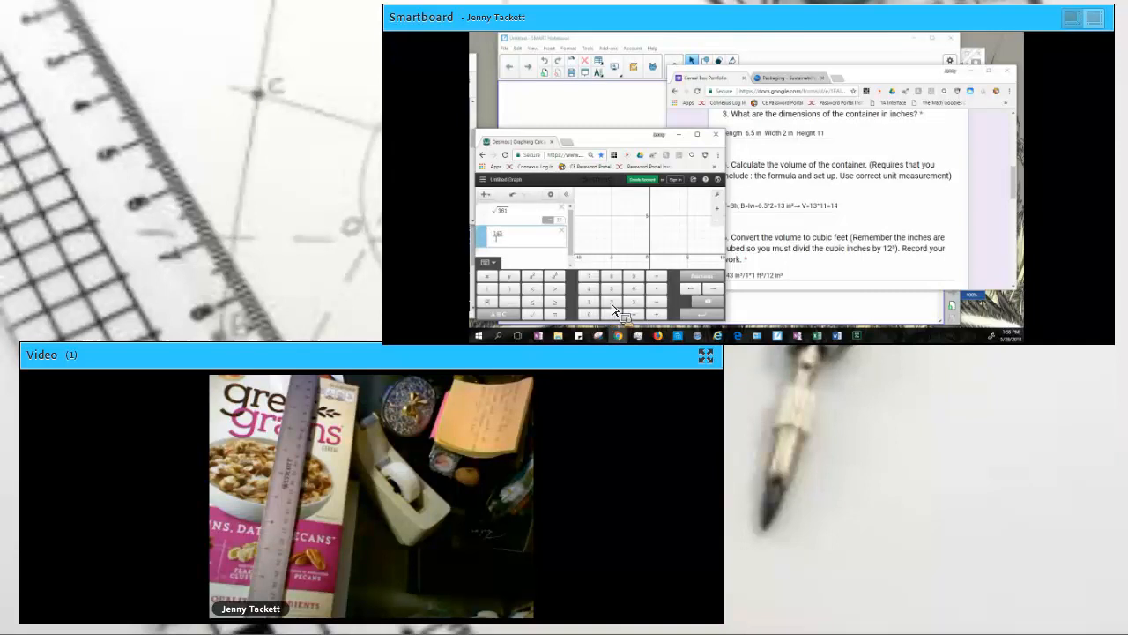
mouse_move(606, 304)
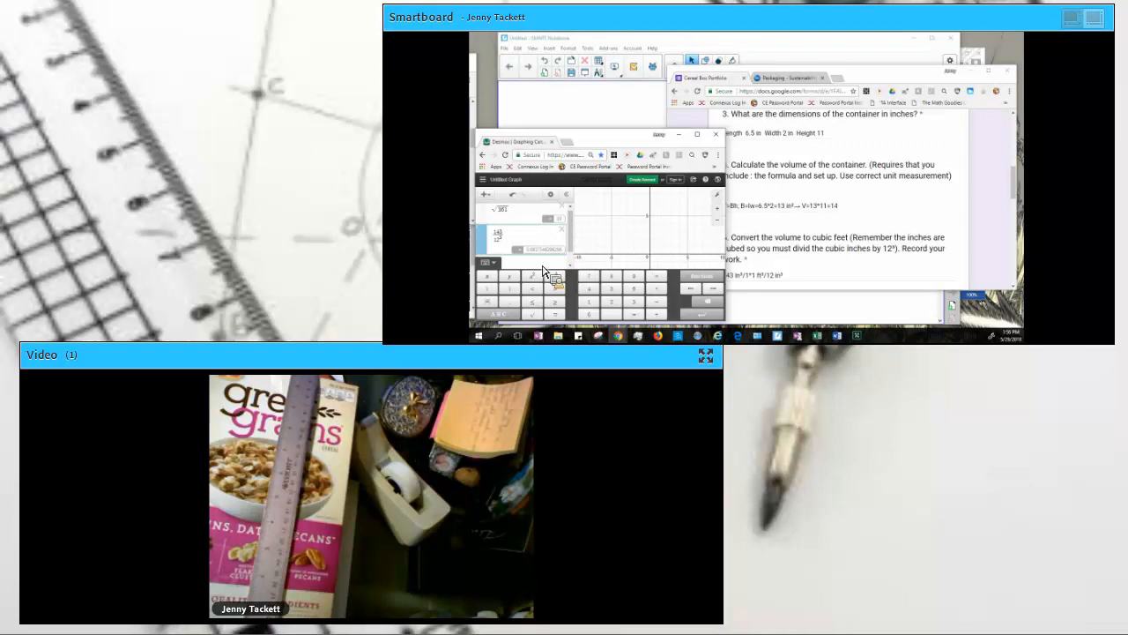
mouse_move(612, 101)
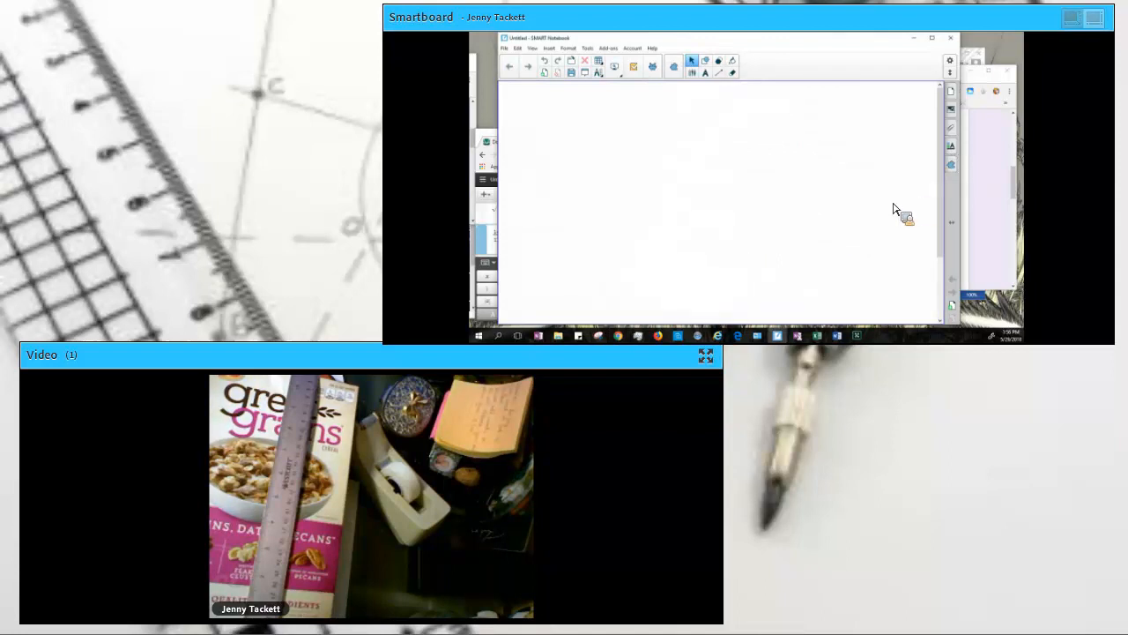
mouse_move(793, 286)
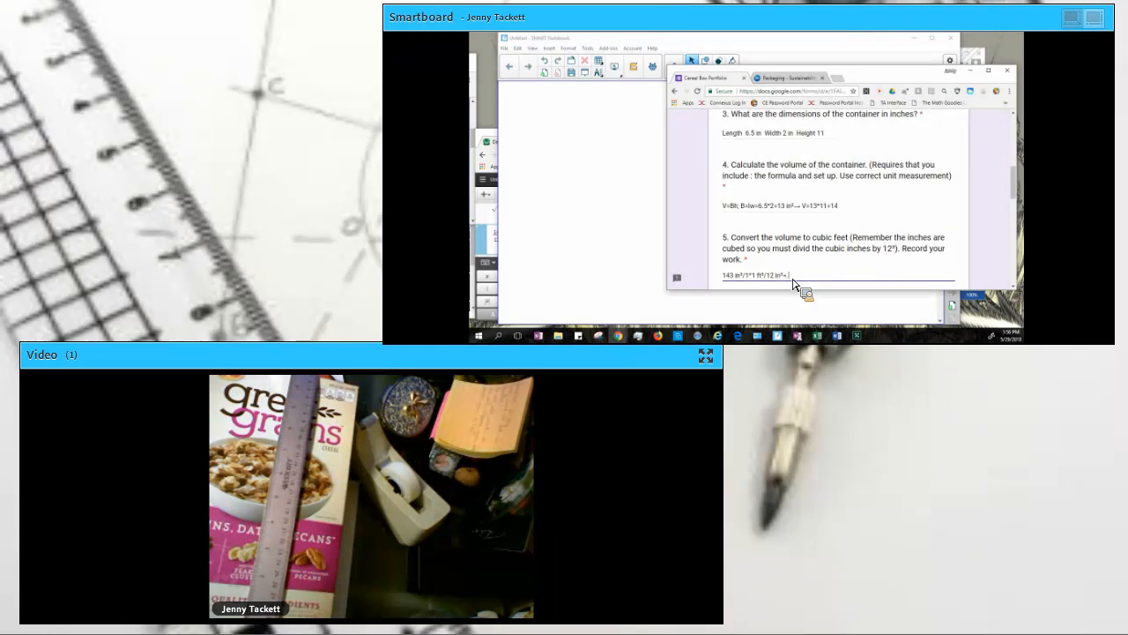
Step: Append =.083 ft³ to question 5 and open question 6's convert-me.com link
text(.083 ft³)
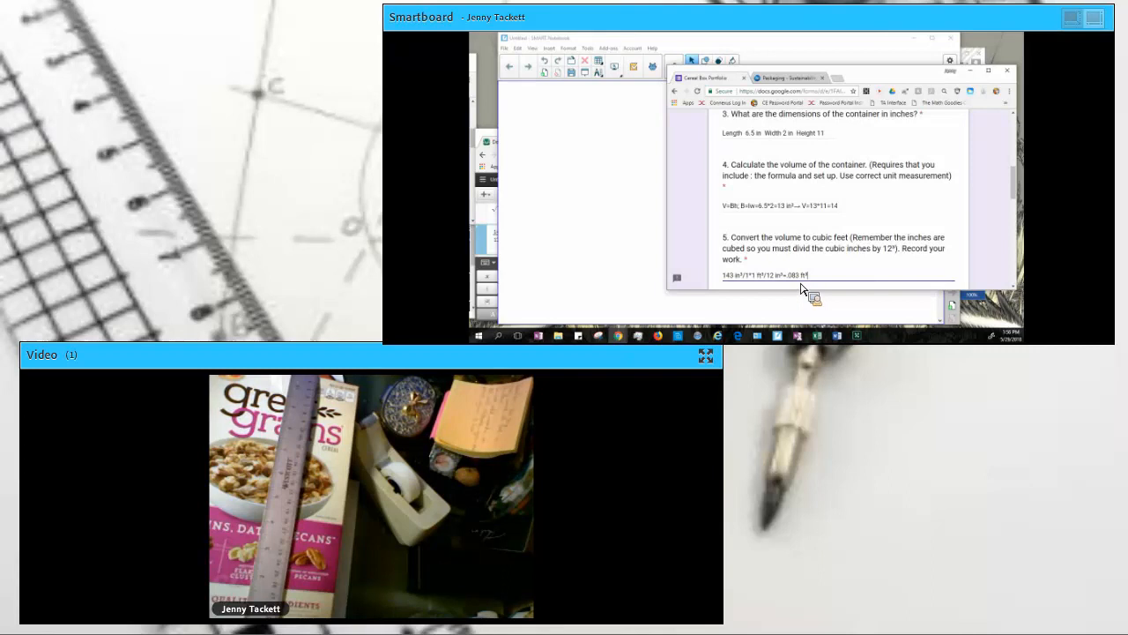
scroll(down, 3)
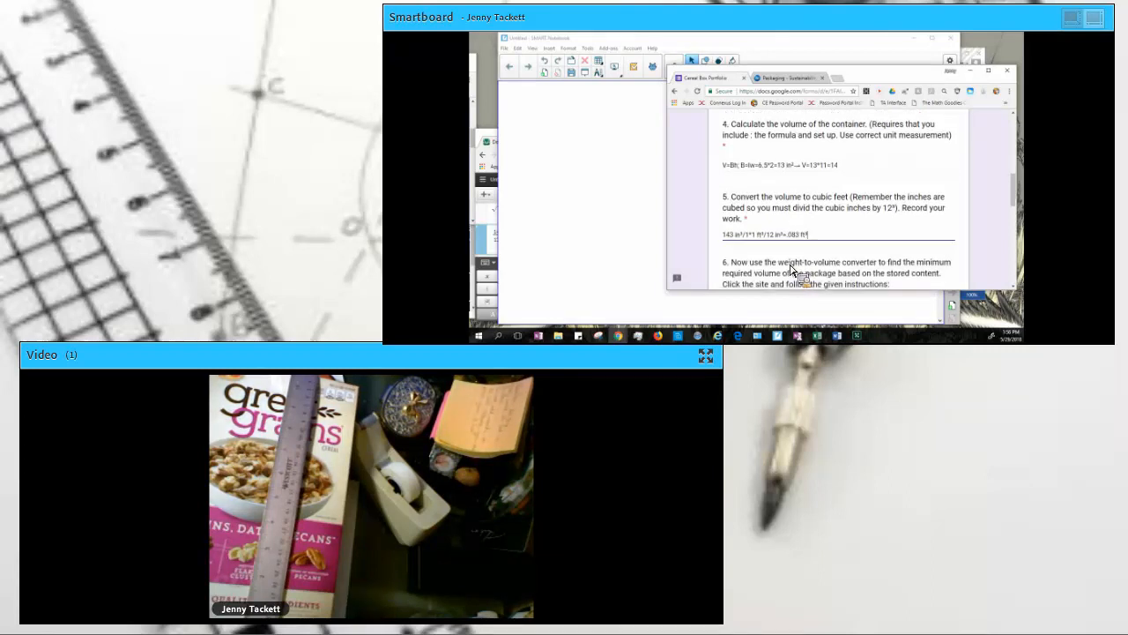
scroll(down, 3)
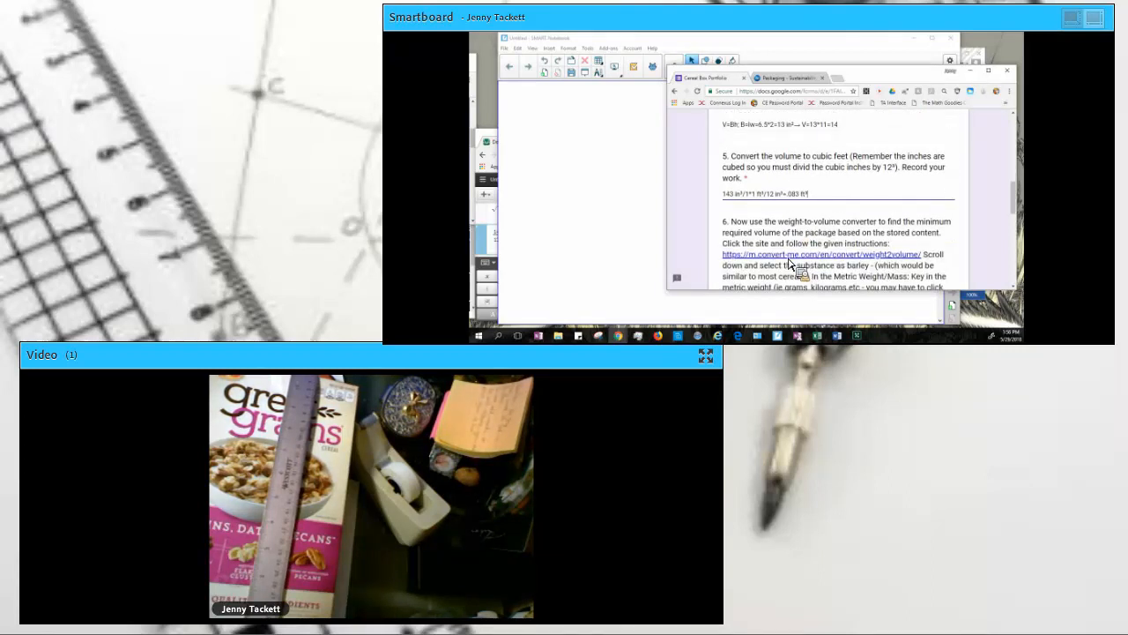
click(819, 254)
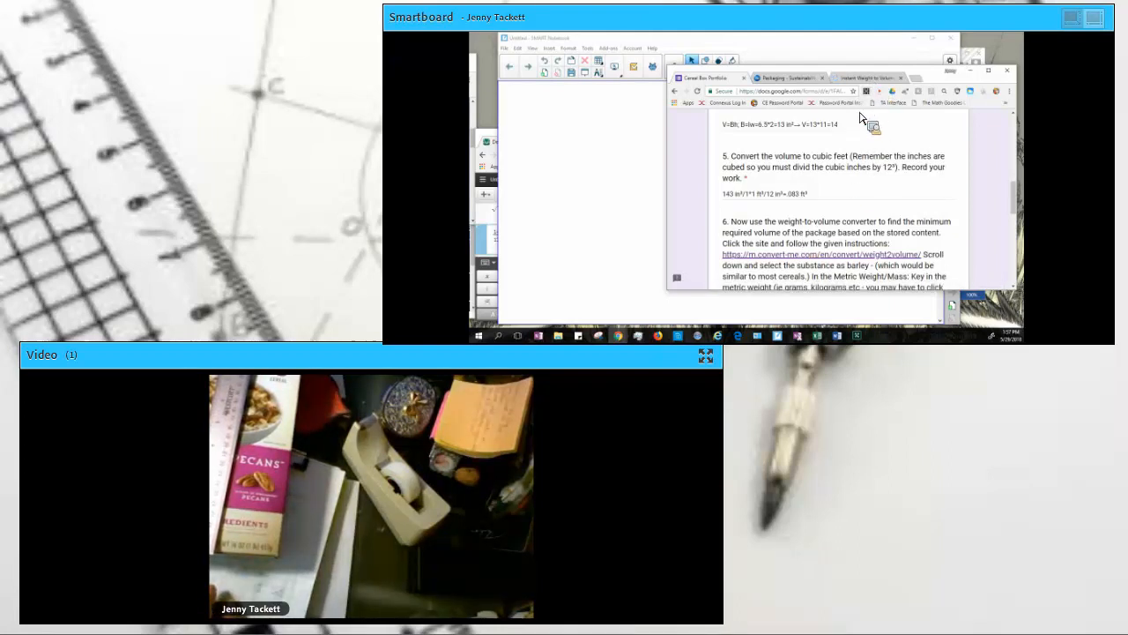
Step: Pick barley from the substance list on the weight-to-volume converter
click(823, 254)
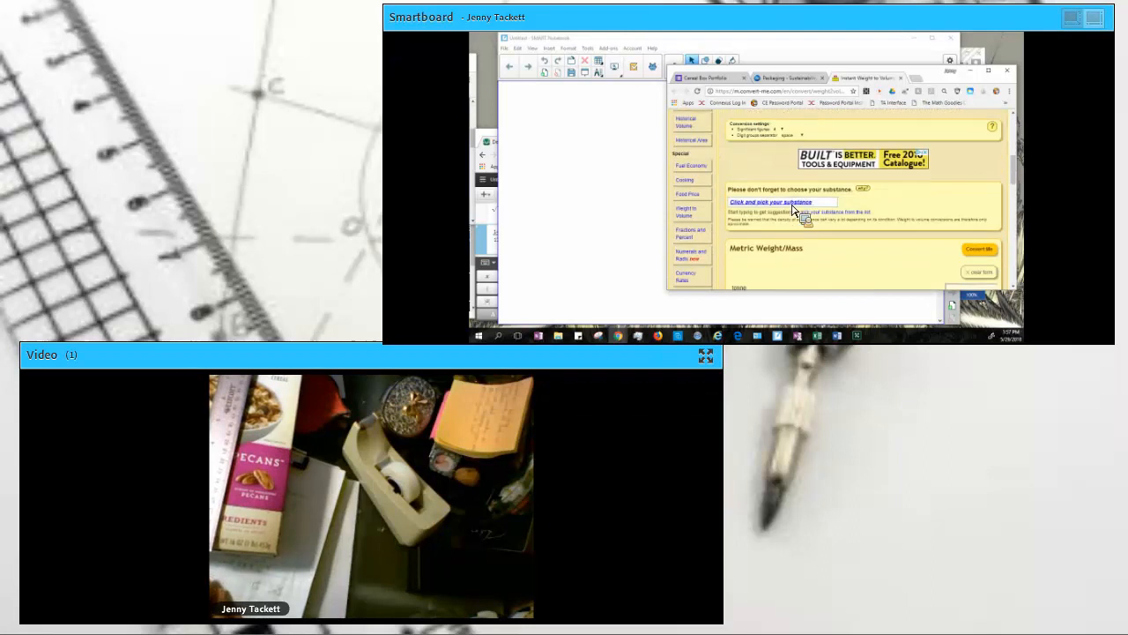
click(782, 202)
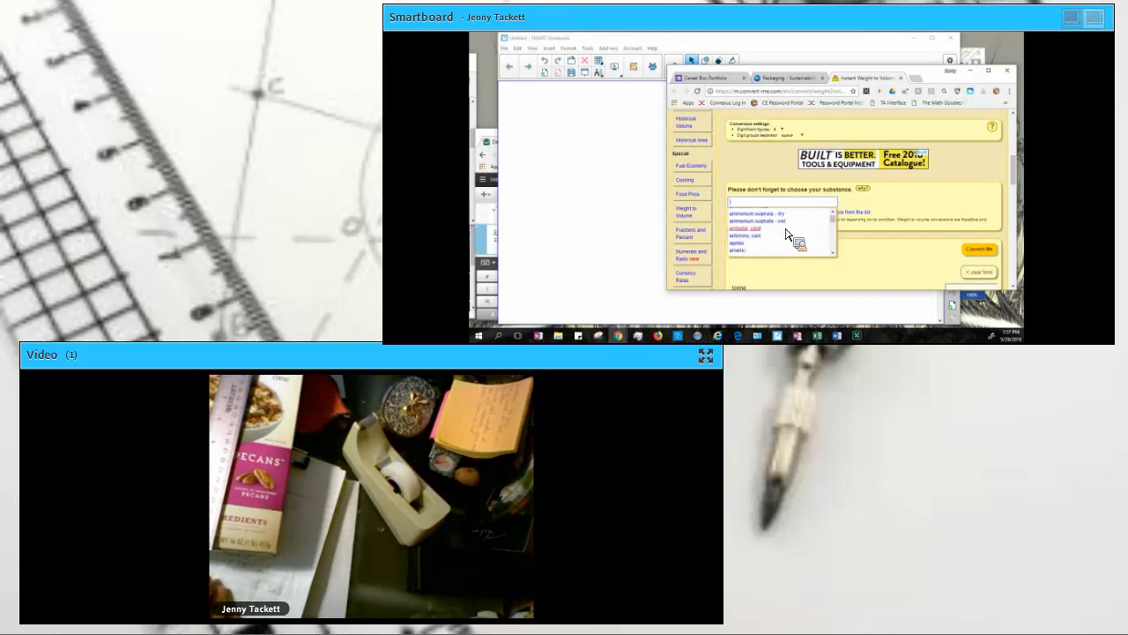
scroll(down, 3)
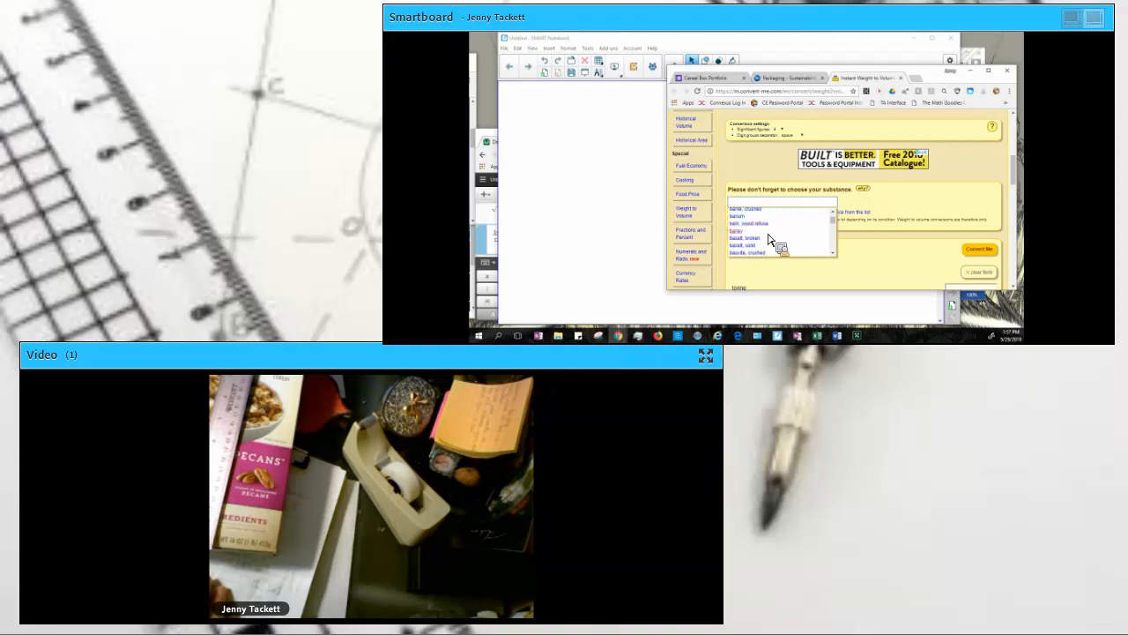
click(736, 230)
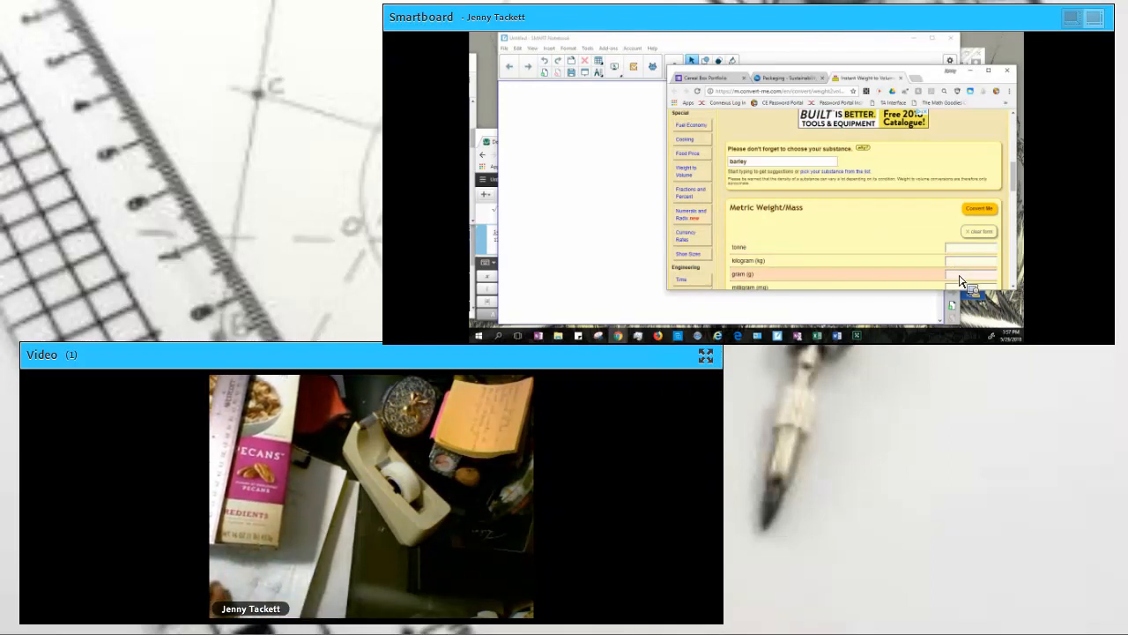
Step: Convert the 453 g barley weight and reveal the U.S. volume result of about 0.026 ft³
click(980, 210)
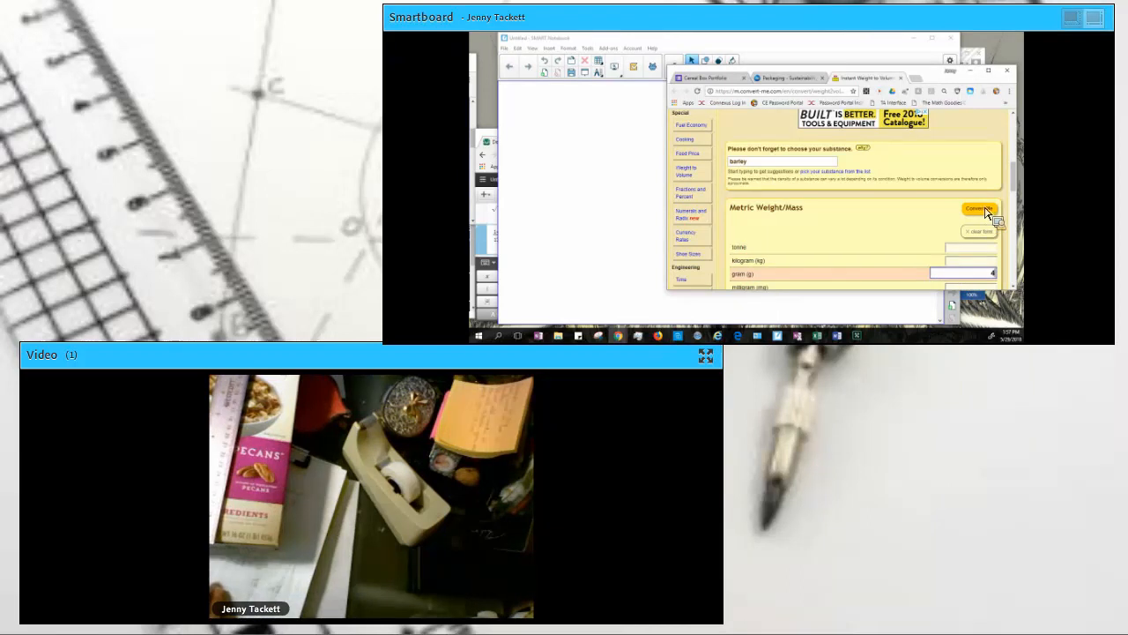
click(978, 209)
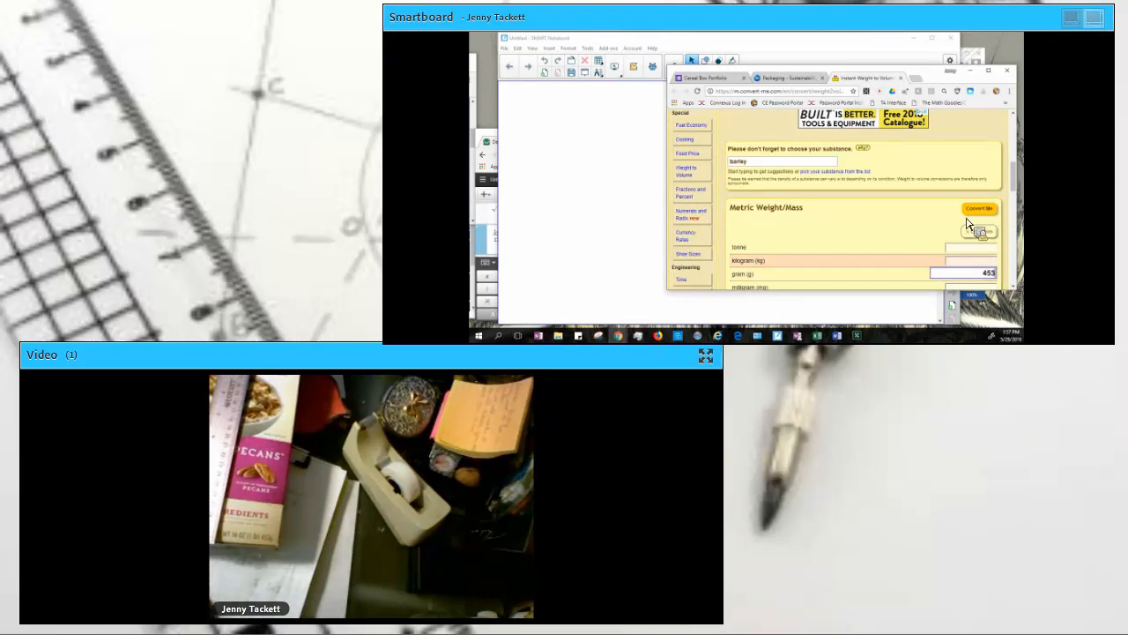
click(983, 209)
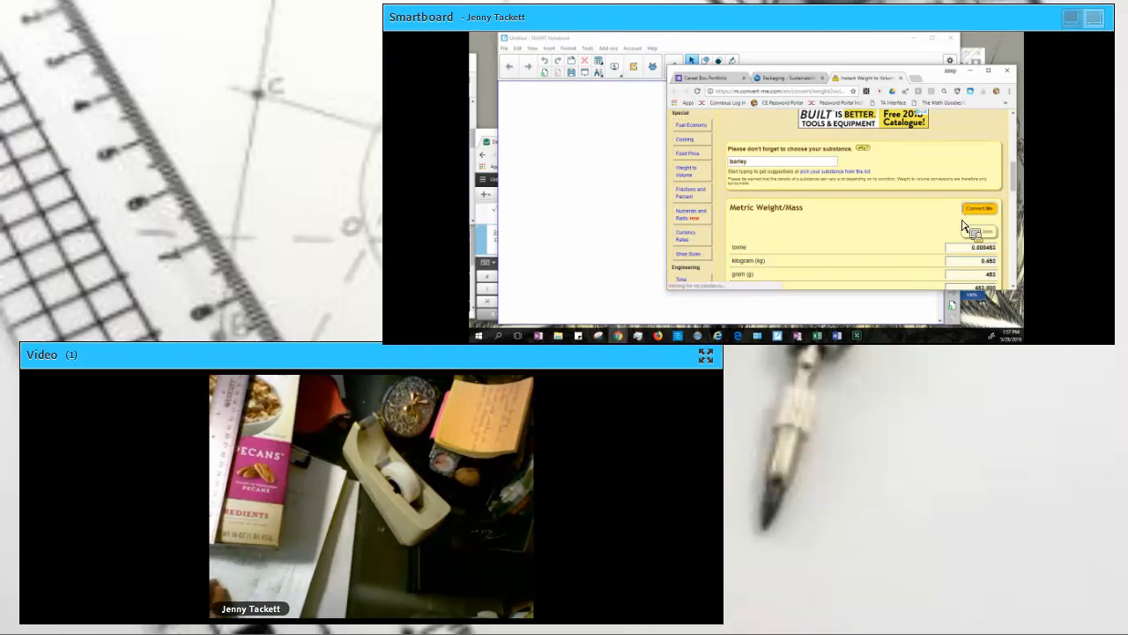
scroll(down, 3)
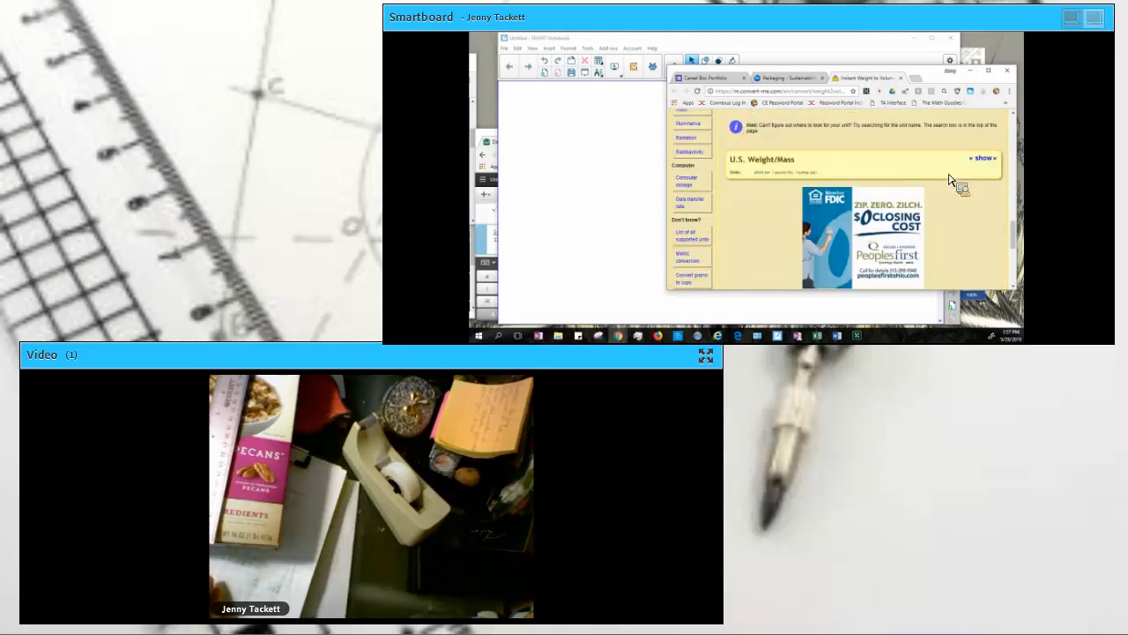
click(976, 157)
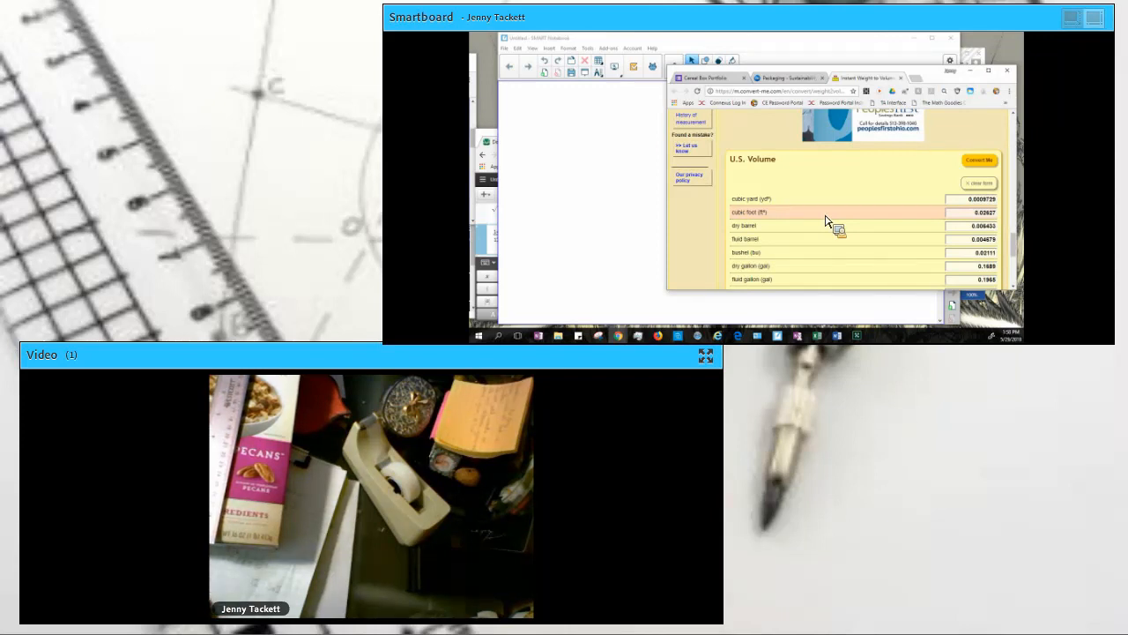
mouse_move(815, 218)
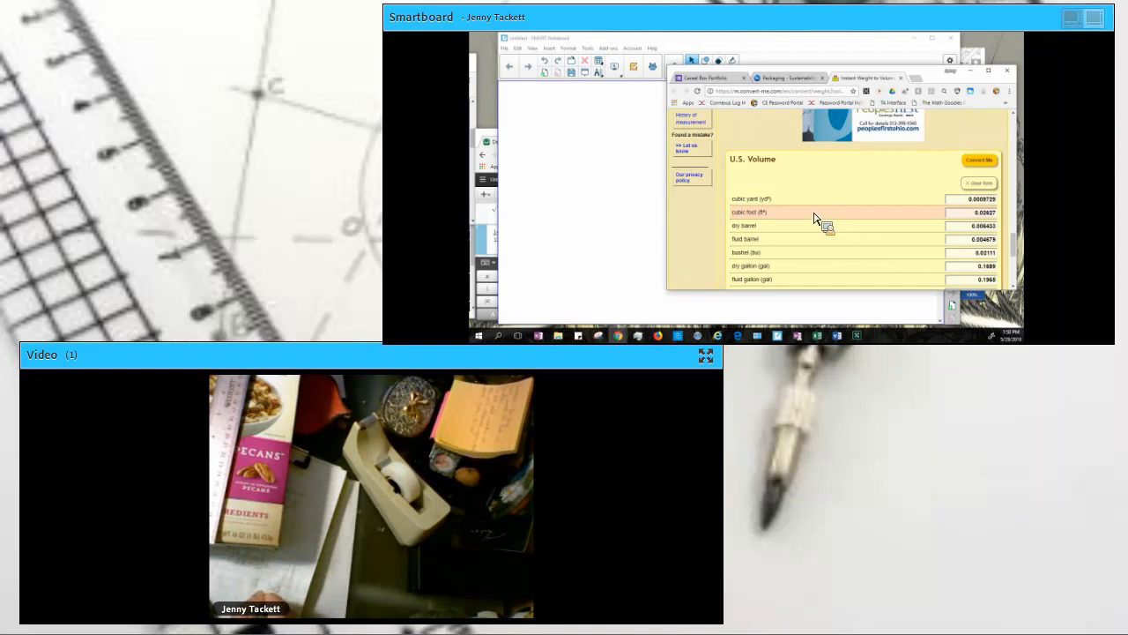
mouse_move(826, 213)
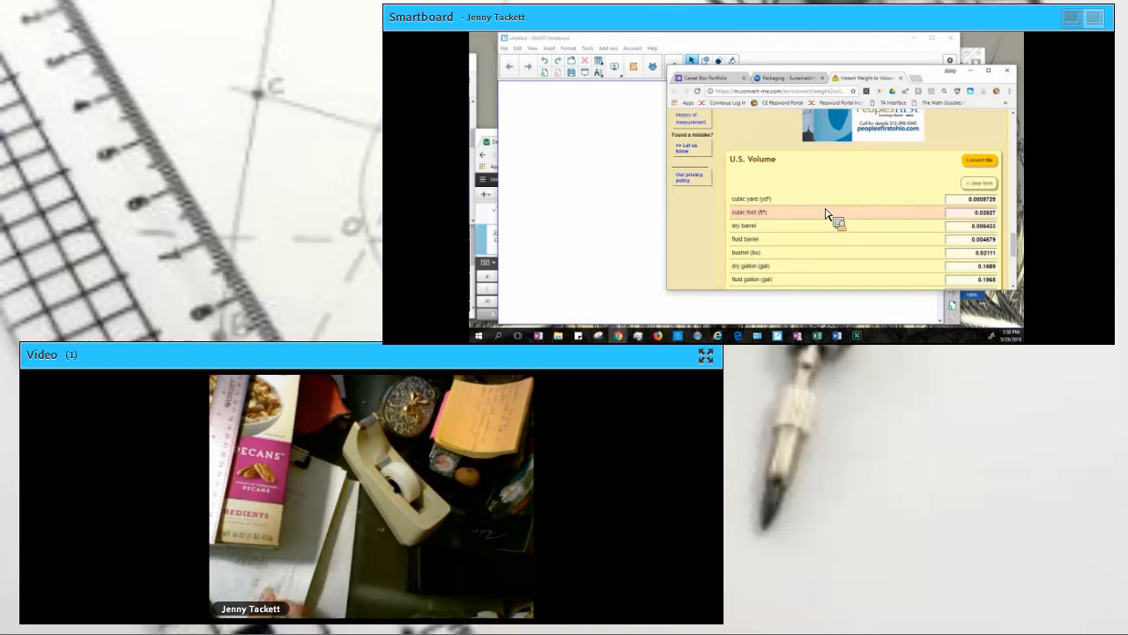
mouse_move(897, 56)
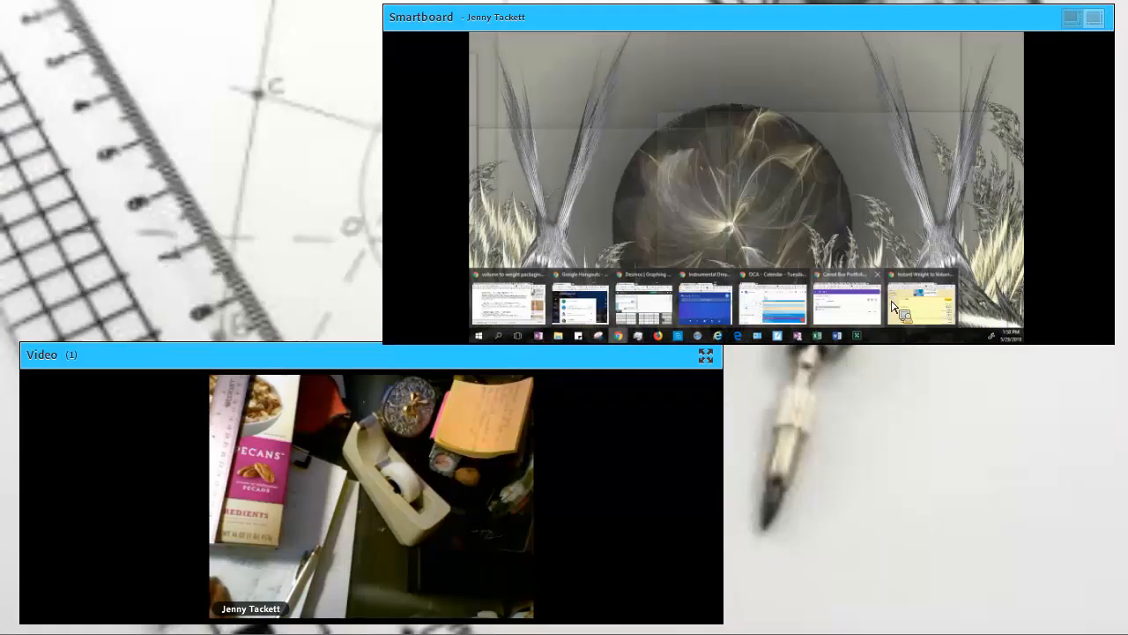
mouse_move(712, 134)
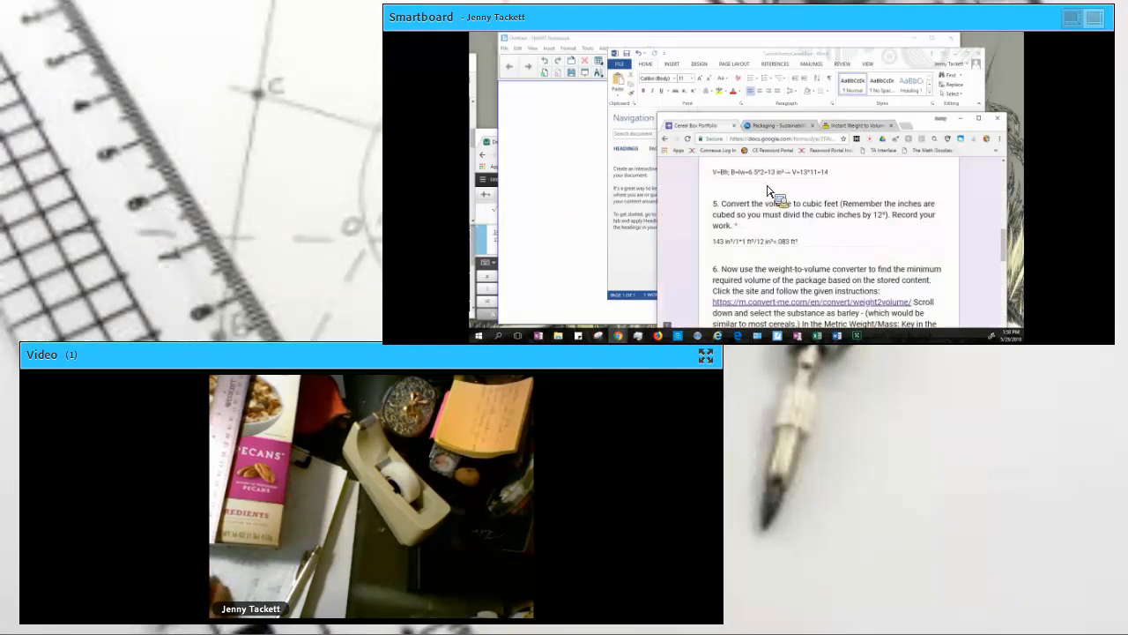
Step: Answer question 6 with .026 ft³ and question 7 with .083-.026=.05
scroll(down, 3)
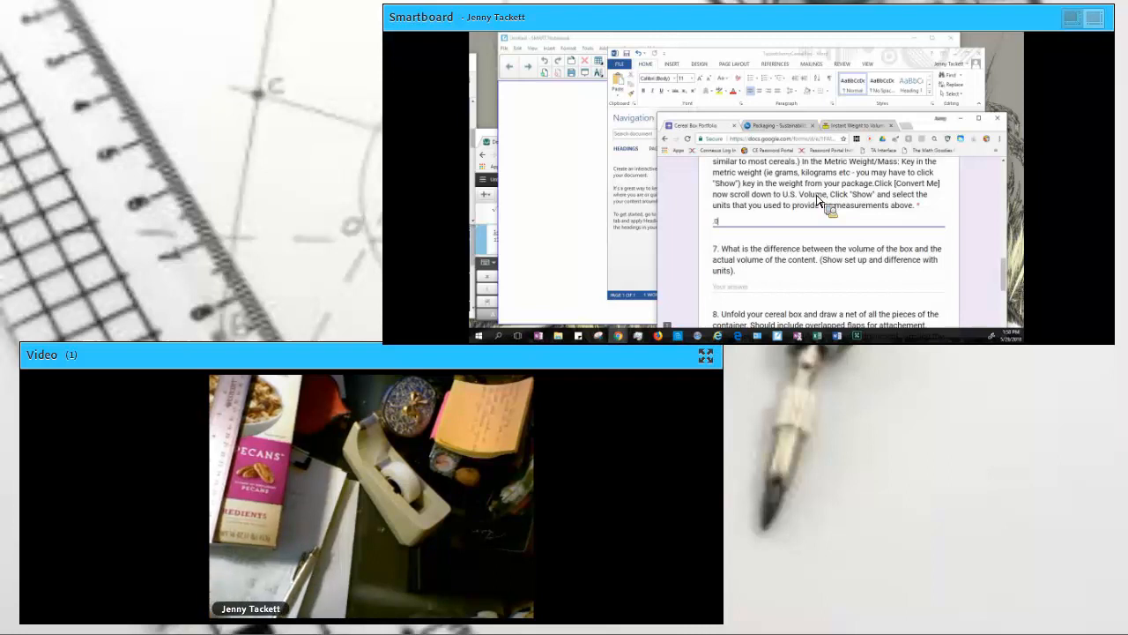
text(026 ft)
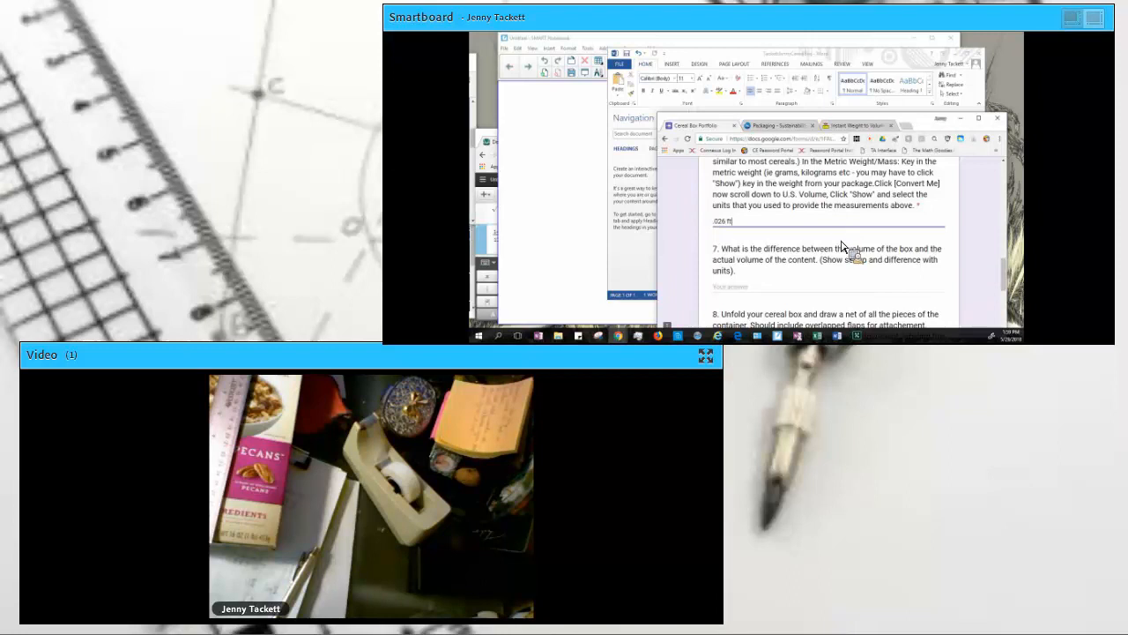
mouse_move(804, 254)
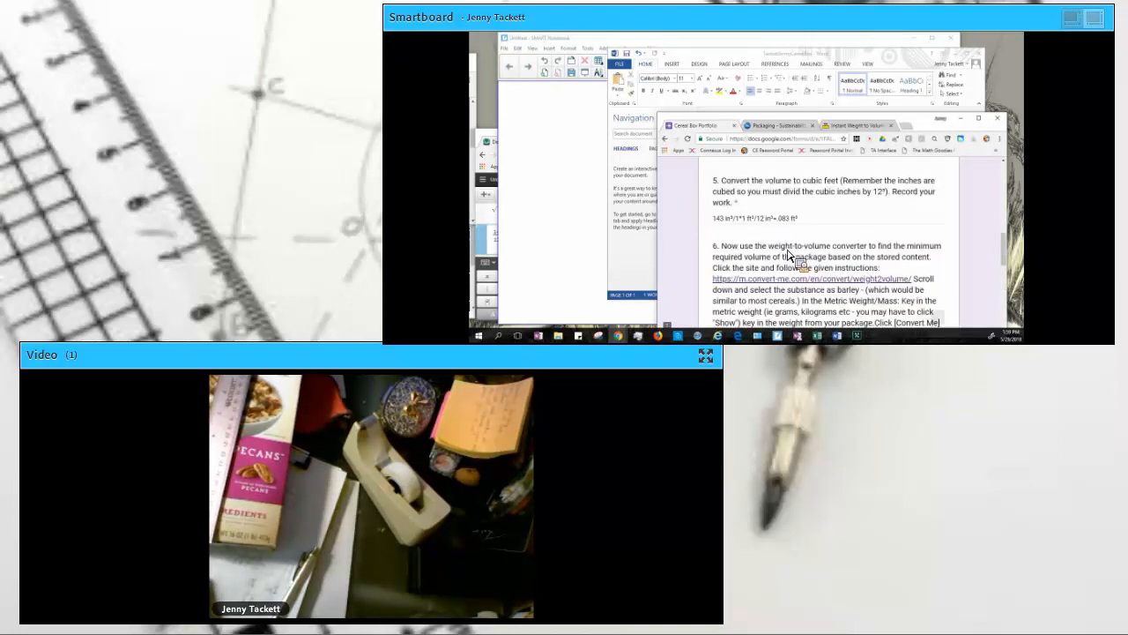
scroll(down, 3)
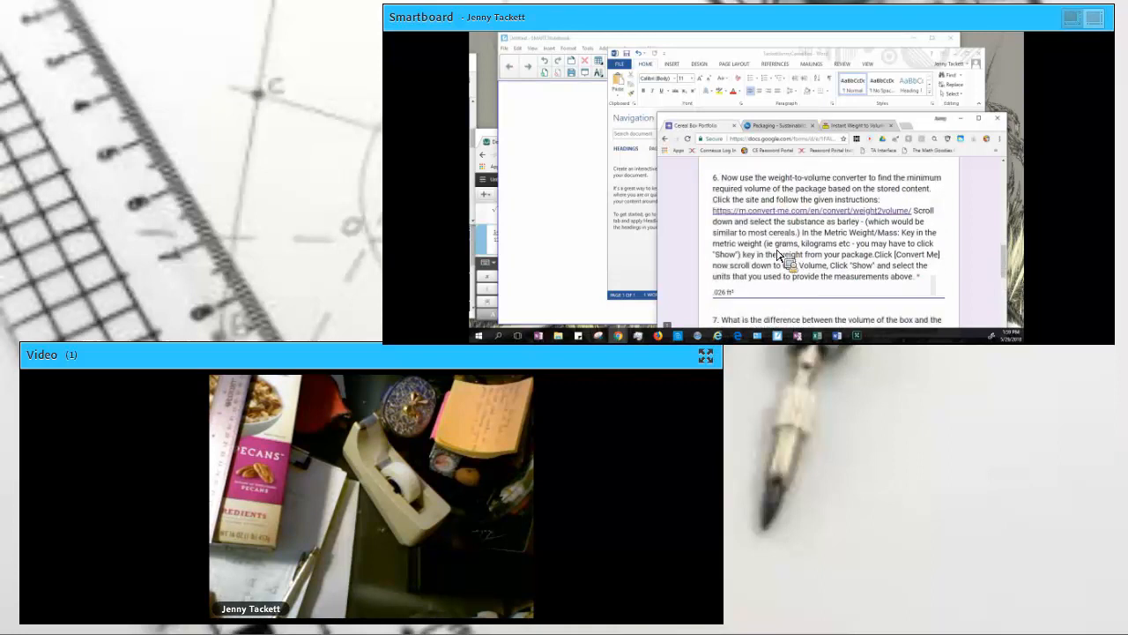
scroll(down, 3)
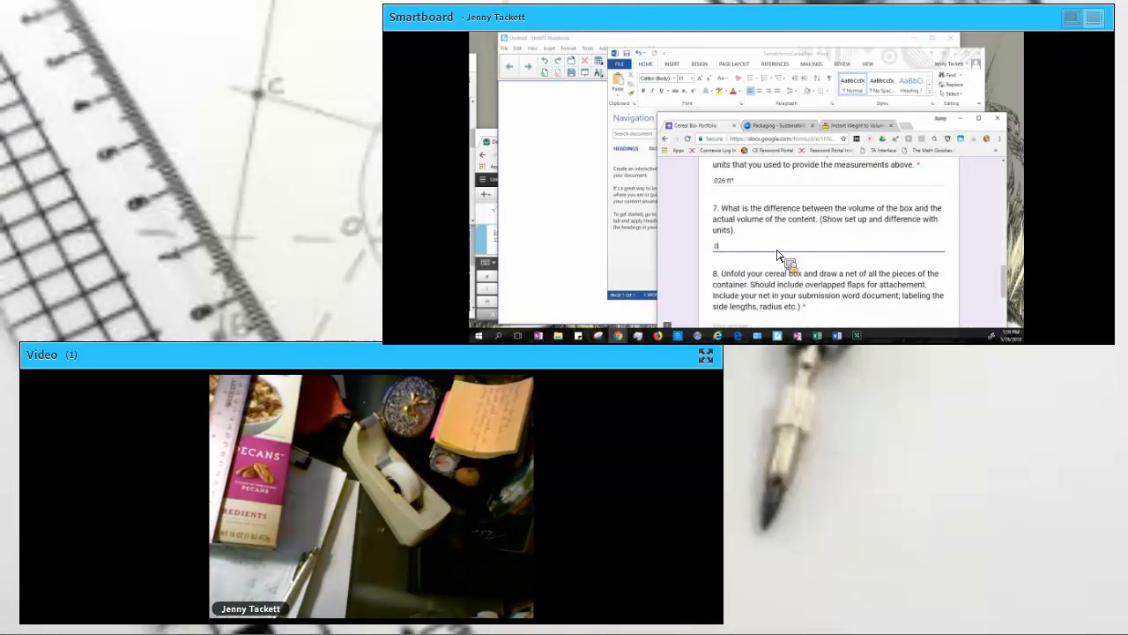
text(.083-.026=.05)
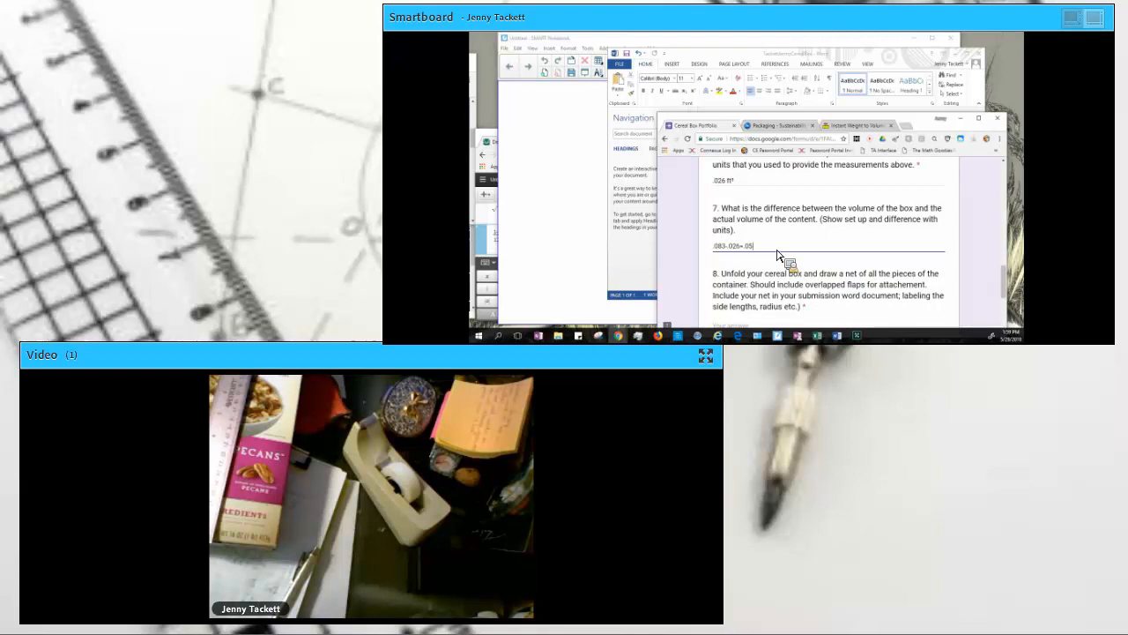
text(7)
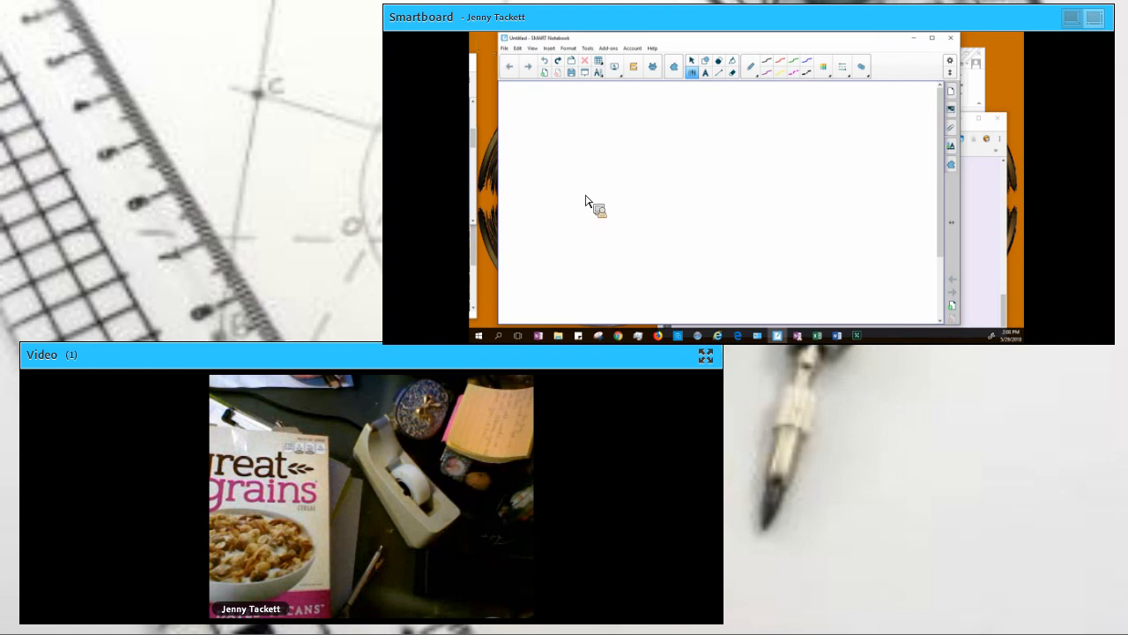
mouse_move(661, 192)
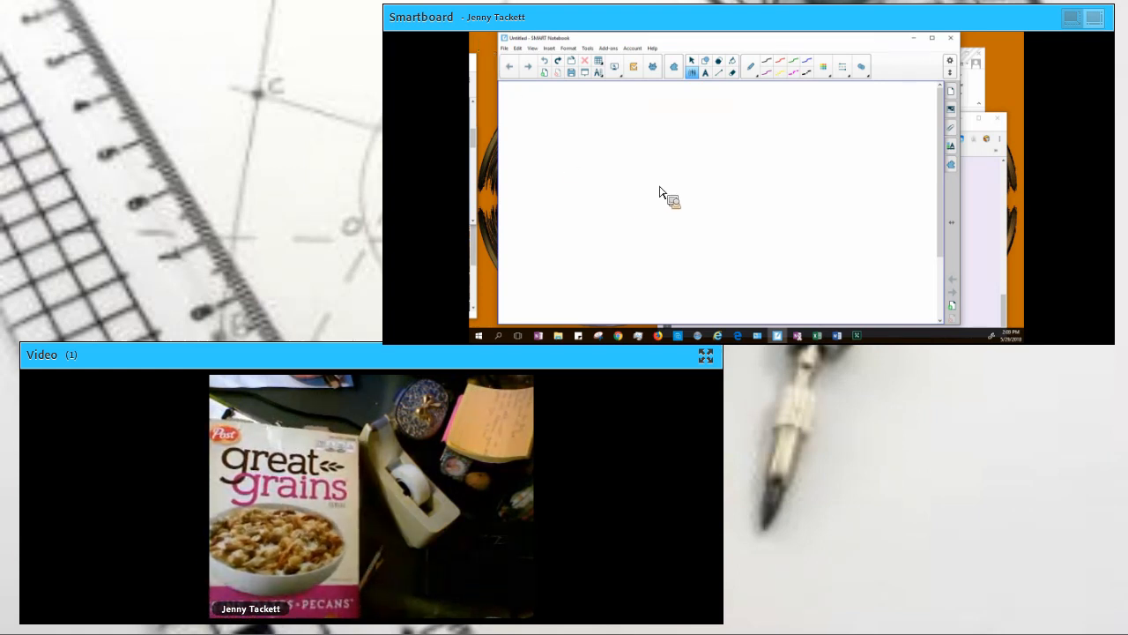
mouse_move(749, 64)
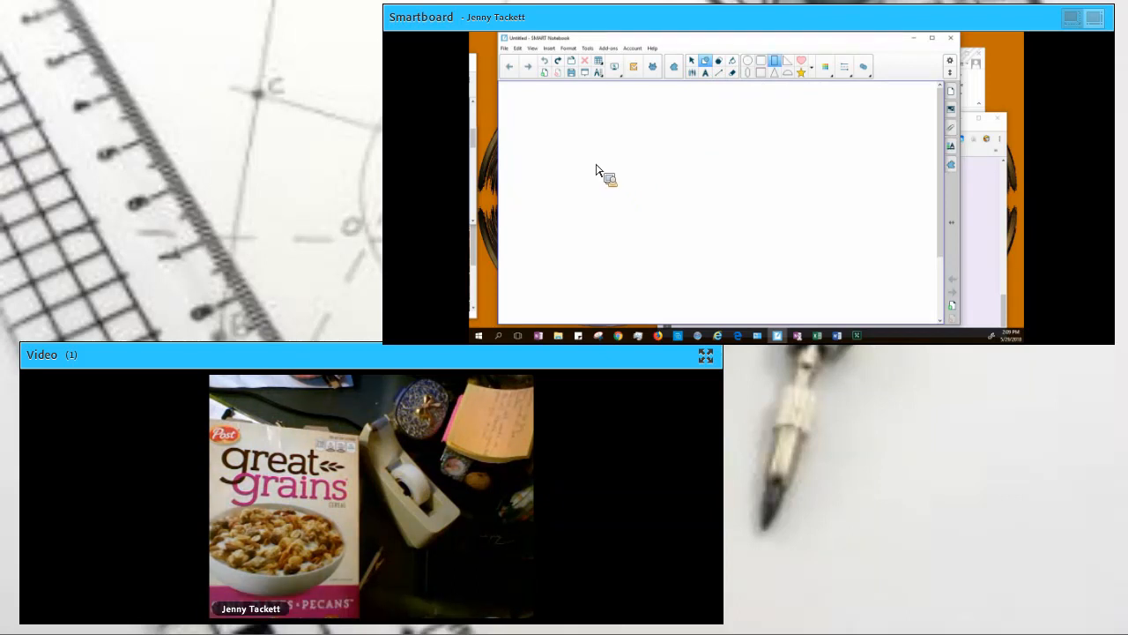
mouse_move(820, 182)
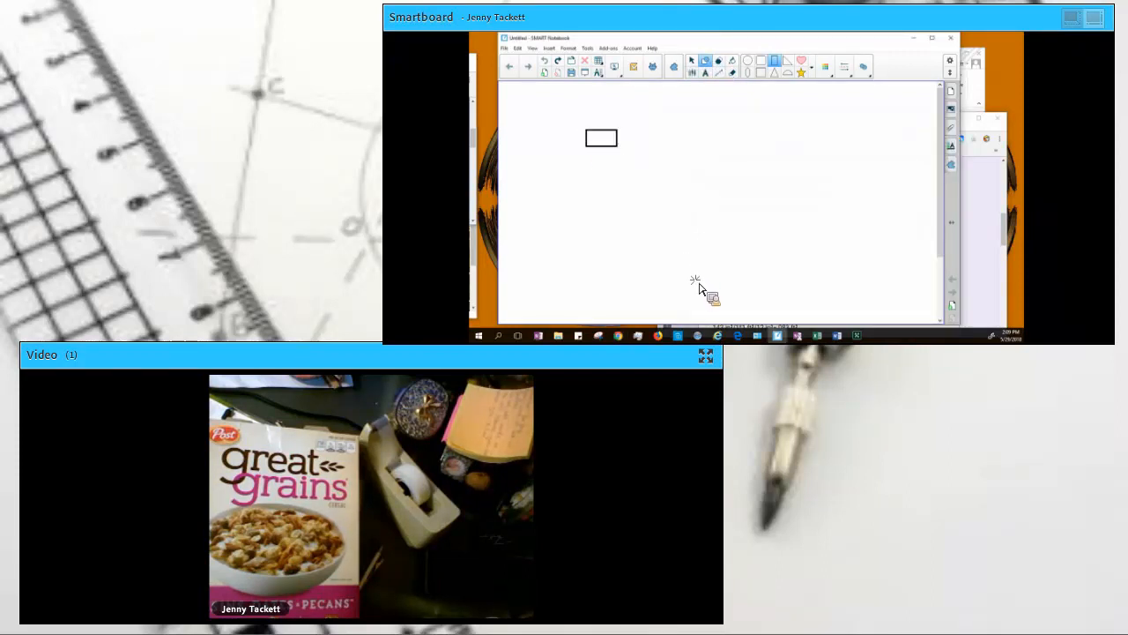
Step: Draw the tall rectangular front panel that starts the cereal box net
drag(602, 148, 696, 282)
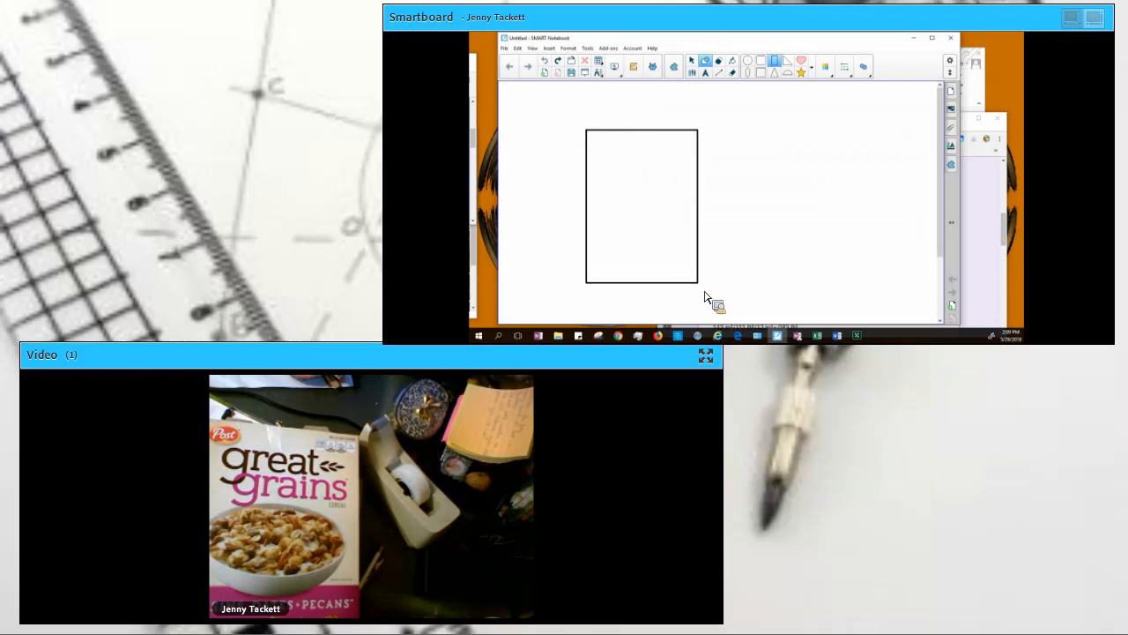
click(642, 204)
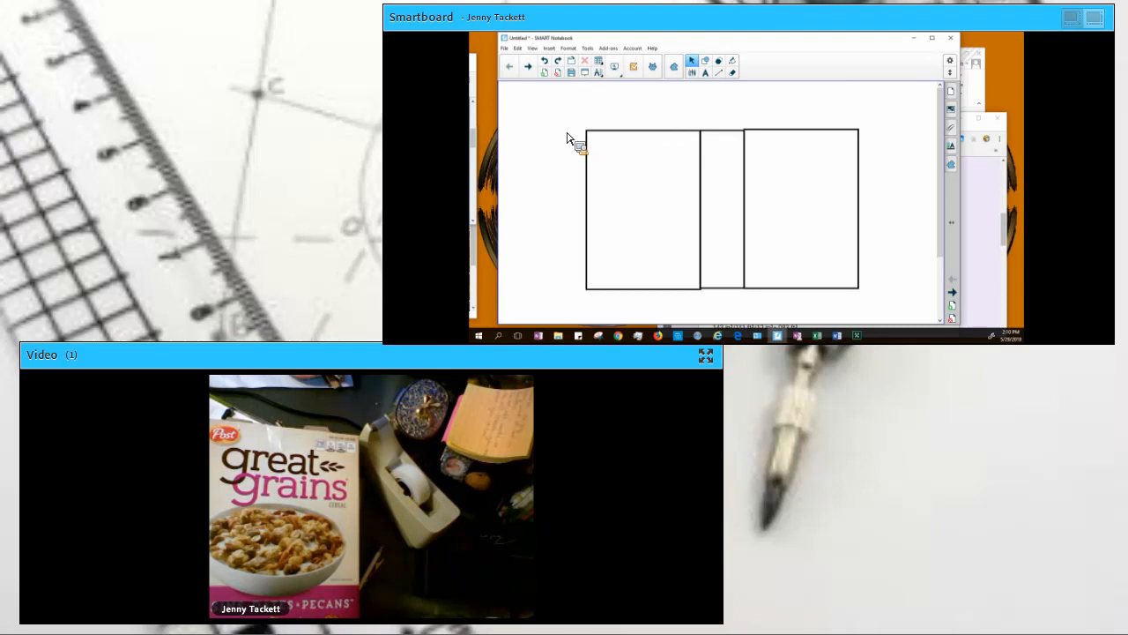
mouse_move(614, 110)
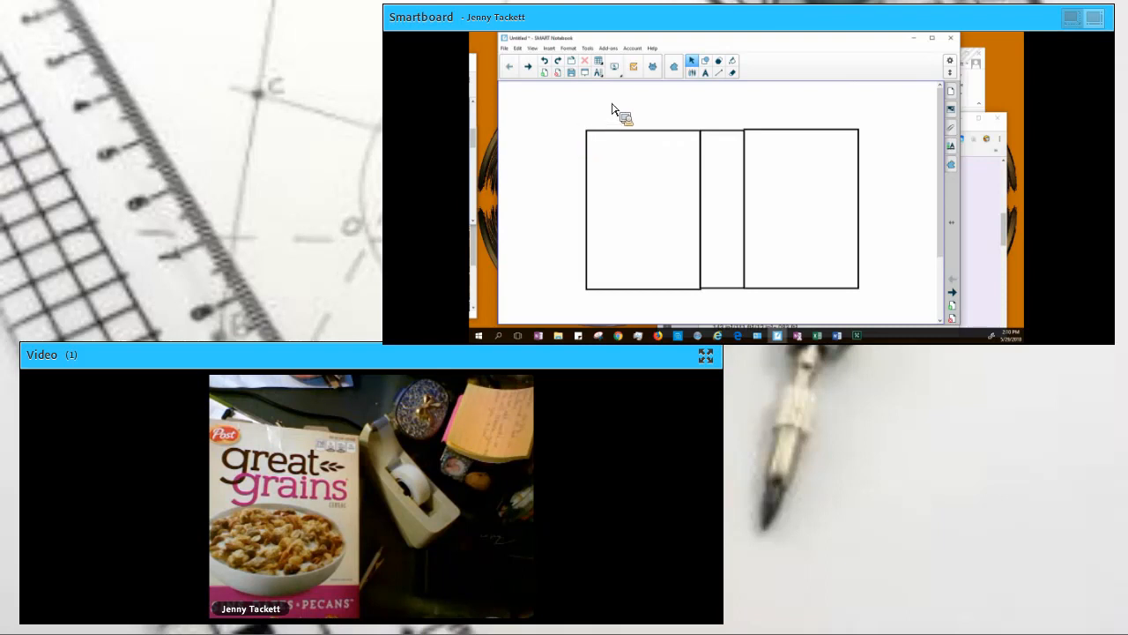
mouse_move(732, 141)
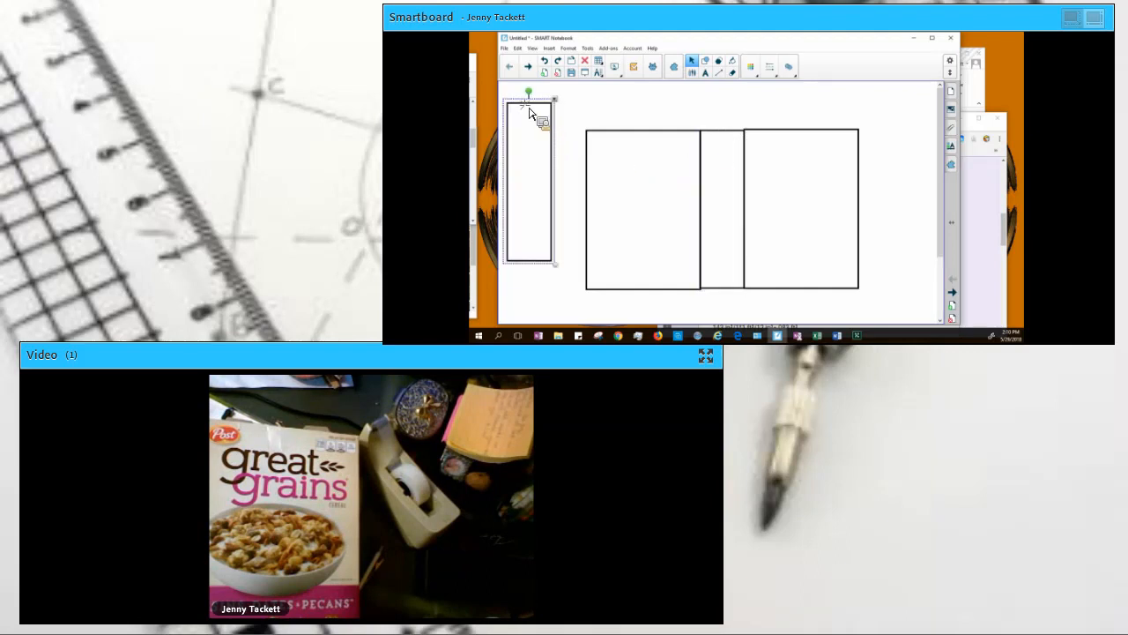
Step: Place the narrow strip left of the front panel and flaps above and below it
drag(528, 177, 573, 224)
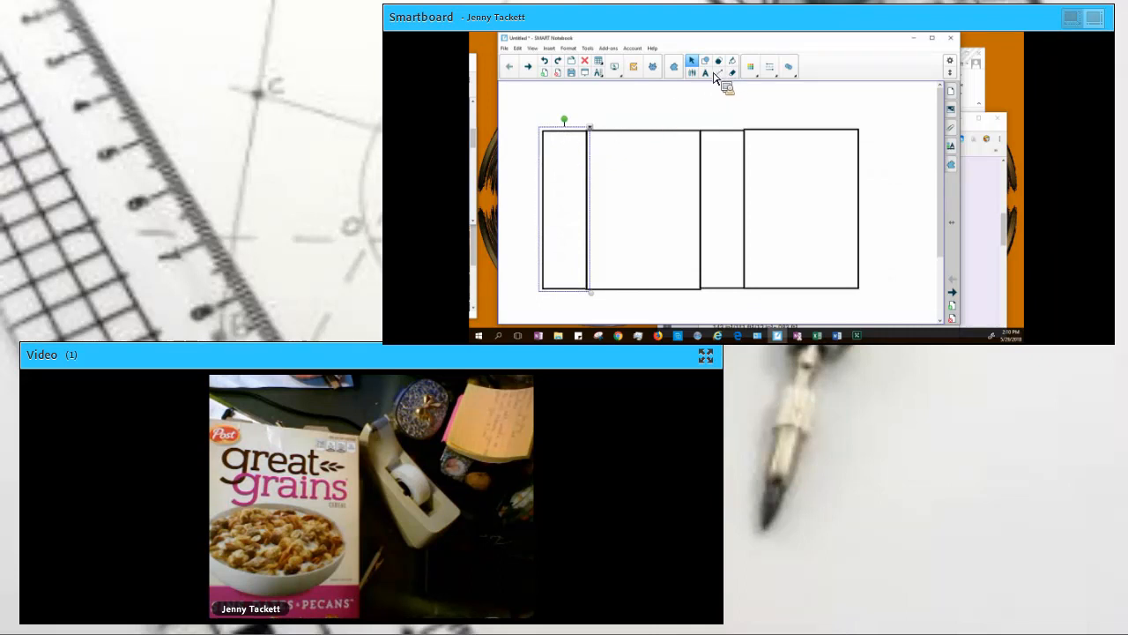
mouse_move(569, 141)
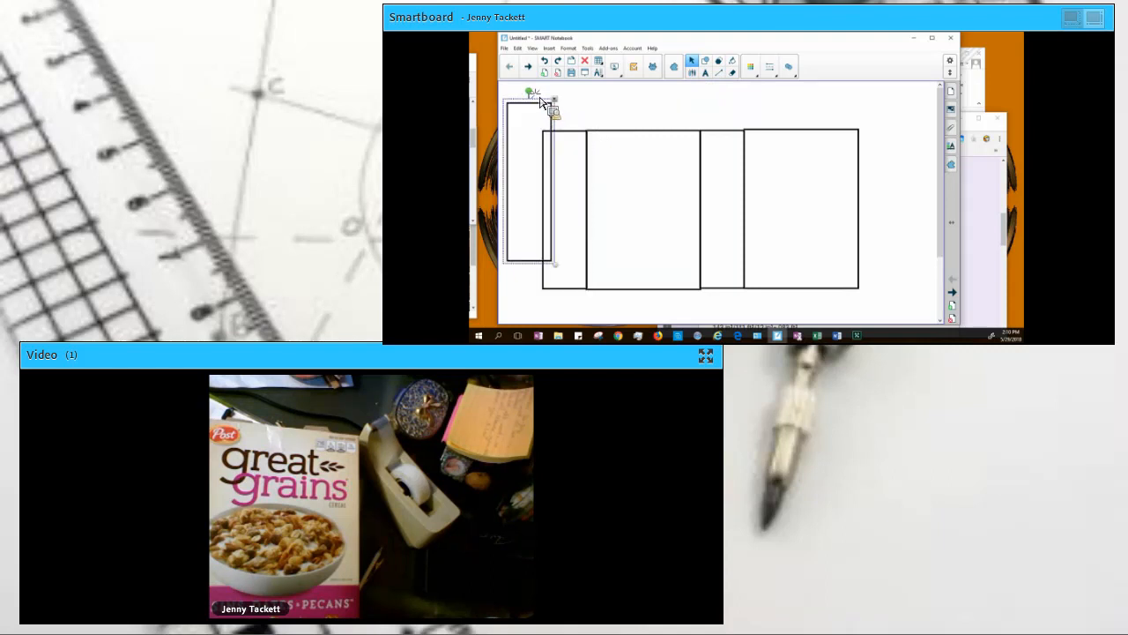
drag(533, 92, 542, 93)
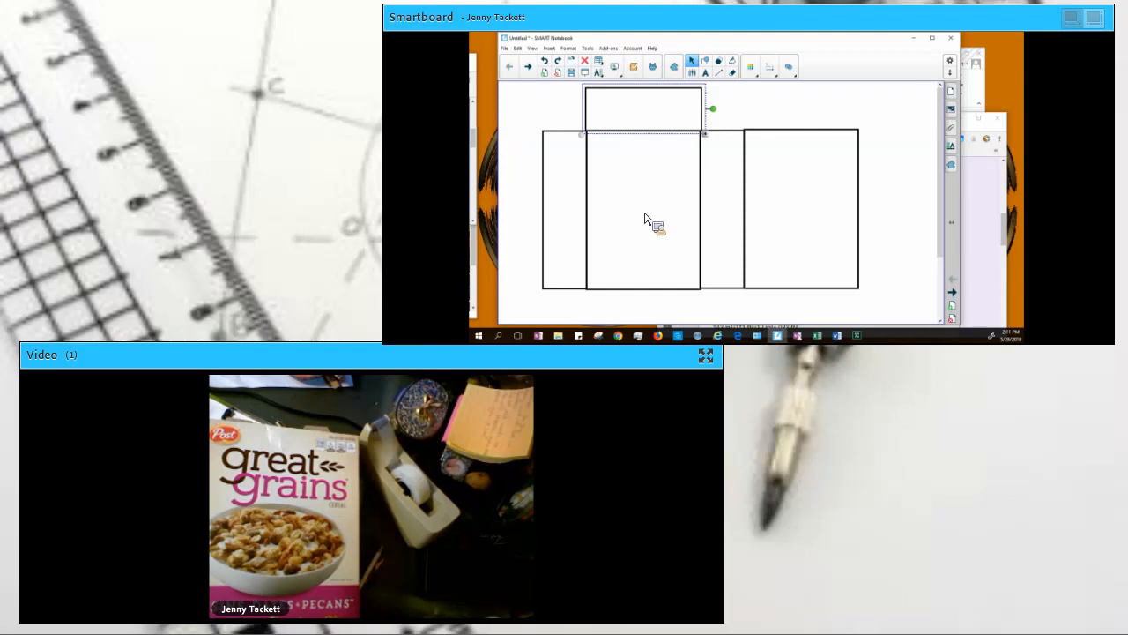
mouse_move(526, 209)
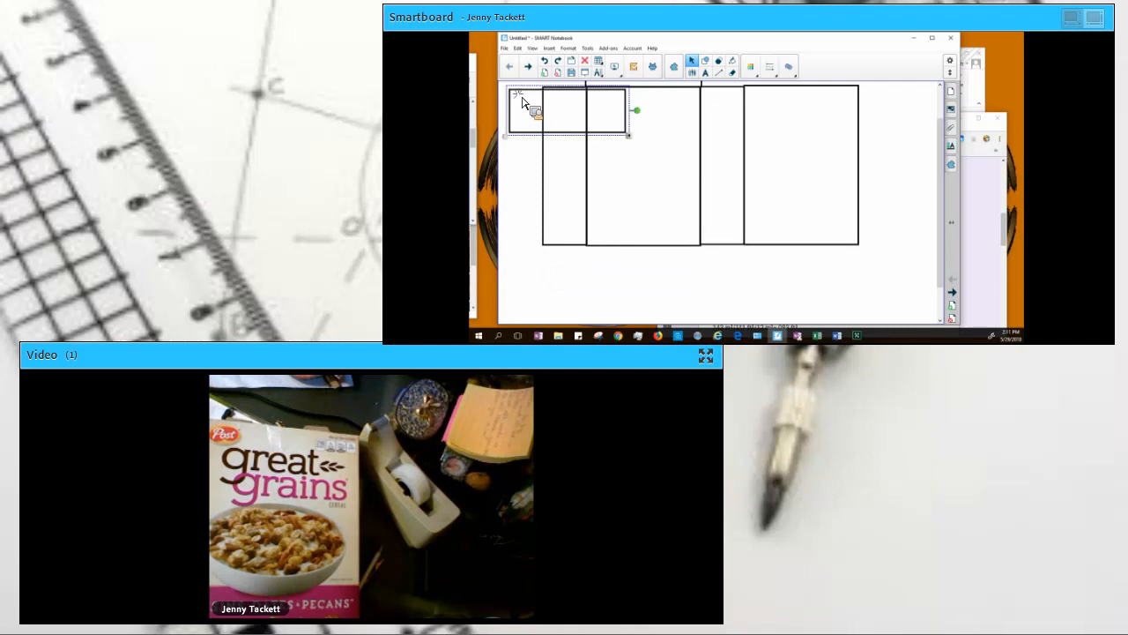
drag(568, 110, 625, 229)
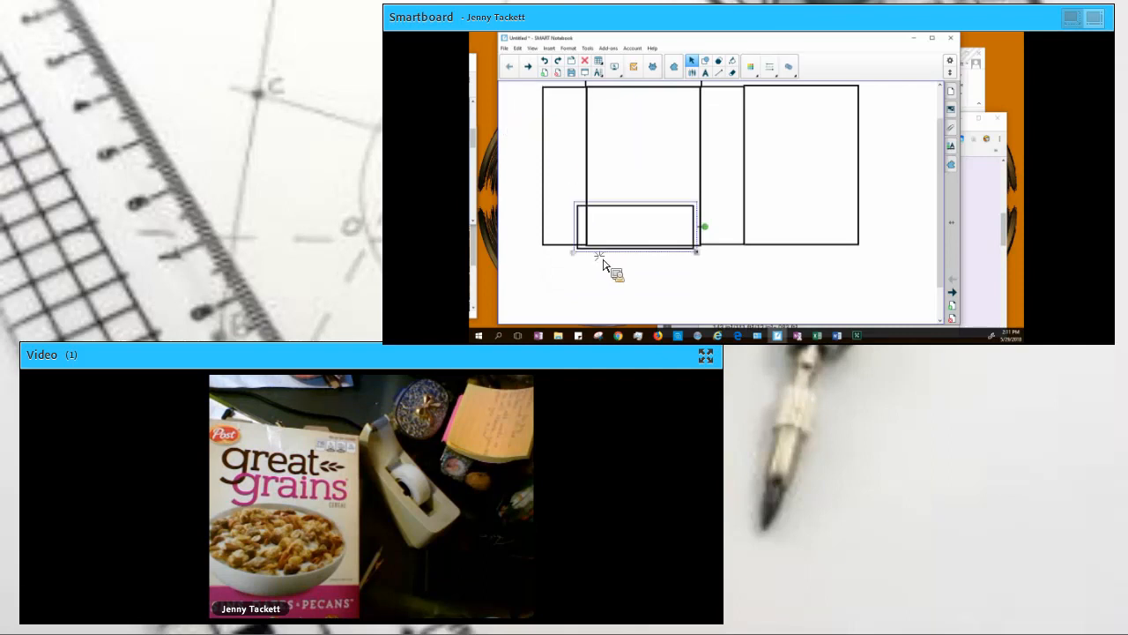
drag(630, 228, 644, 268)
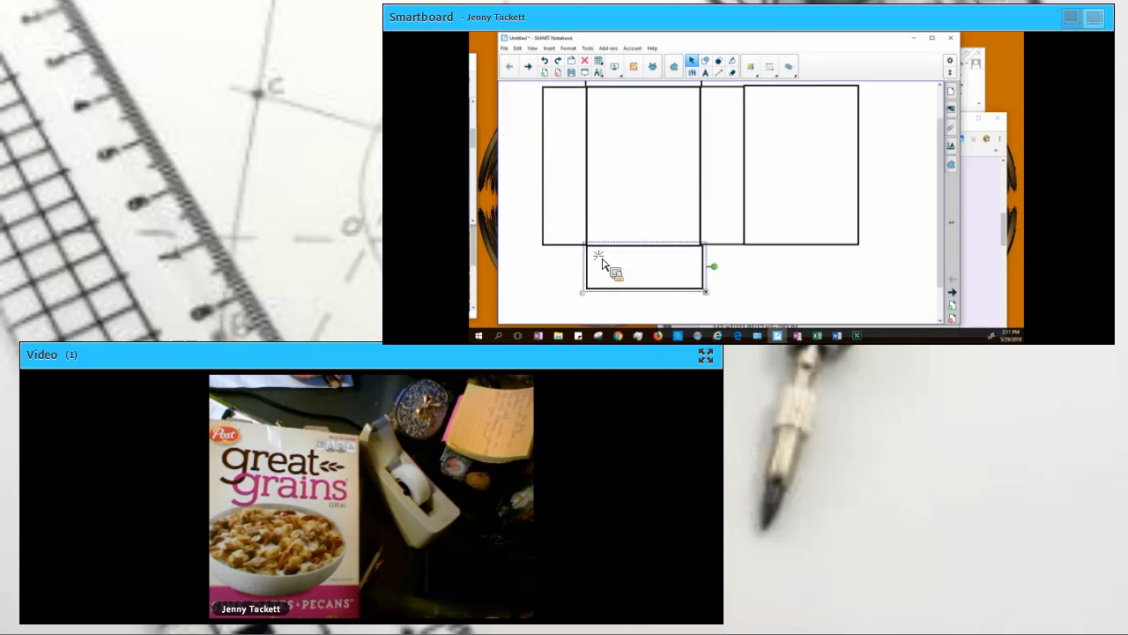
mouse_move(606, 247)
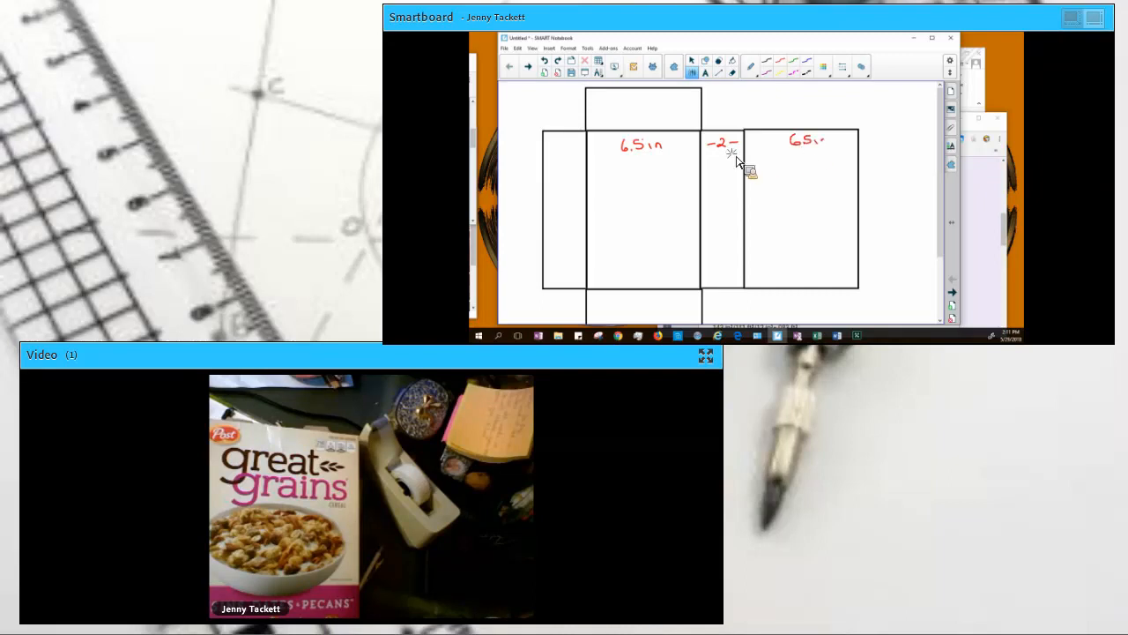
mouse_move(593, 115)
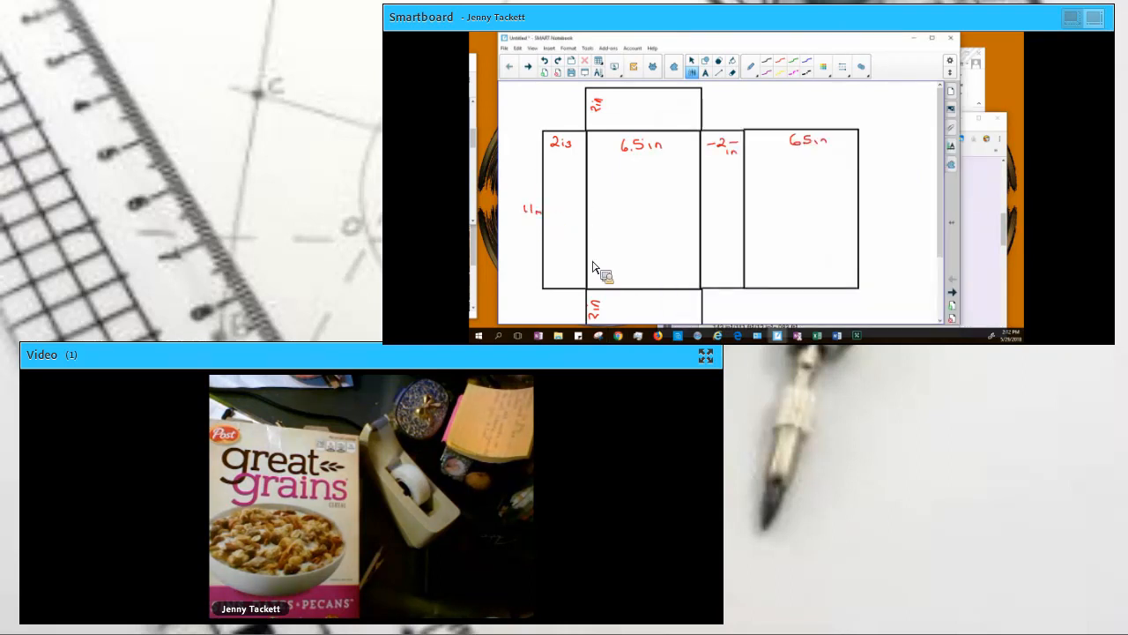
mouse_move(774, 231)
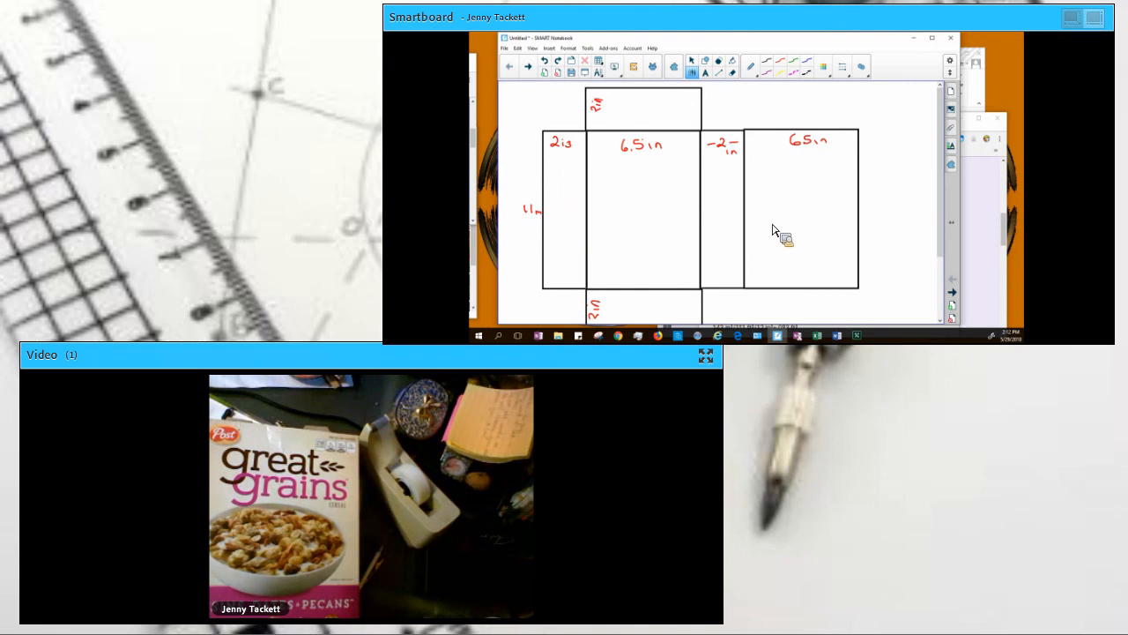
mouse_move(771, 240)
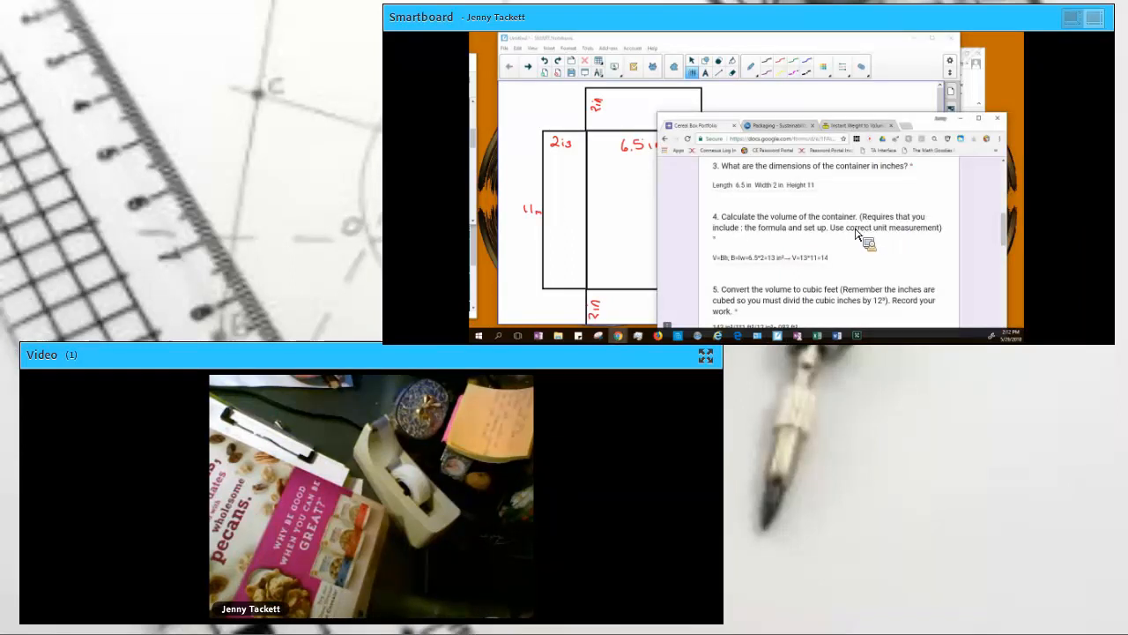
Step: Scroll down the Cereal Box Portfolio form to the net question
scroll(down, 3)
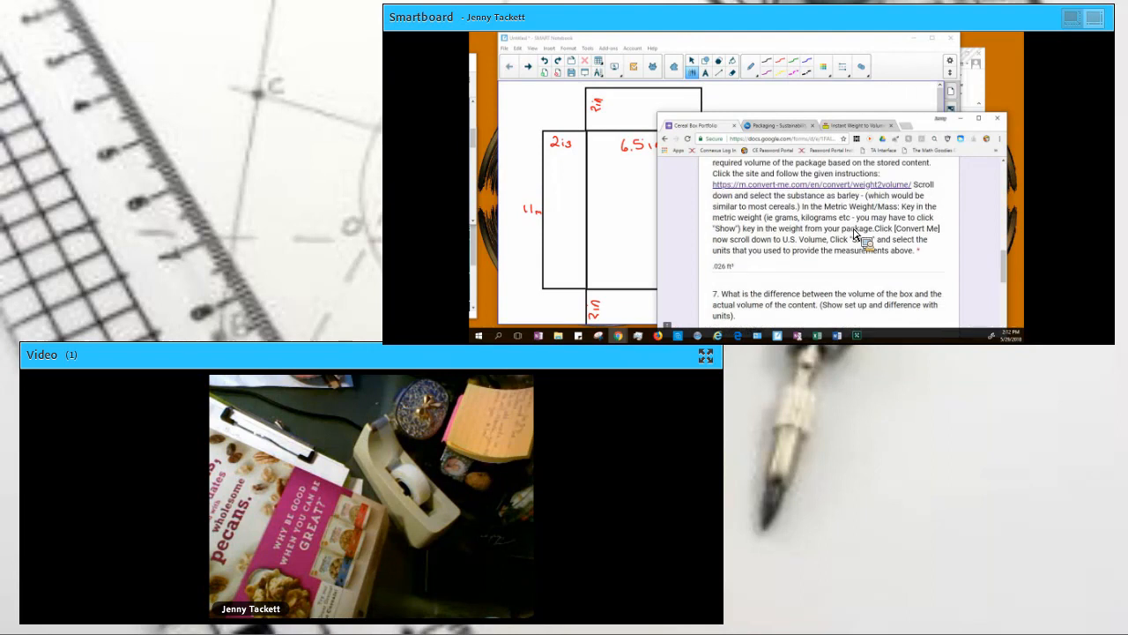
scroll(down, 3)
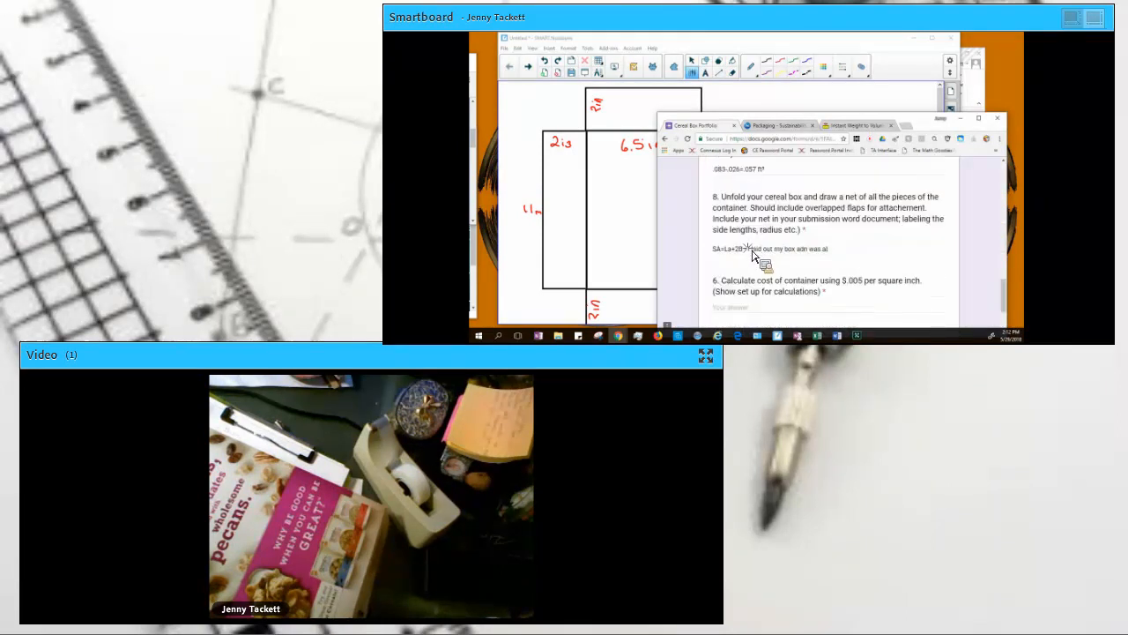
Step: Replace question 8's old answer with the formula start SA=La+2B
double_click(758, 249)
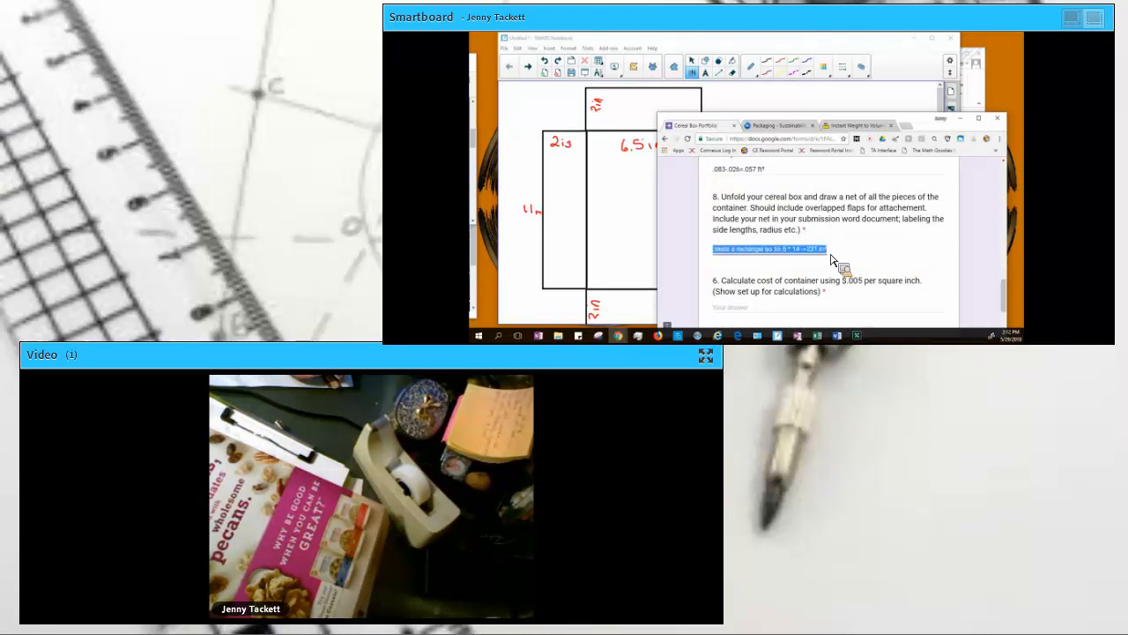
text(SA=La+2B - S)
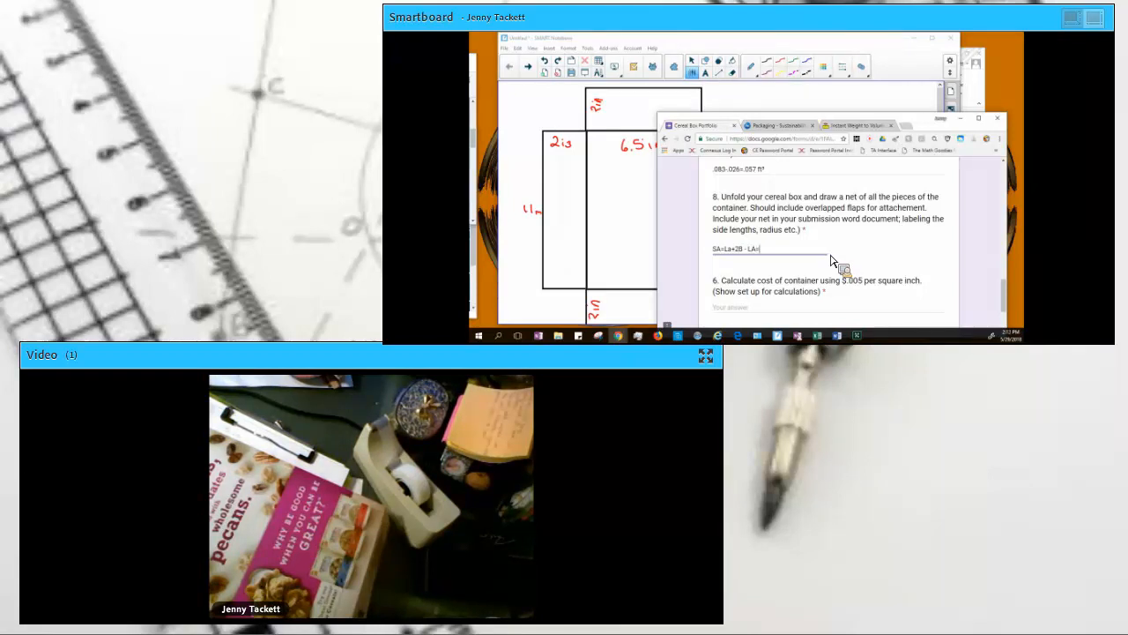
text(P)
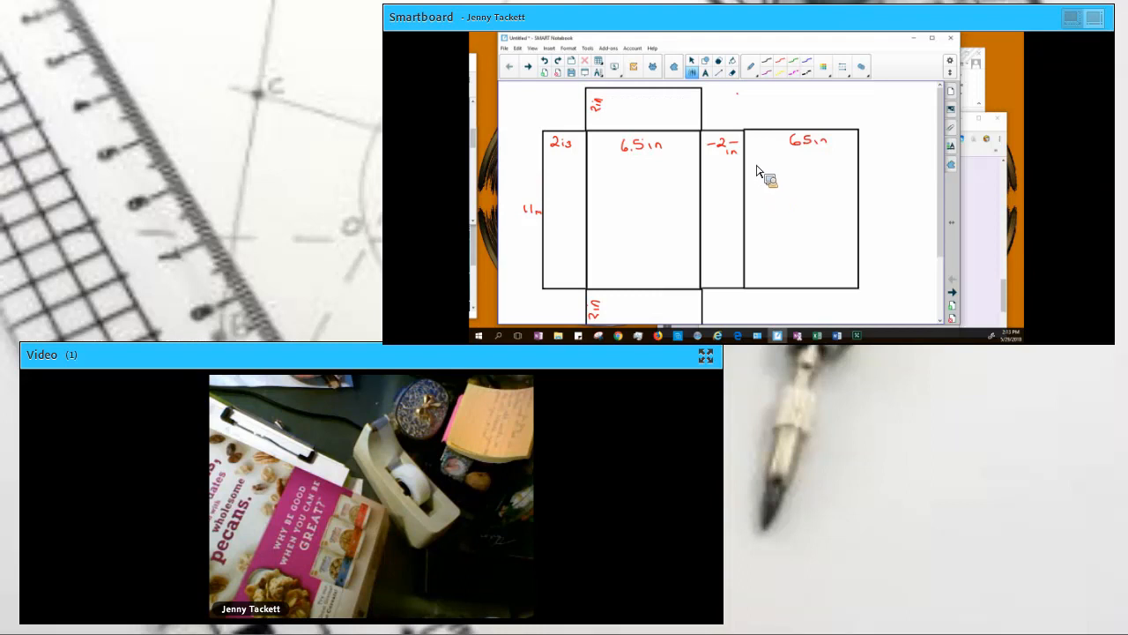
mouse_move(696, 223)
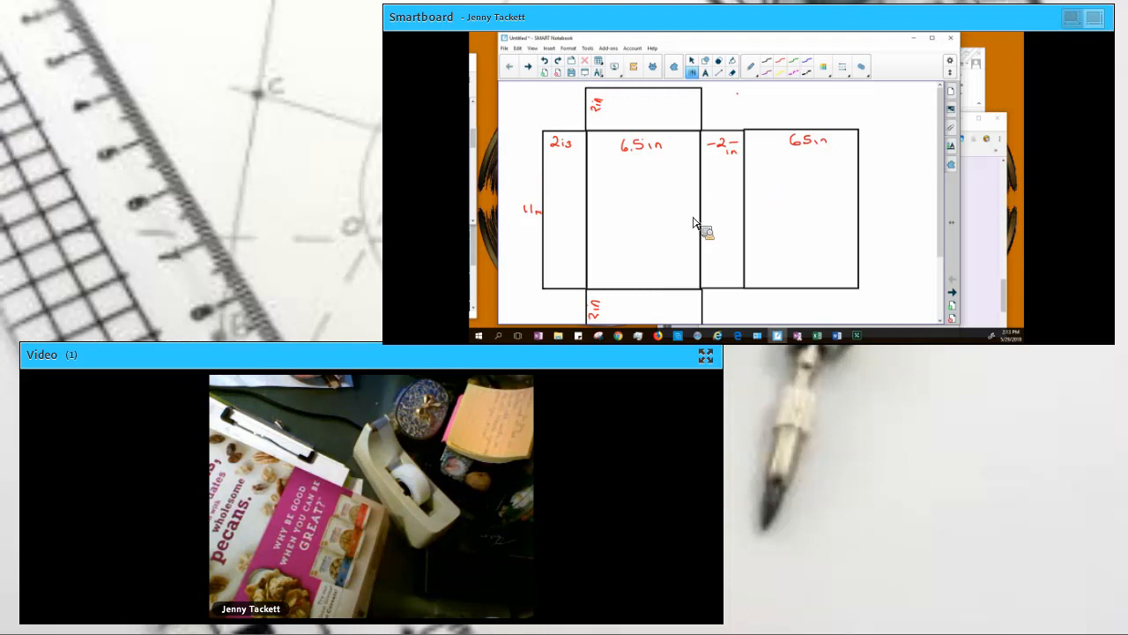
mouse_move(611, 341)
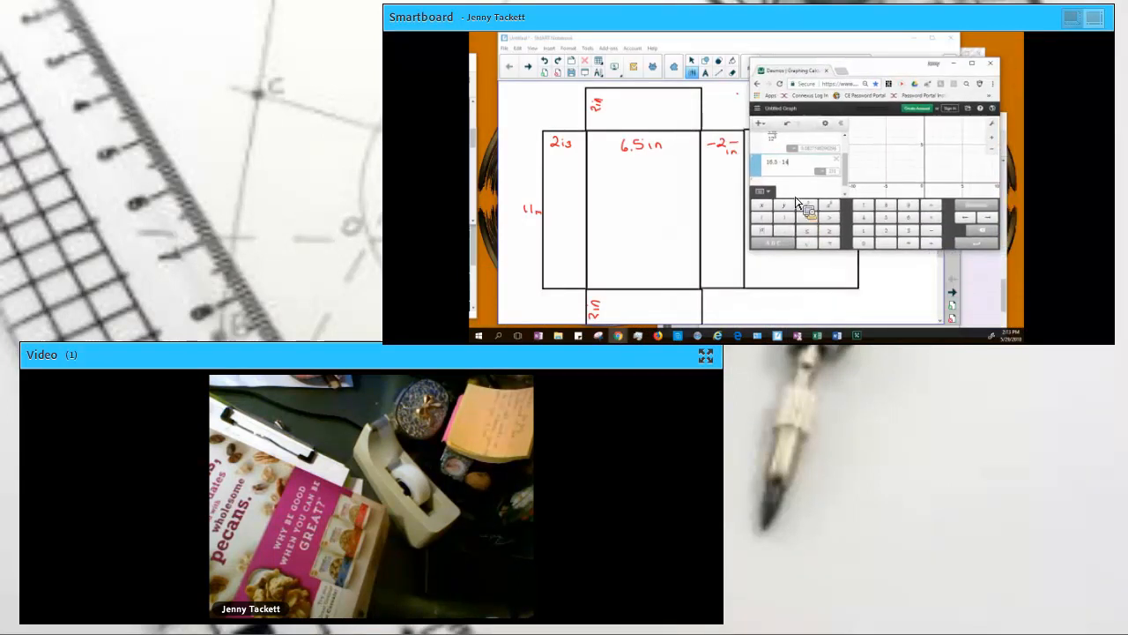
mouse_move(875, 240)
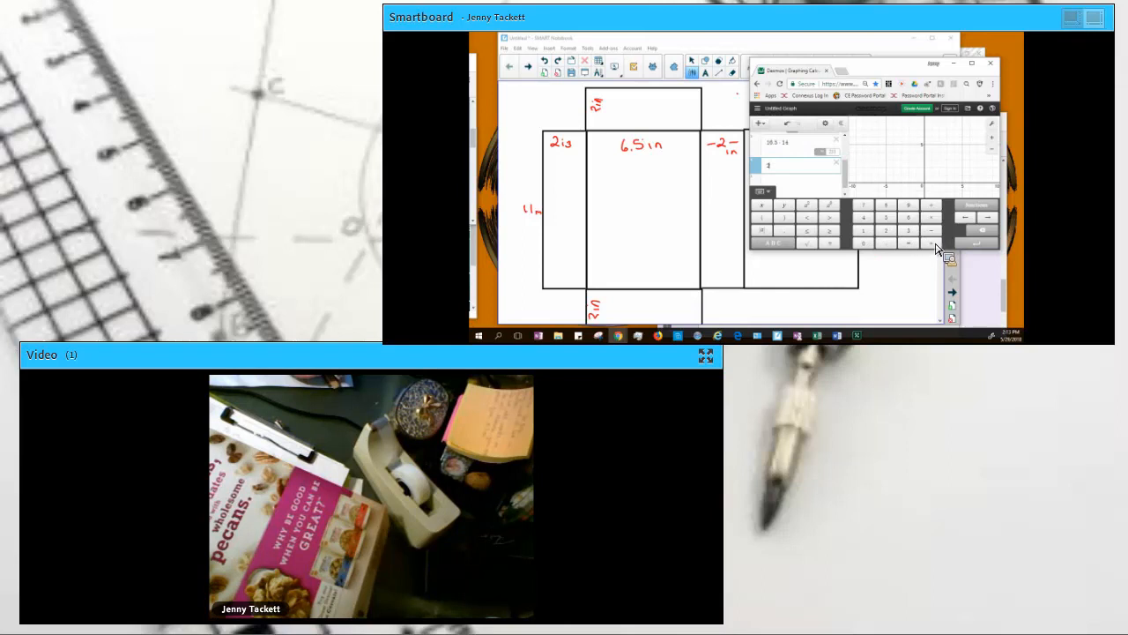
mouse_move(908, 221)
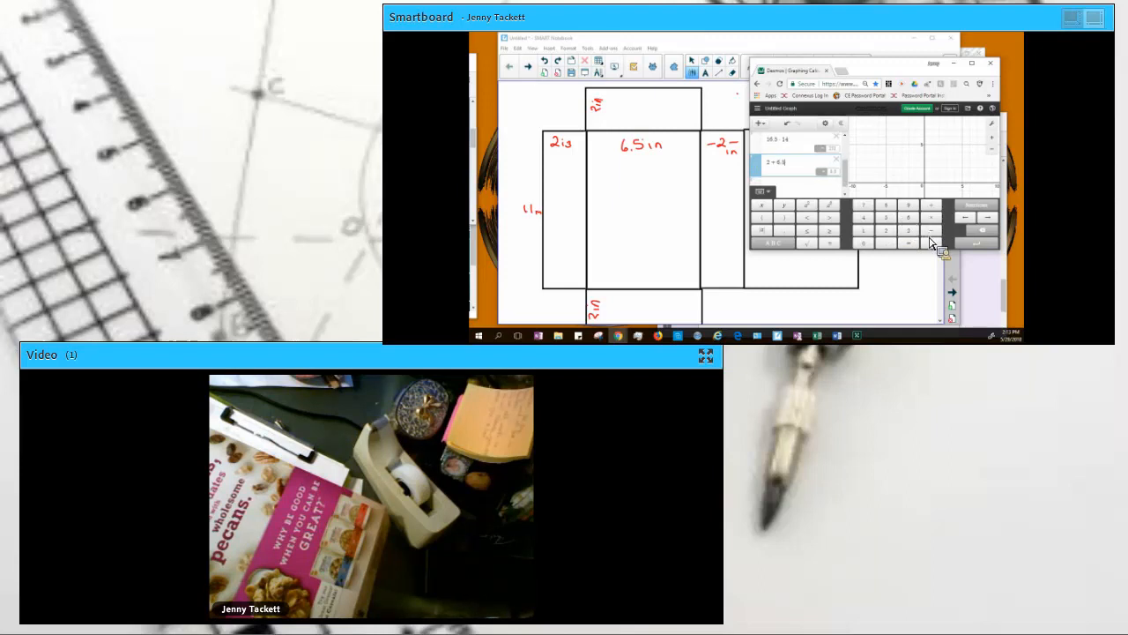
mouse_move(910, 223)
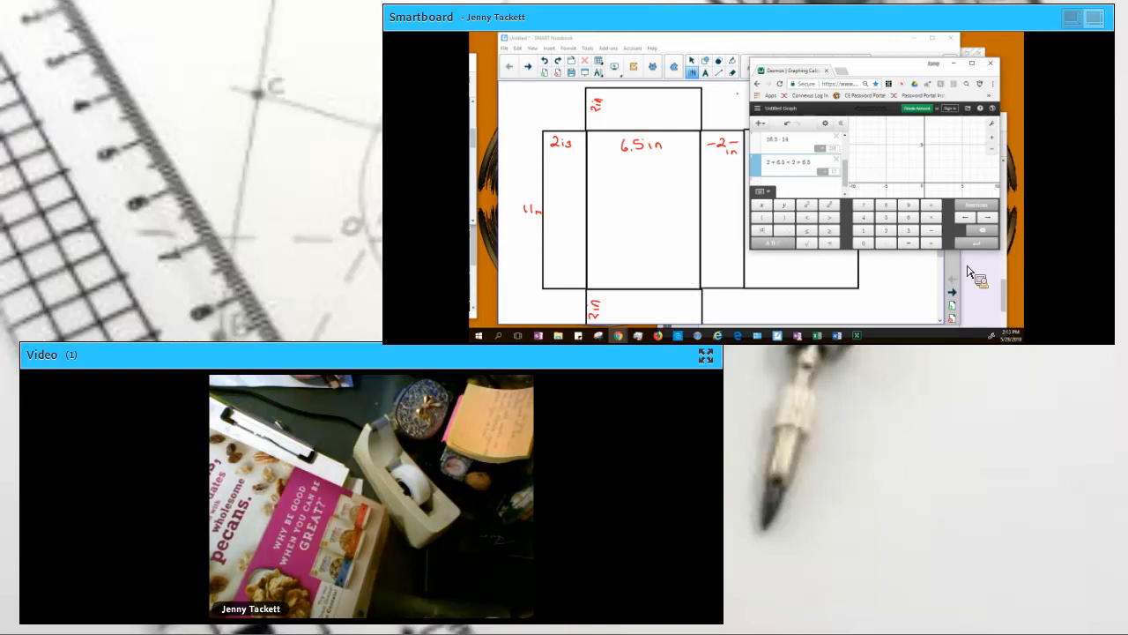
mouse_move(1013, 286)
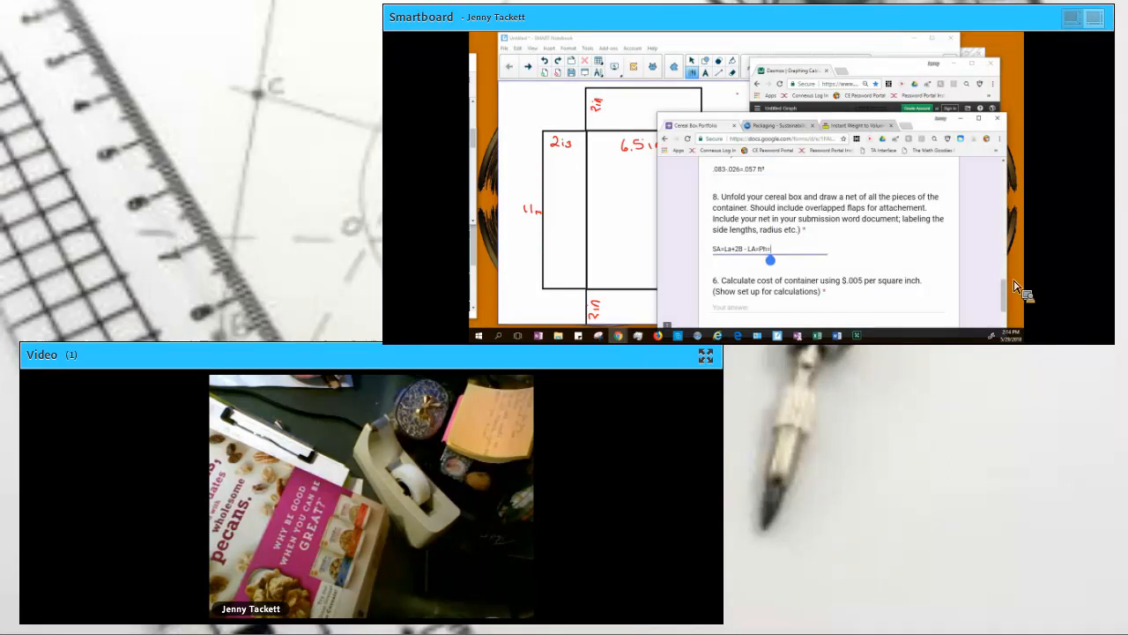
Step: Add perimeter P=17 in and begin the lateral area as 17*11
text(P=2(2+6.5)=)
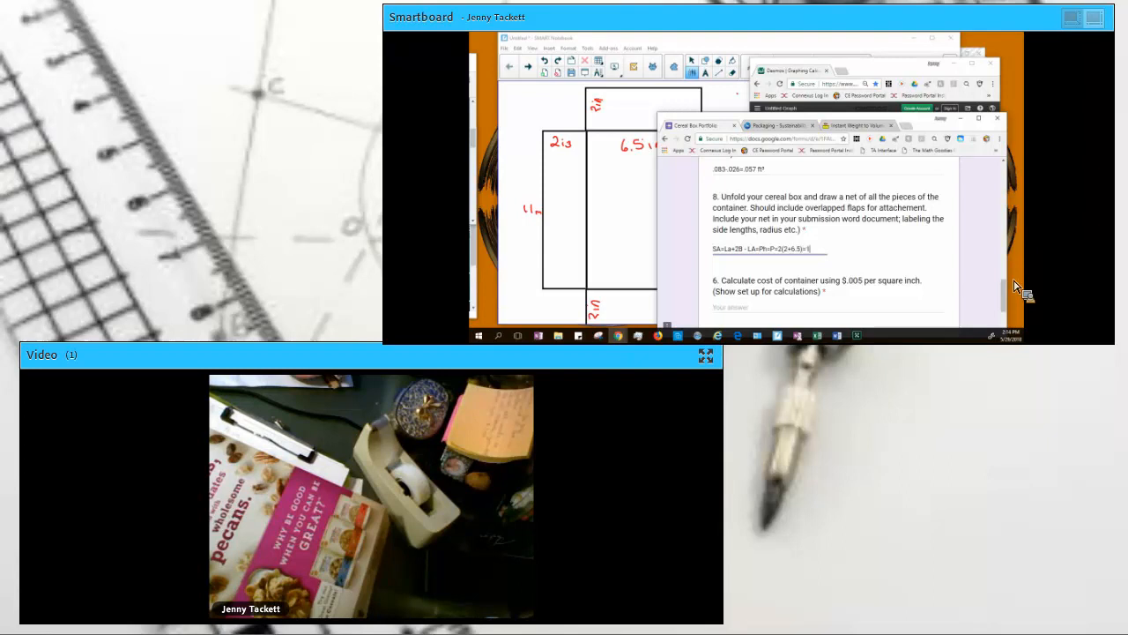
text(17 in LA=17)
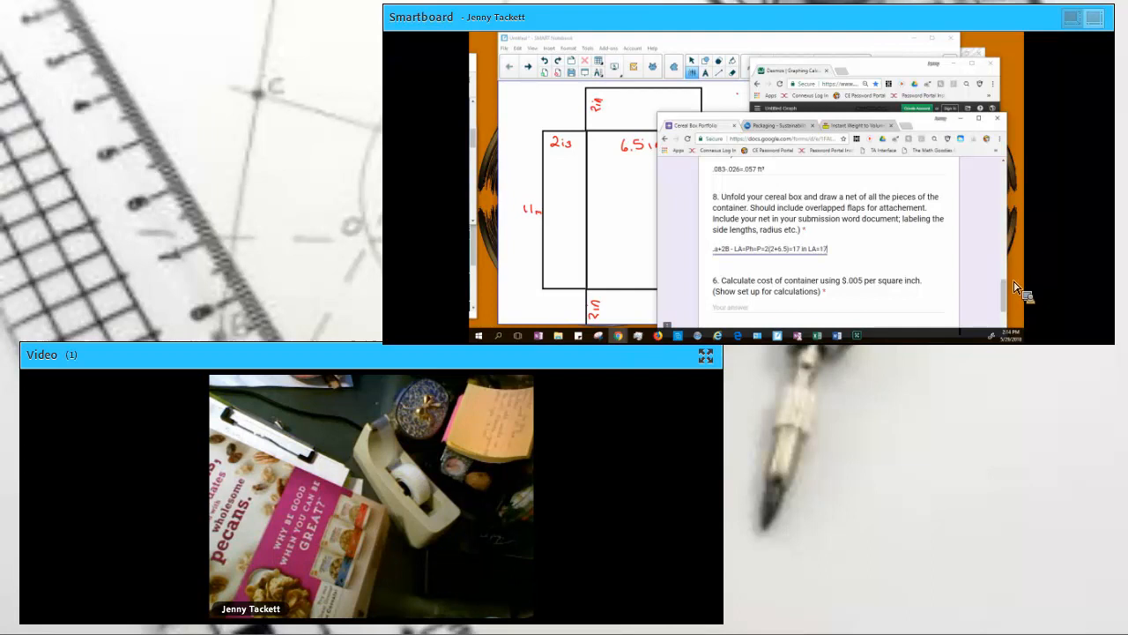
text(*11=)
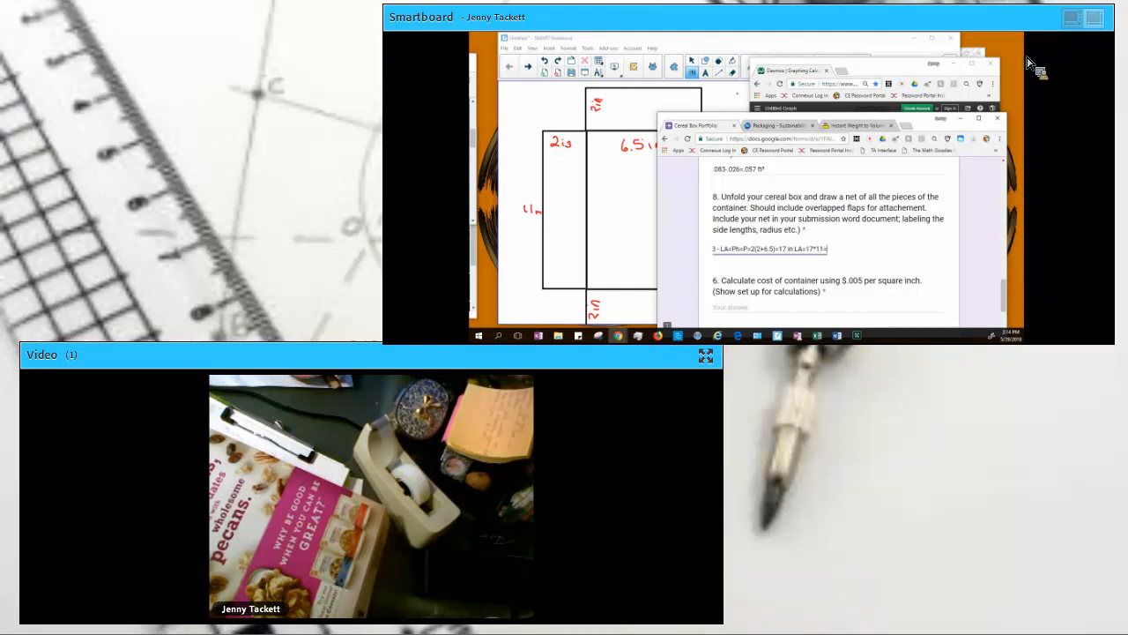
mouse_move(848, 168)
text(=187 in²)
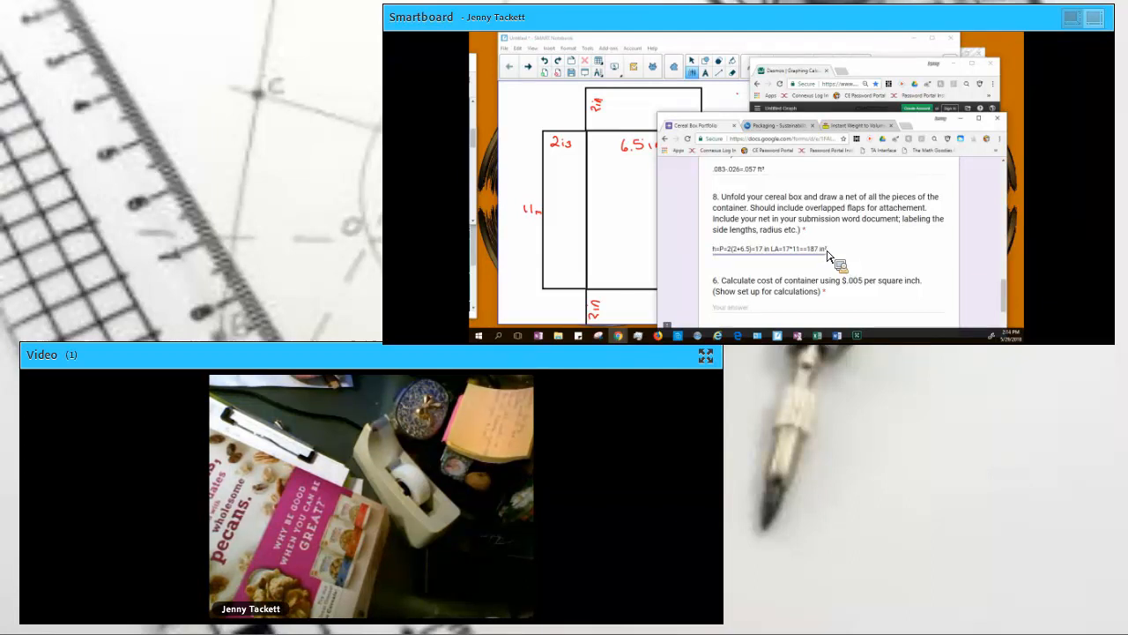
mouse_move(635, 185)
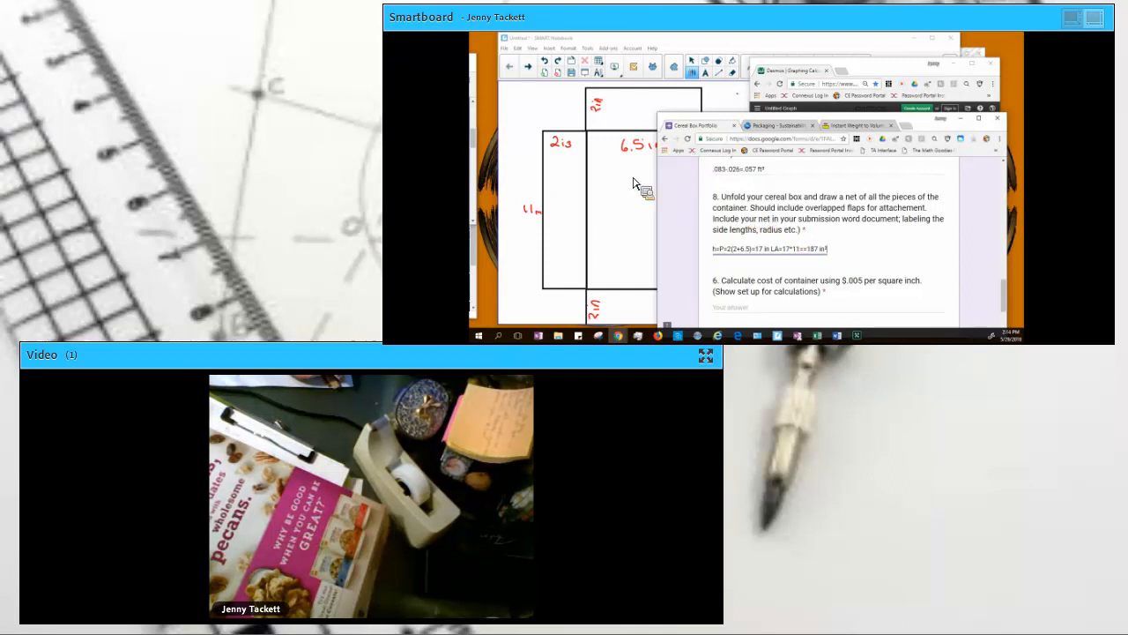
mouse_move(788, 245)
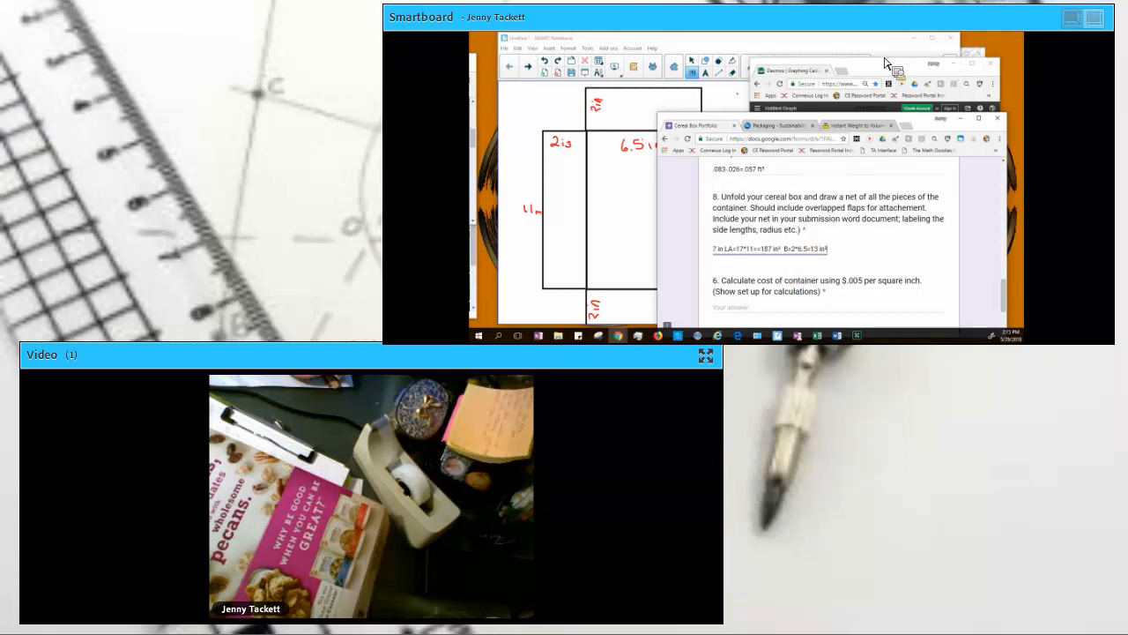
mouse_move(890, 84)
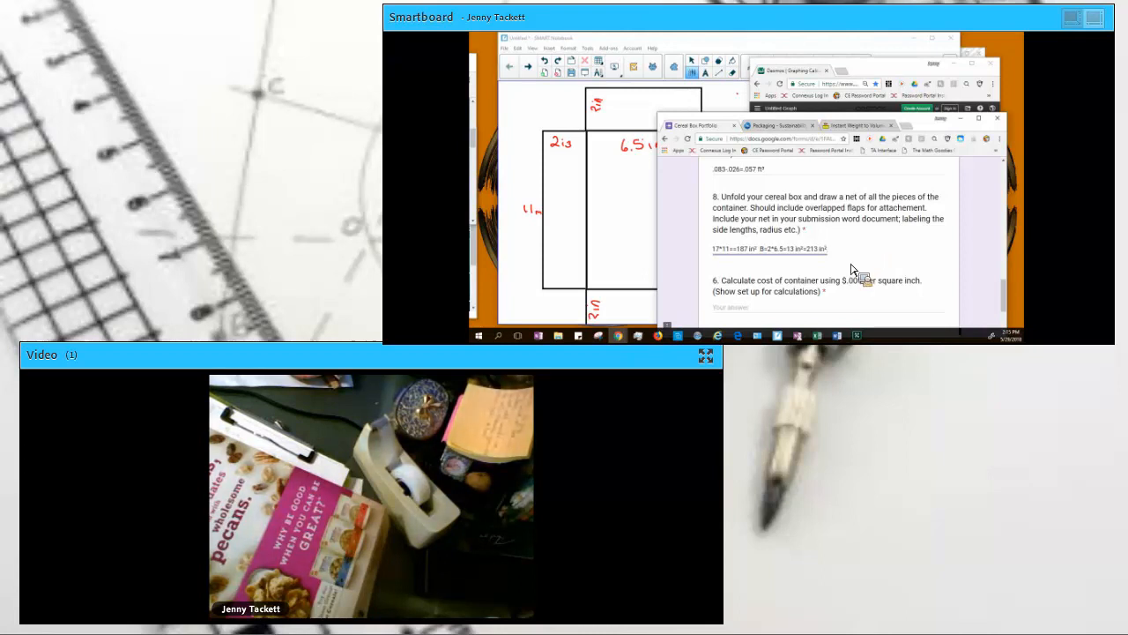
mouse_move(839, 298)
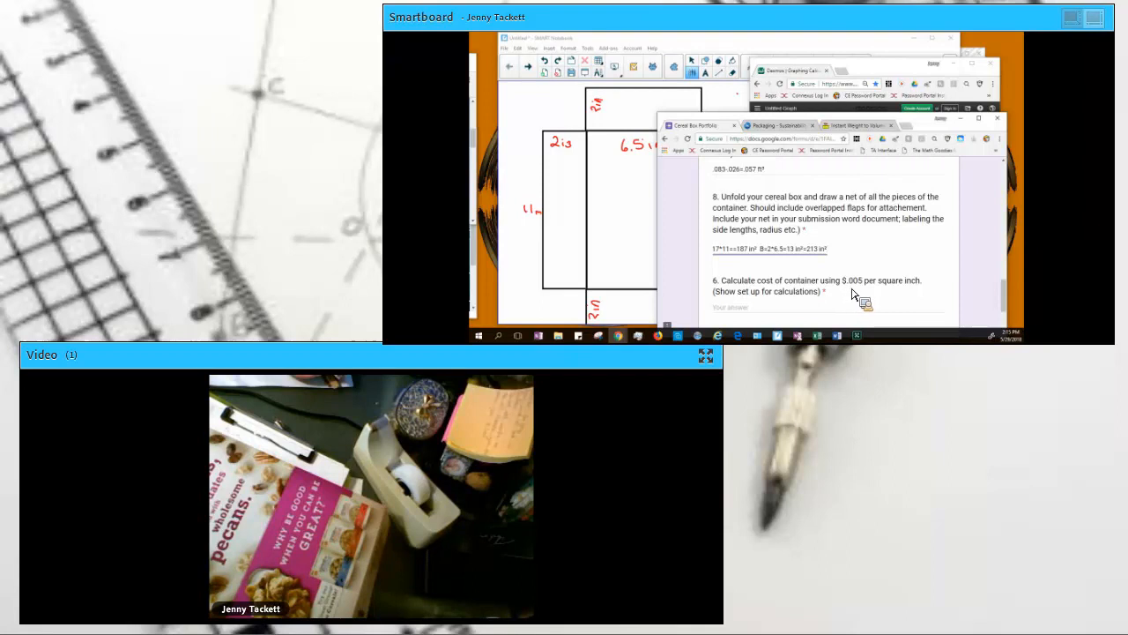
mouse_move(862, 296)
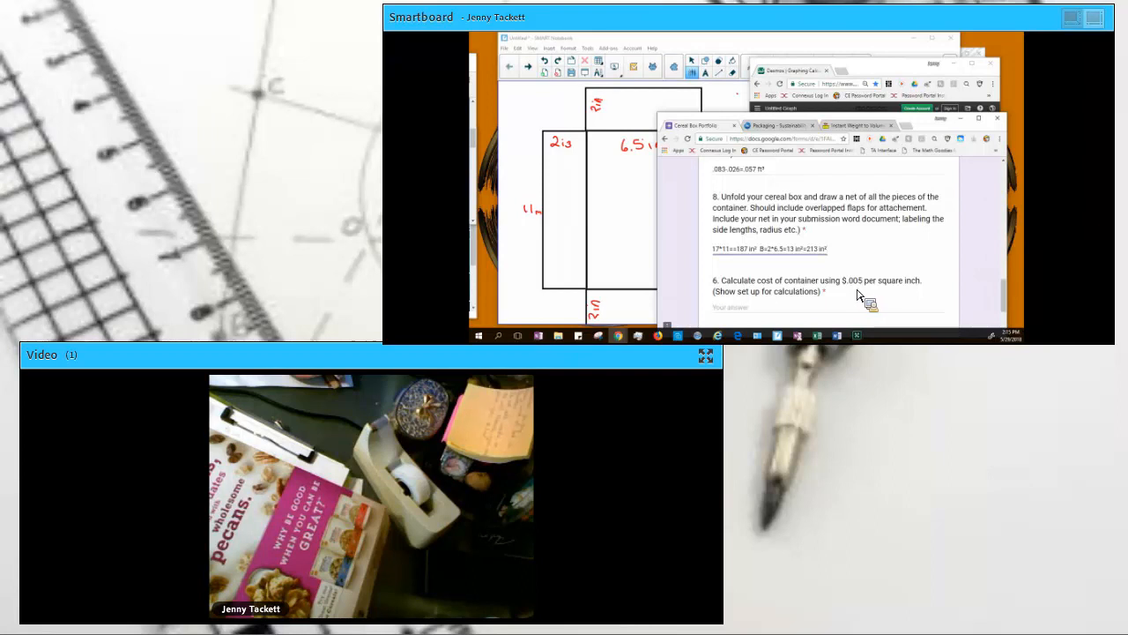
mouse_move(788, 294)
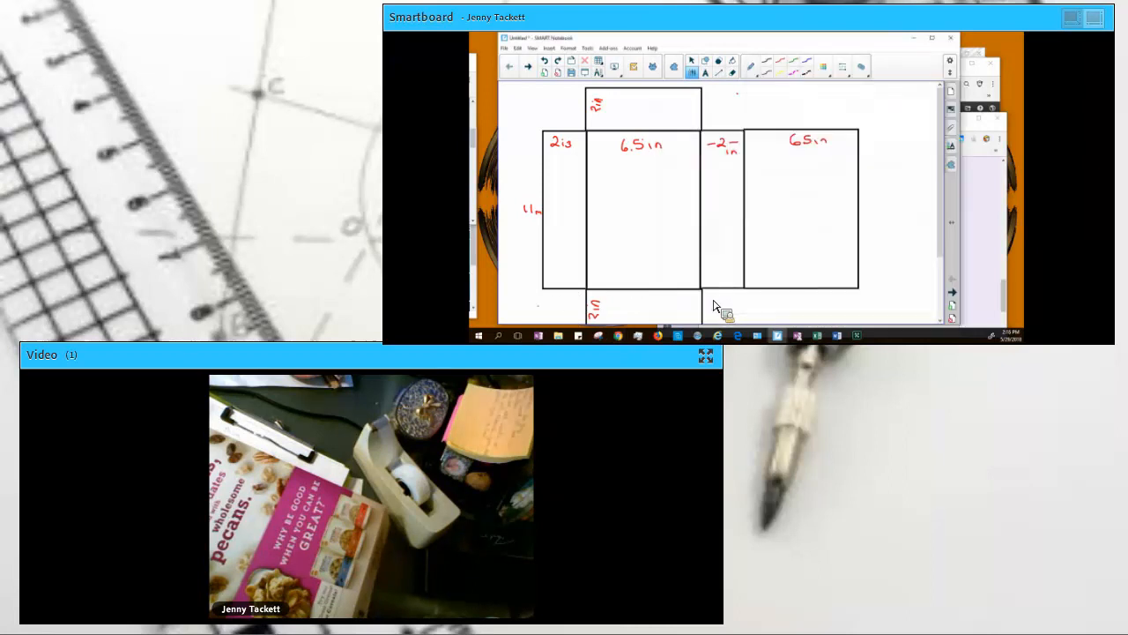
mouse_move(870, 314)
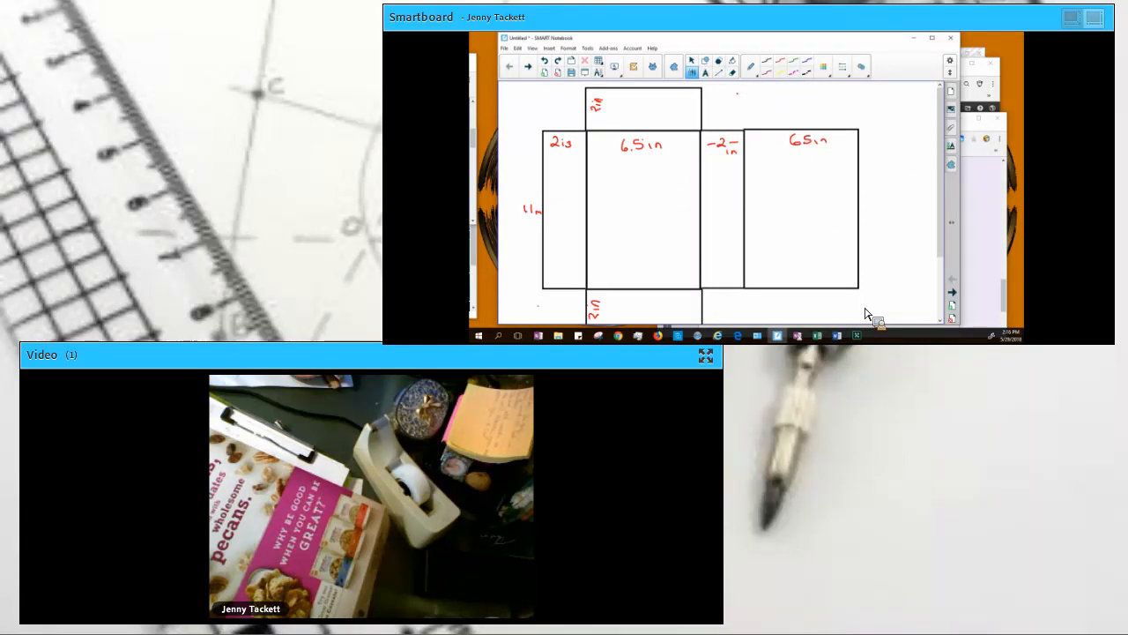
mouse_move(712, 306)
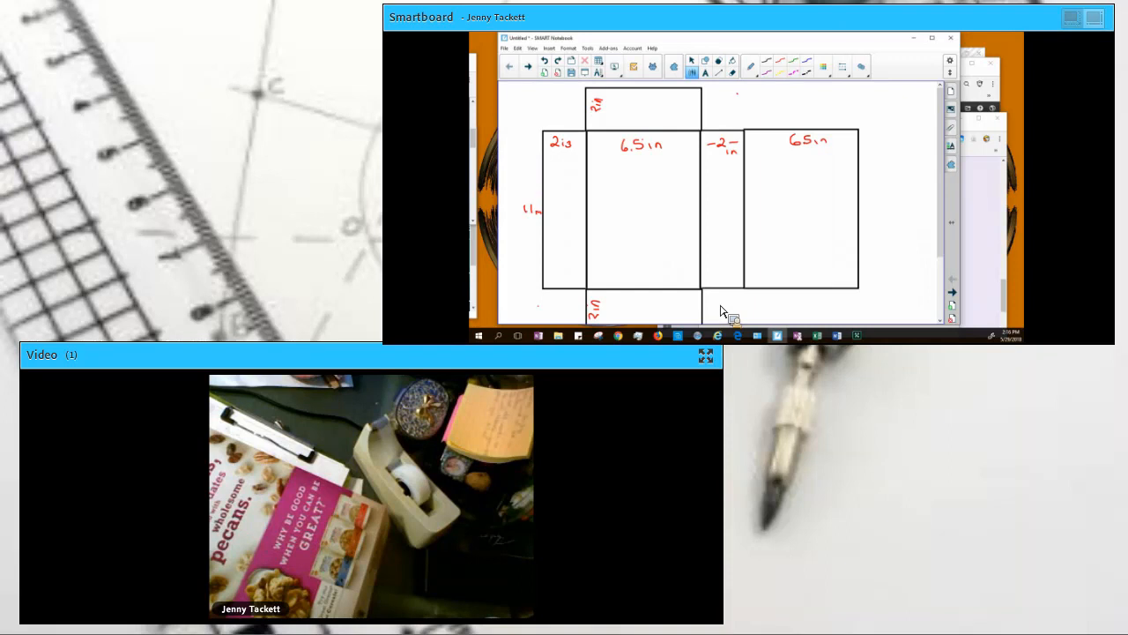
mouse_move(926, 274)
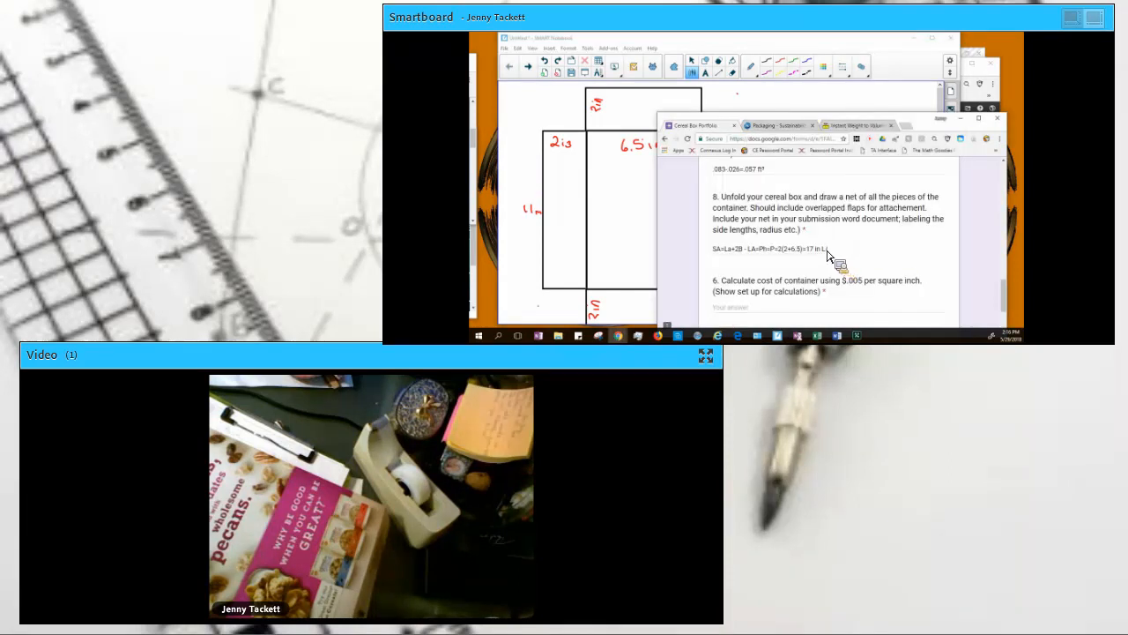
mouse_move(983, 117)
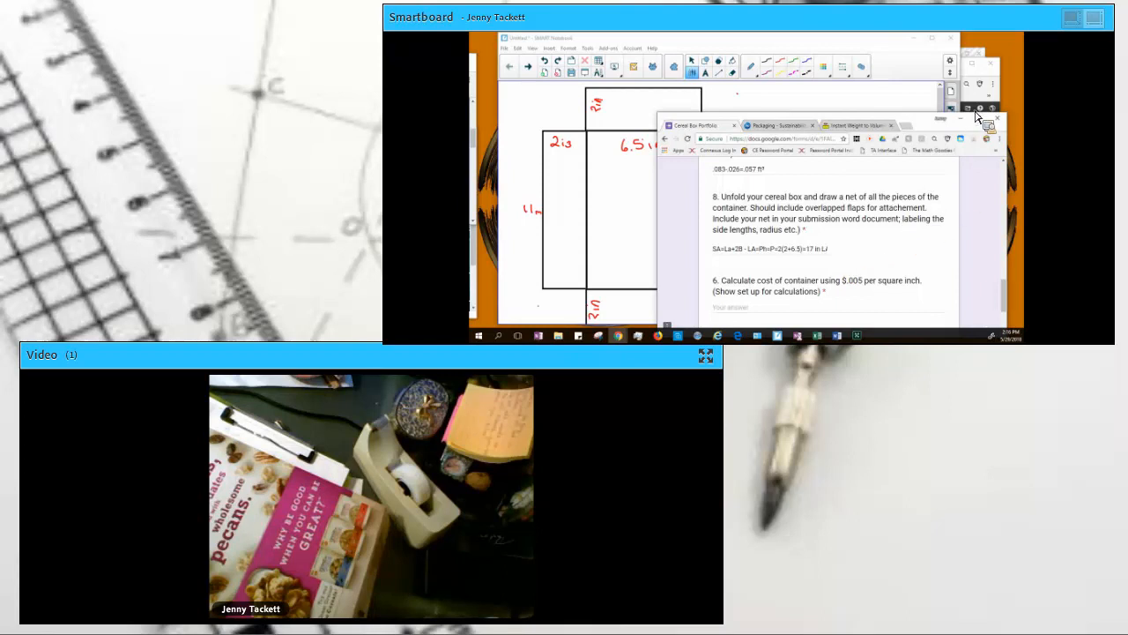
mouse_move(850, 159)
text(213*.005=$1.07)
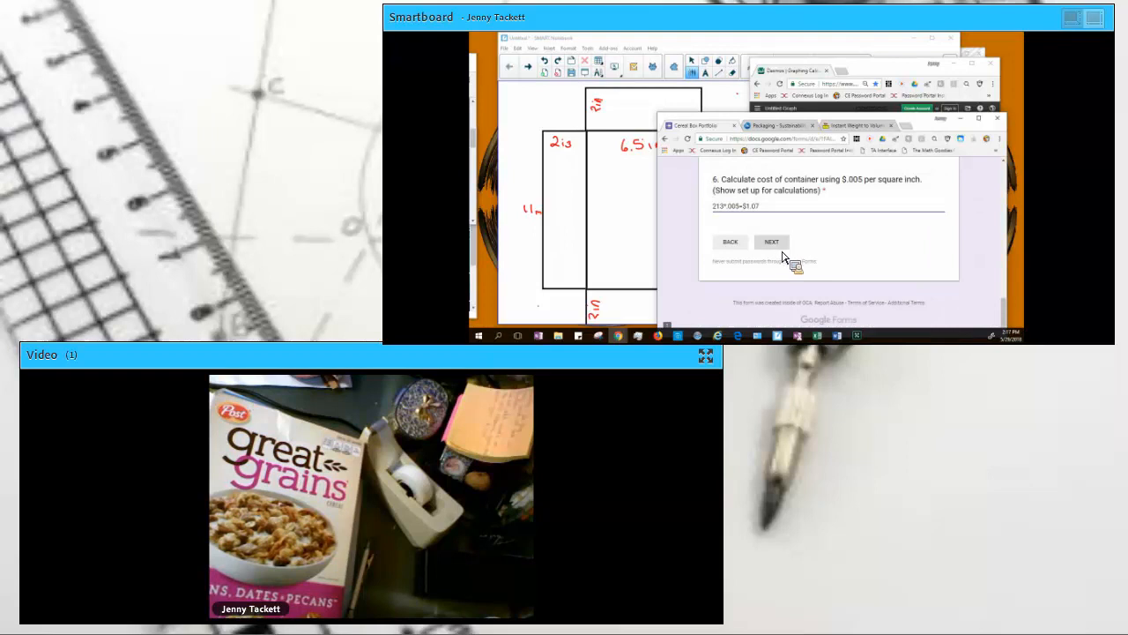
Step: Continue to the form page on package design advantages and disadvantages
click(772, 241)
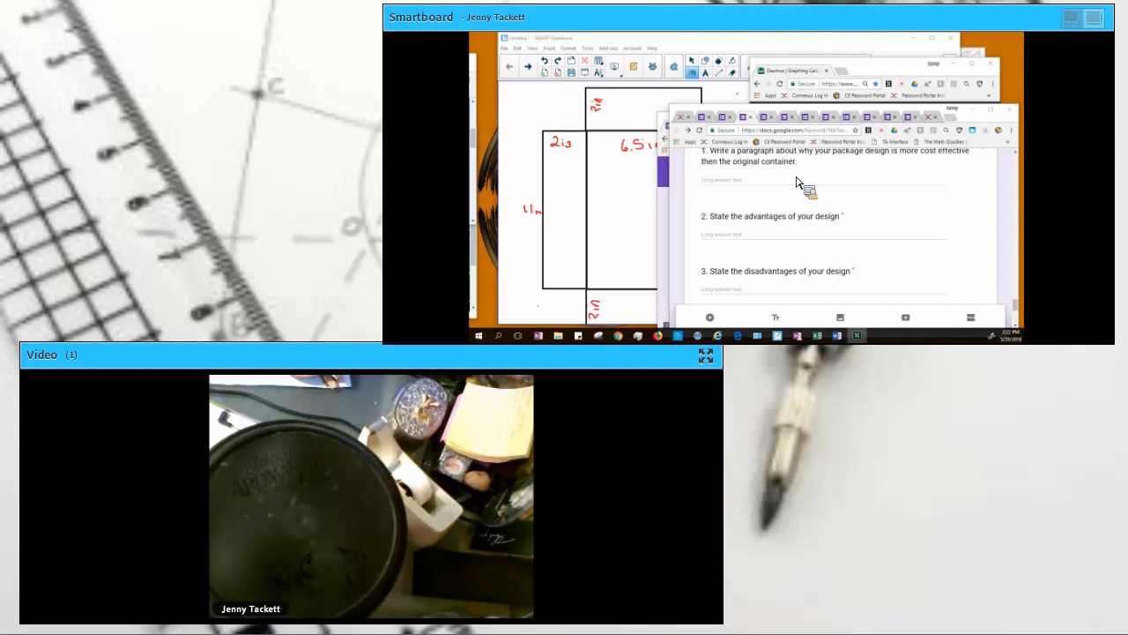
mouse_move(787, 236)
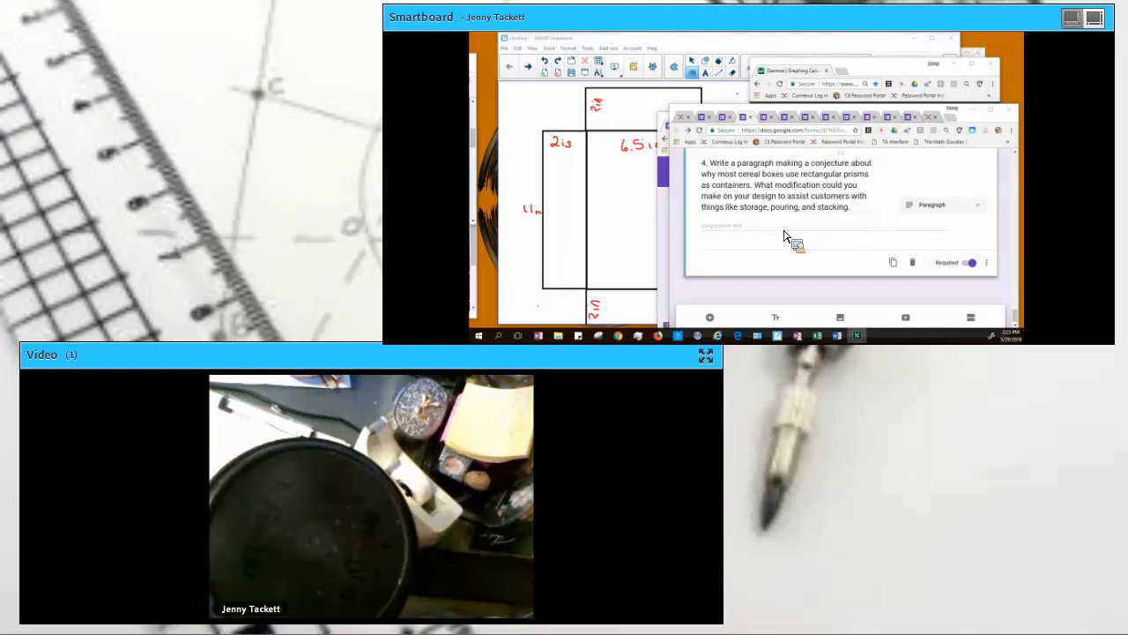
mouse_move(754, 238)
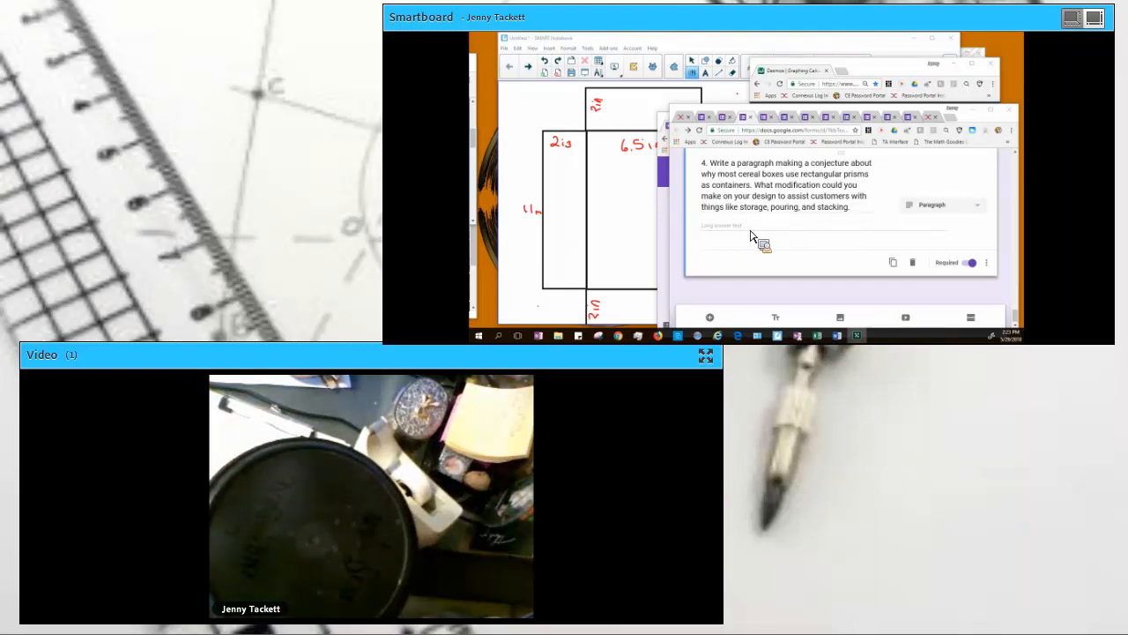